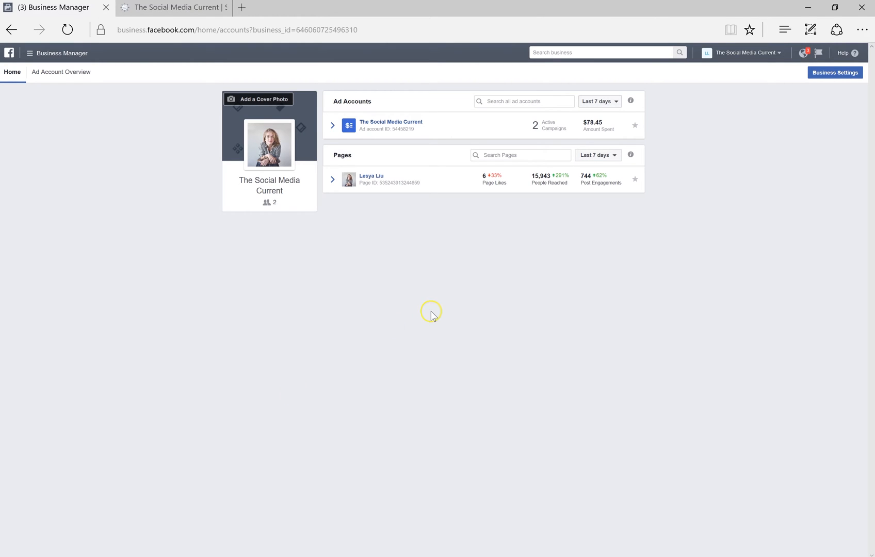
{"action": "mouse_move", "coordinate": [413, 241]}
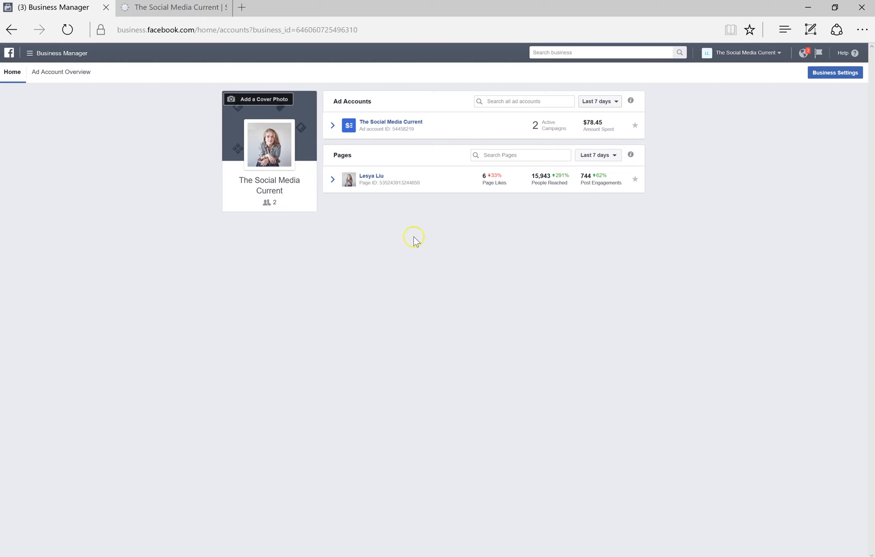
Open The Social Media Current ad account in Ads Manager from Business Manager.
{"action": "left_click", "coordinate": [391, 122]}
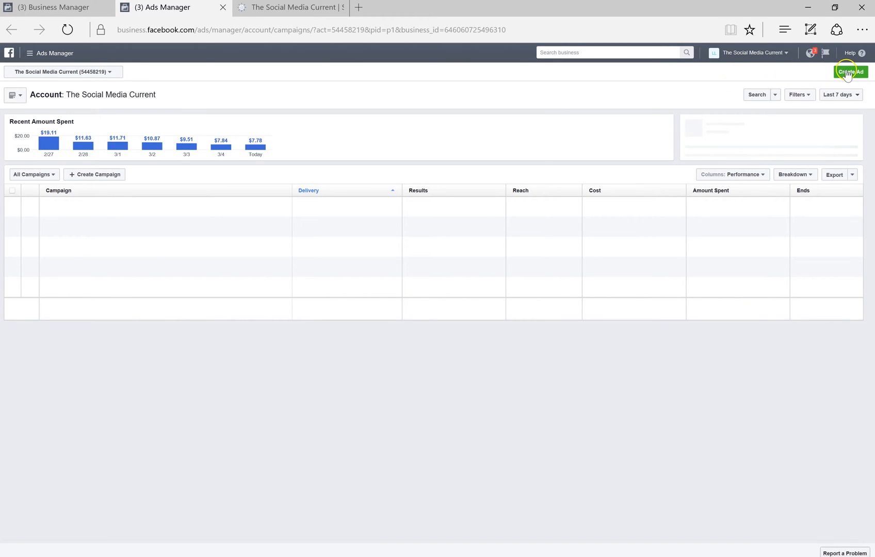
Create a new campaign with Lead generation as its objective.
{"action": "left_click", "coordinate": [850, 72]}
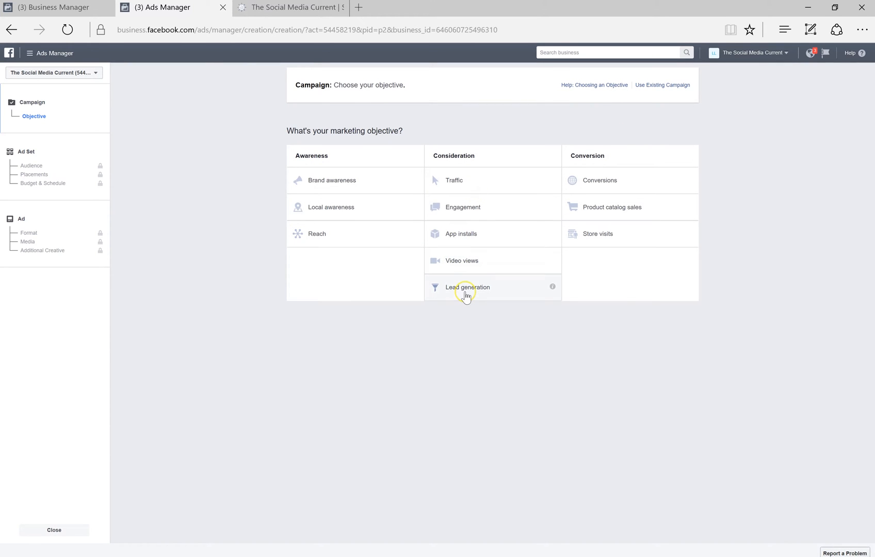
{"action": "left_click", "coordinate": [468, 287]}
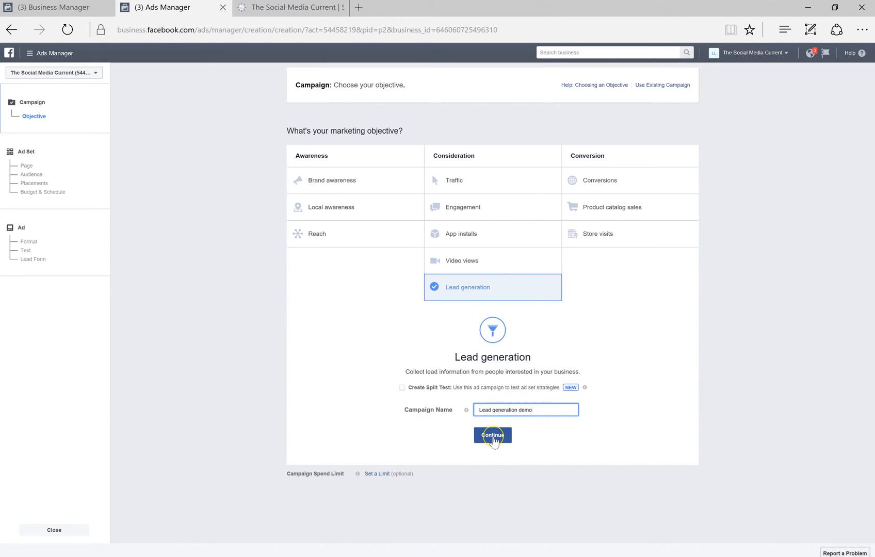
Continue to the ad set page, scroll to Audience, and dismiss the tools menu.
{"action": "left_click", "coordinate": [492, 435]}
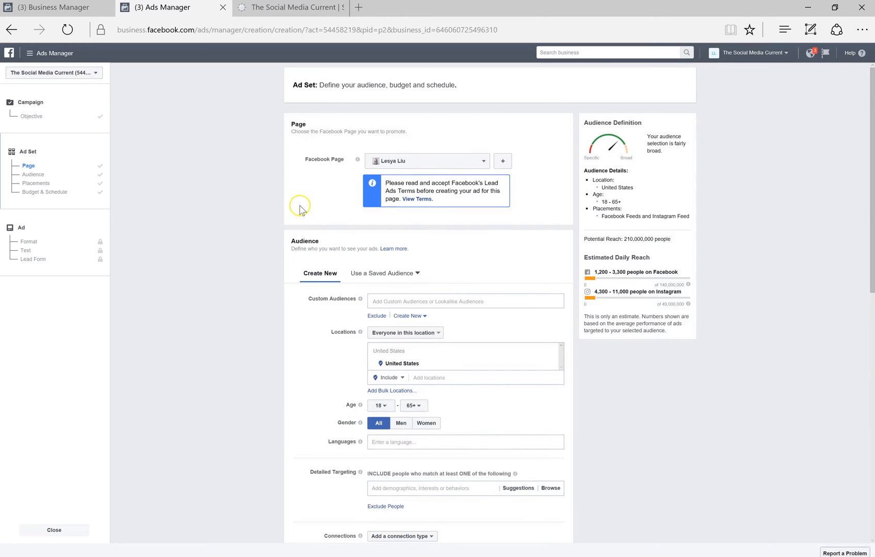
{"action": "mouse_move", "coordinate": [427, 170]}
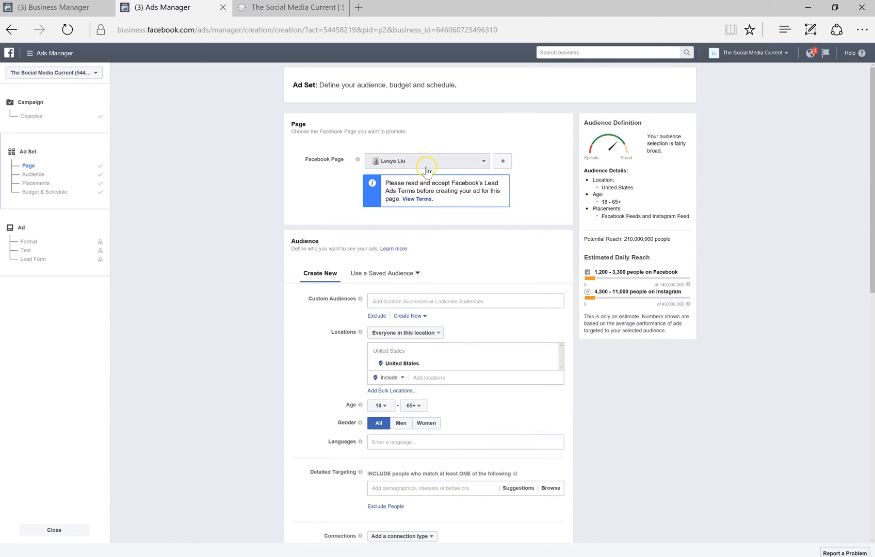
{"action": "scroll", "scroll_direction": "down", "scroll_amount": 3}
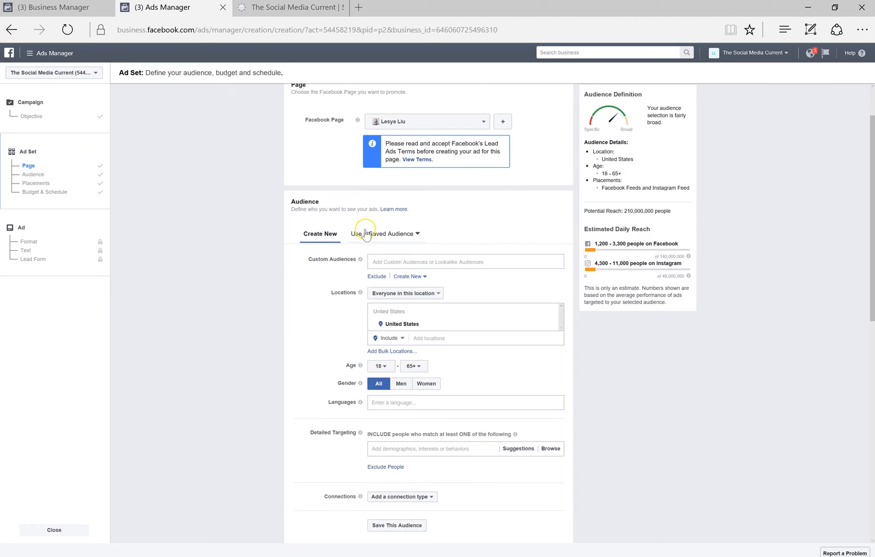
{"action": "scroll", "scroll_direction": "down", "scroll_amount": 3}
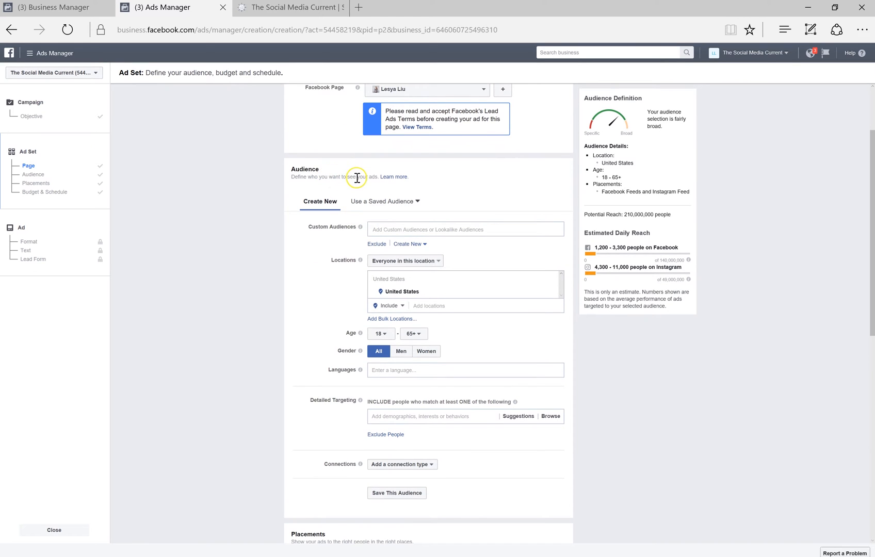
{"action": "mouse_move", "coordinate": [397, 204]}
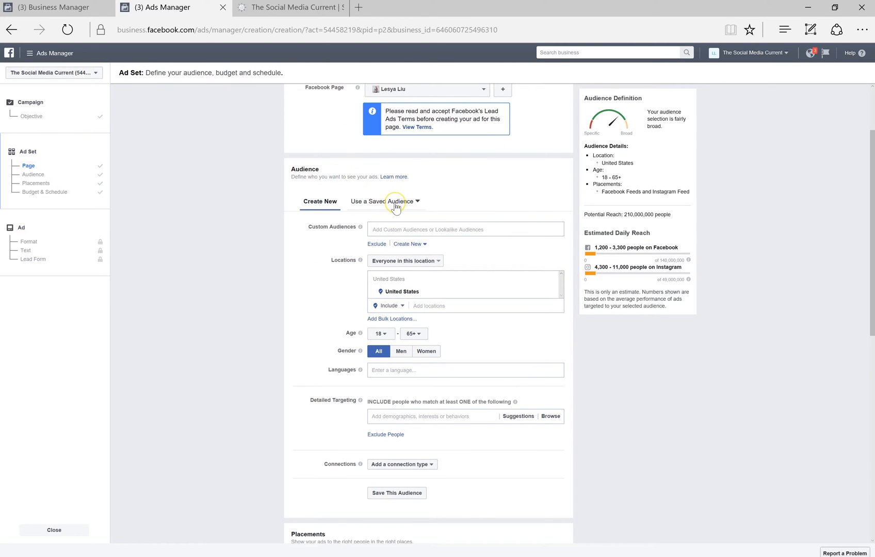
{"action": "mouse_move", "coordinate": [128, 115]}
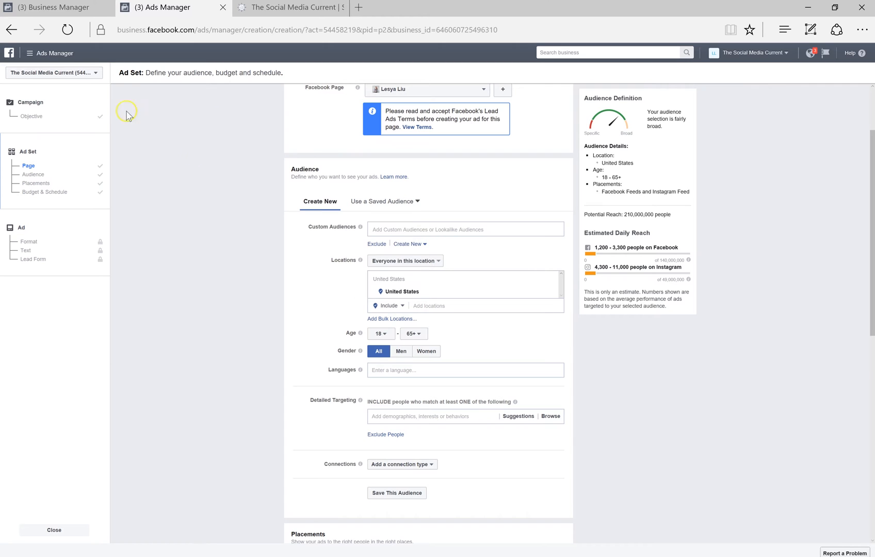
{"action": "left_click", "coordinate": [28, 53]}
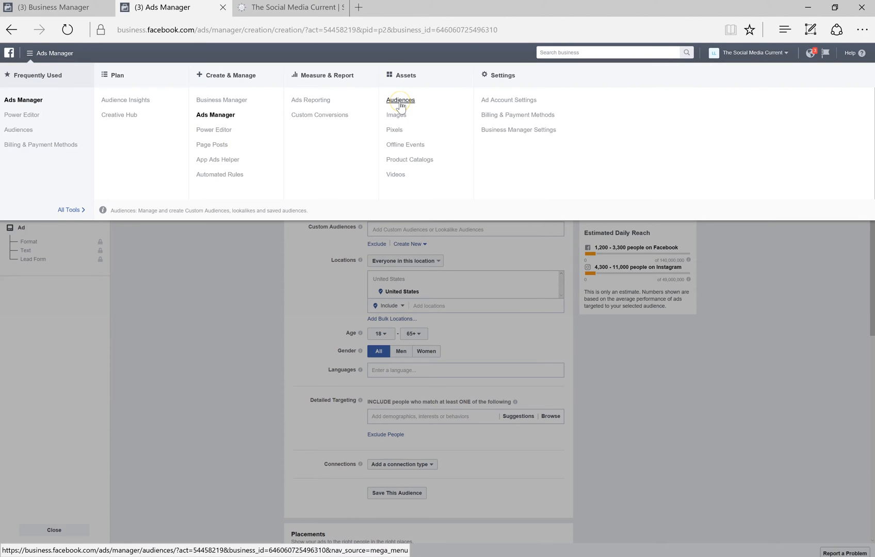
{"action": "left_click", "coordinate": [362, 198]}
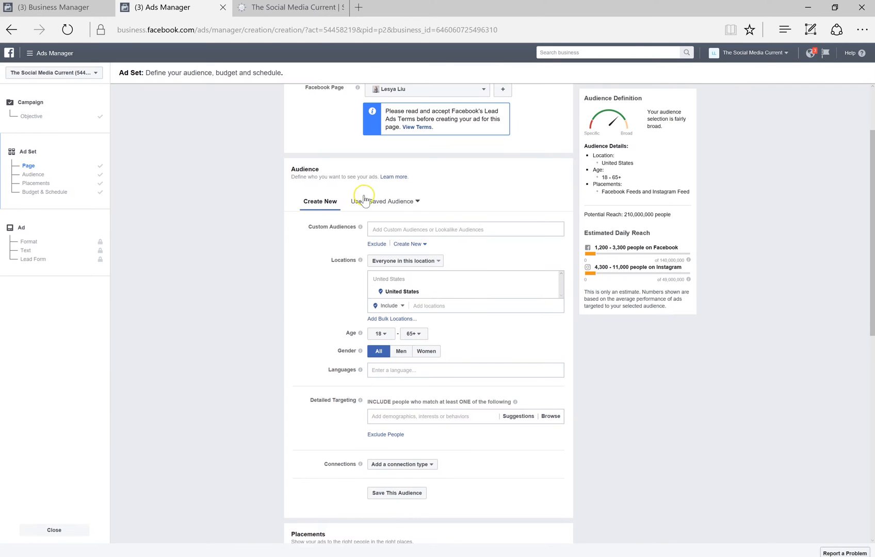
{"action": "mouse_move", "coordinate": [435, 230]}
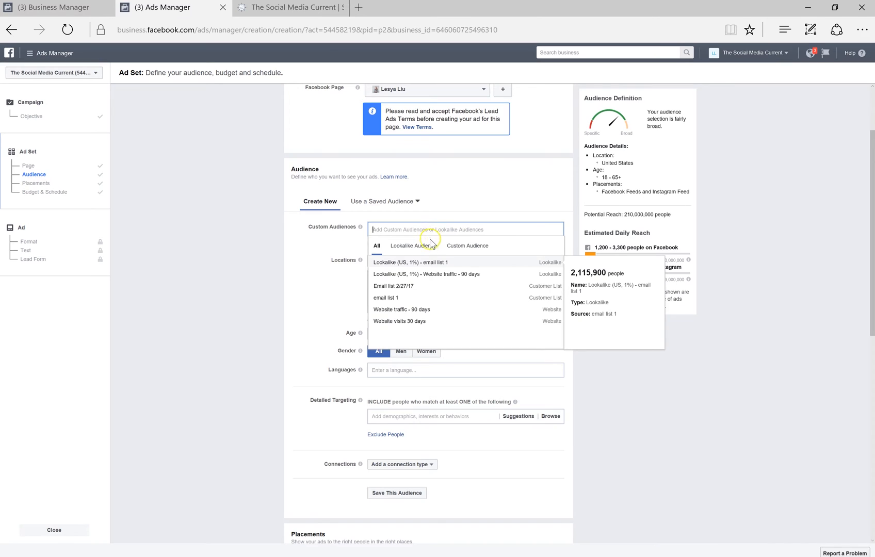
{"action": "mouse_move", "coordinate": [417, 274]}
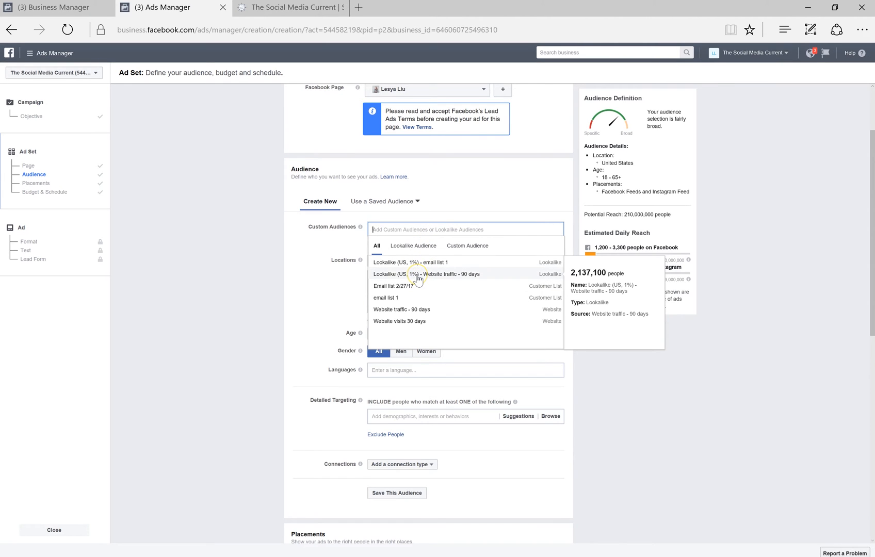
Target the Website traffic 90-day lookalike audience, aged 20 to 30.
{"action": "left_click", "coordinate": [426, 274]}
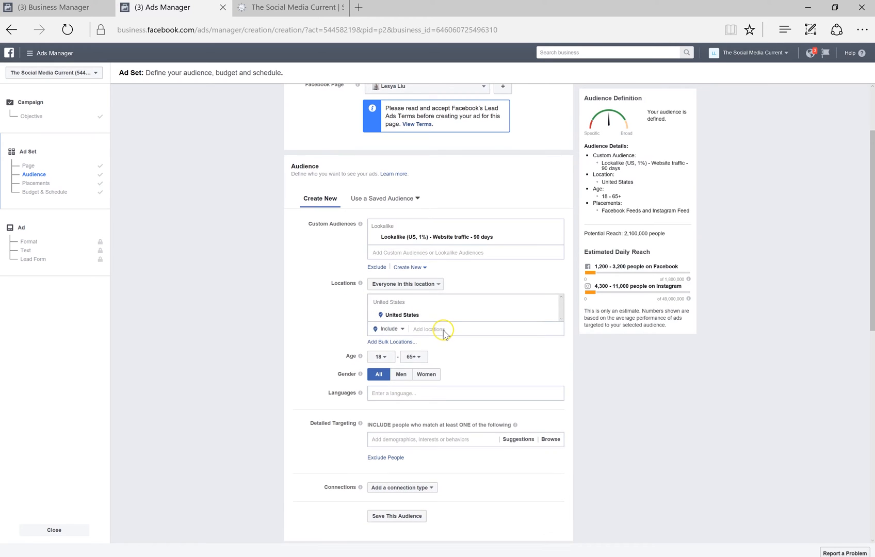
{"action": "scroll", "scroll_direction": "down", "scroll_amount": 3}
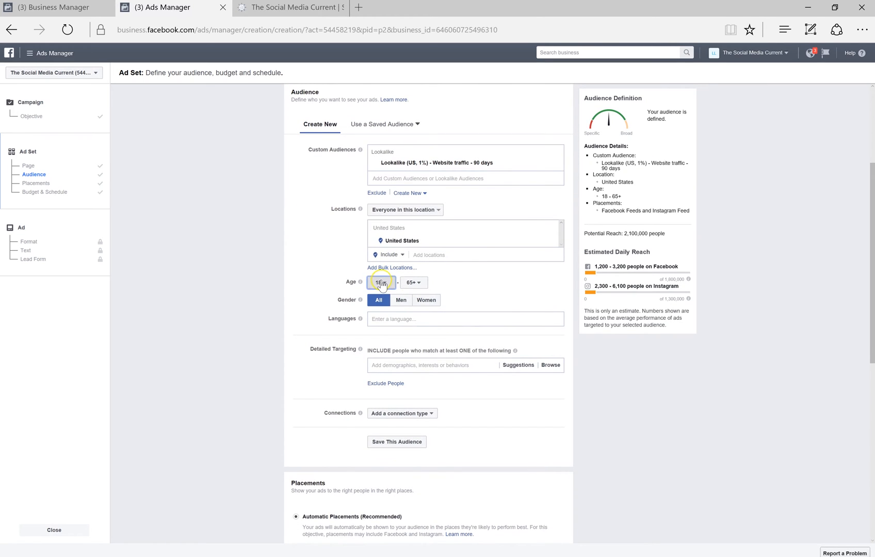
{"action": "left_click", "coordinate": [380, 282]}
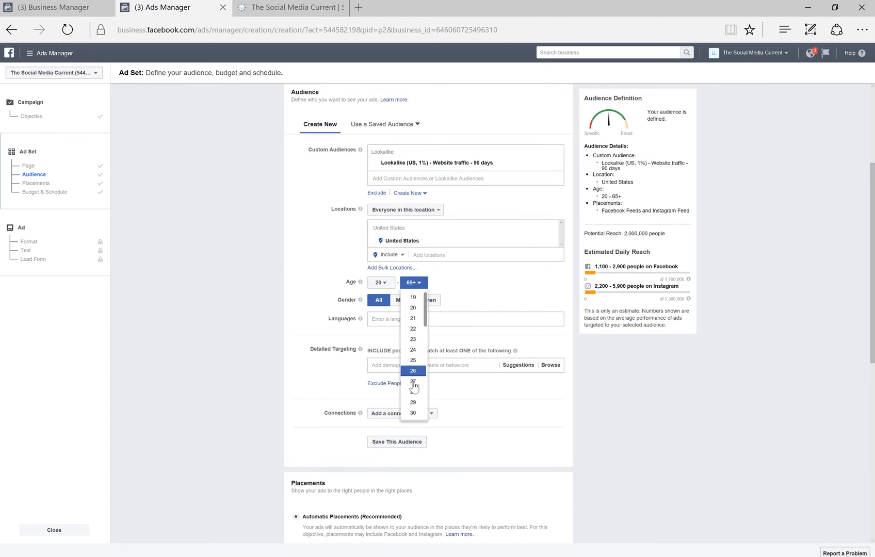
{"action": "left_click", "coordinate": [413, 413]}
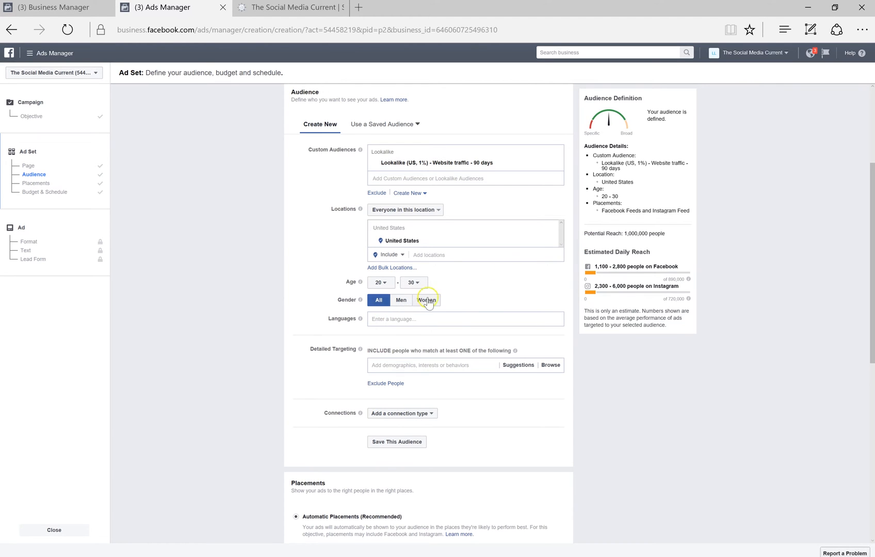
{"action": "mouse_move", "coordinate": [422, 328]}
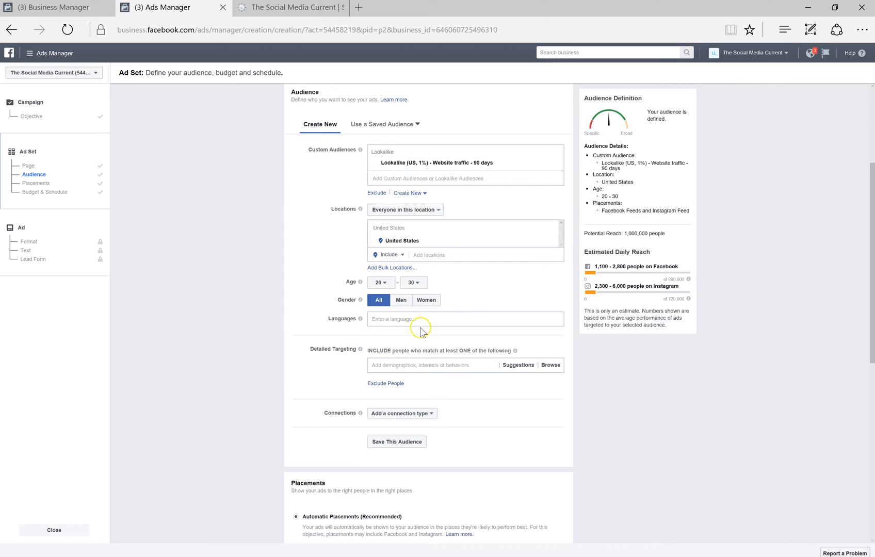
Add job titles Co-Founder Director, CEO/Founder/Owner, Co-Founder/Owner, and Owner and CEO.
{"action": "scroll", "scroll_direction": "down", "scroll_amount": 3}
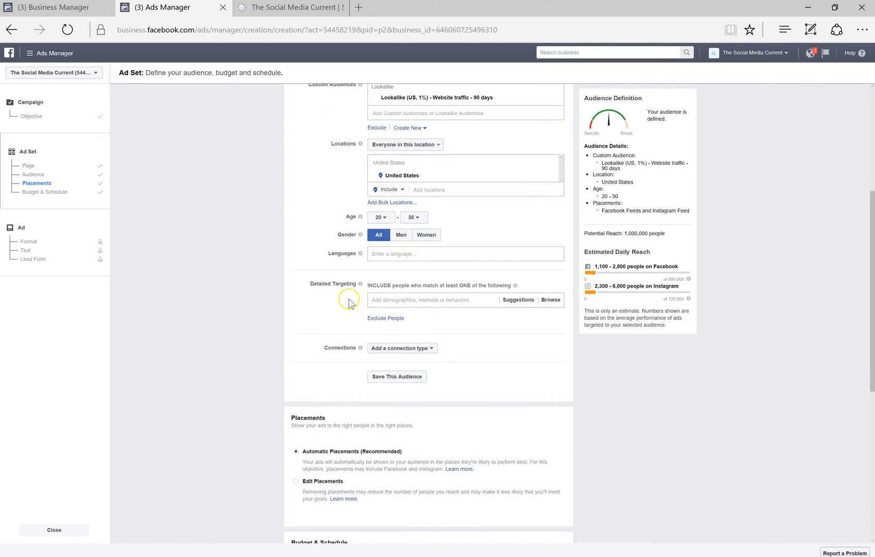
{"action": "scroll", "scroll_direction": "down", "scroll_amount": 3}
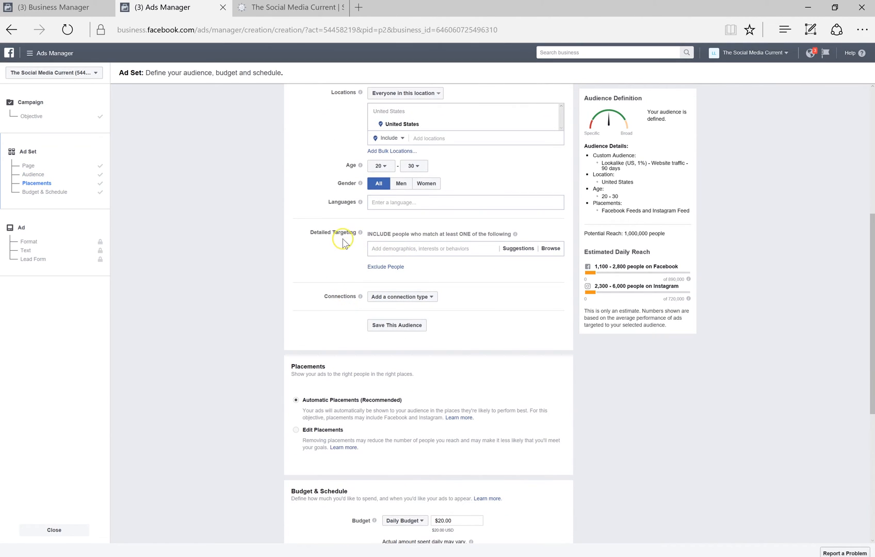
{"action": "mouse_move", "coordinate": [356, 246]}
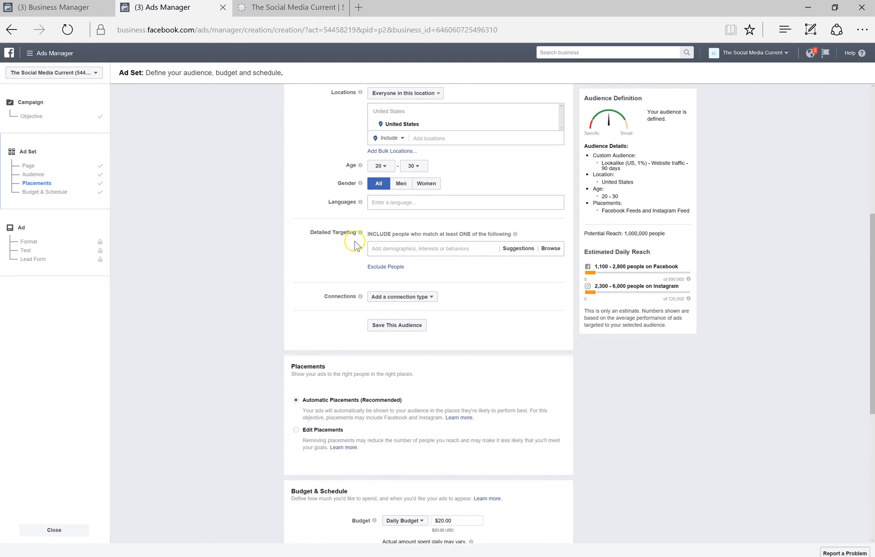
{"action": "mouse_move", "coordinate": [350, 254]}
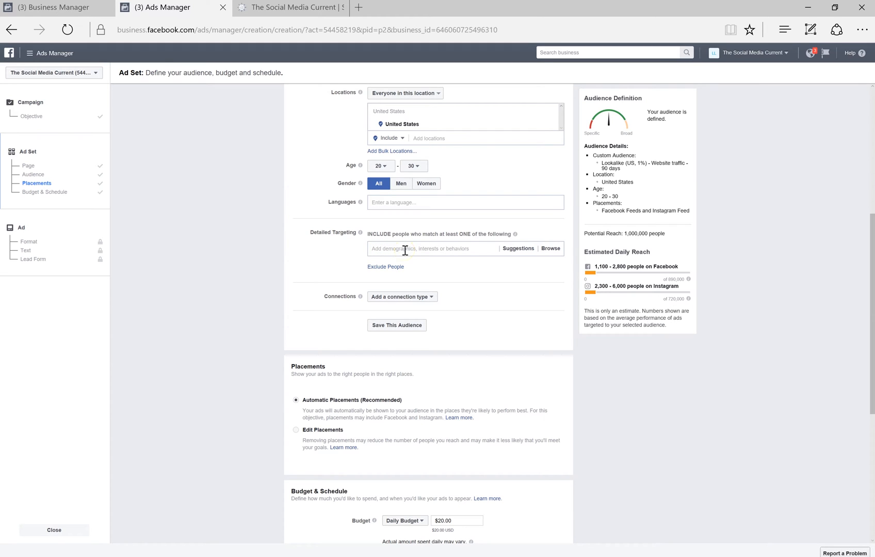
{"action": "left_click", "coordinate": [517, 249]}
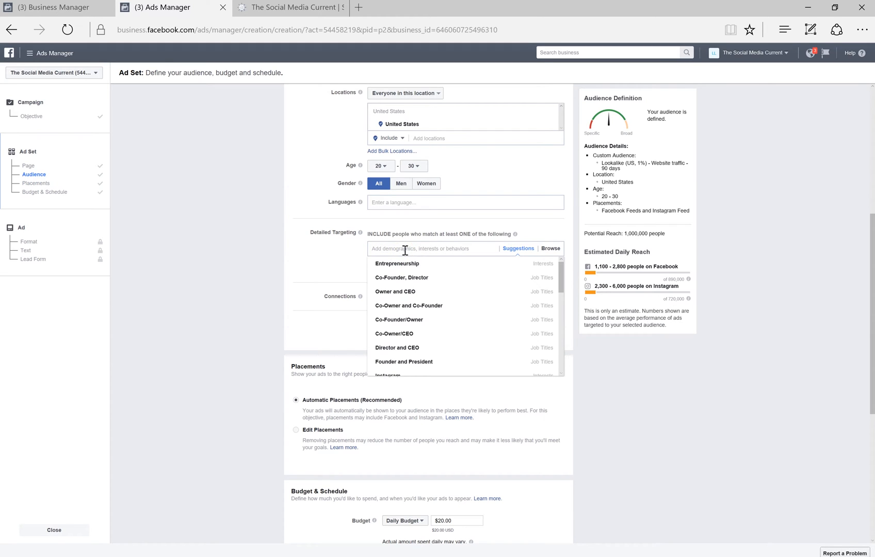
{"action": "mouse_move", "coordinate": [401, 278]}
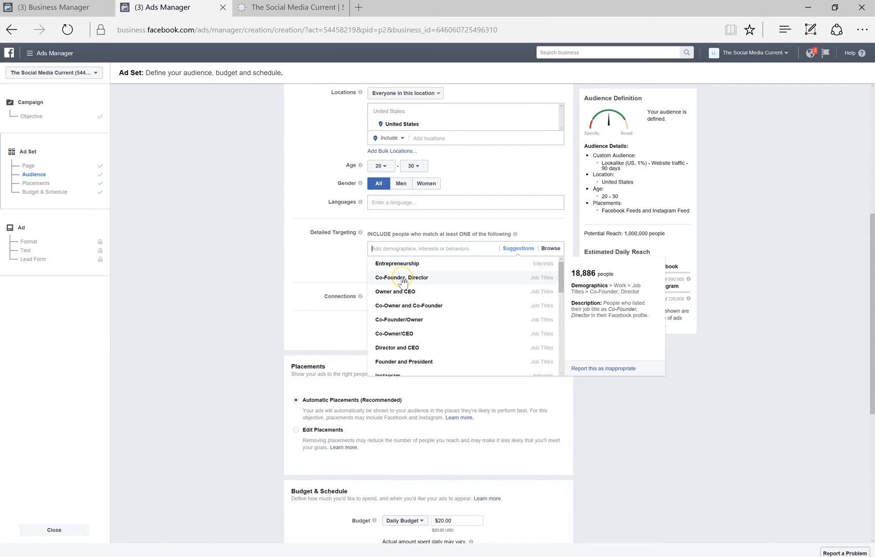
{"action": "left_click", "coordinate": [402, 278]}
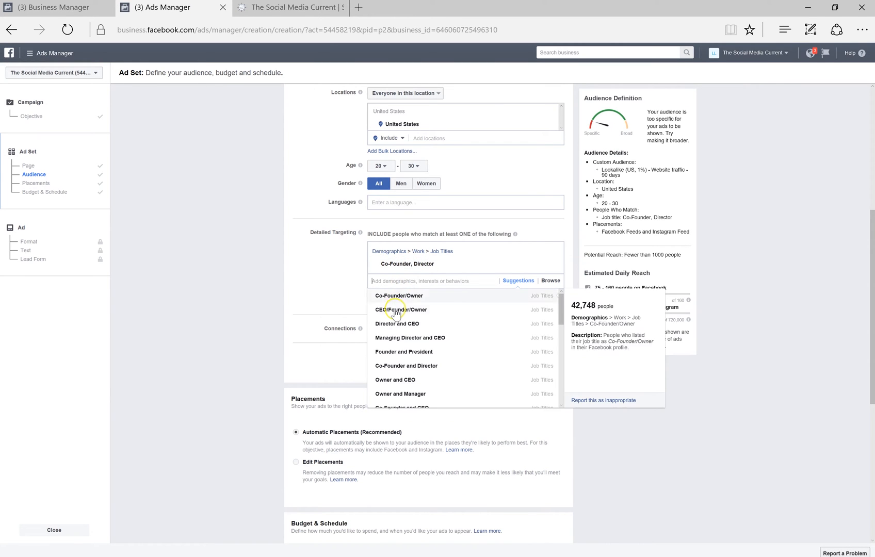
{"action": "left_click", "coordinate": [401, 309]}
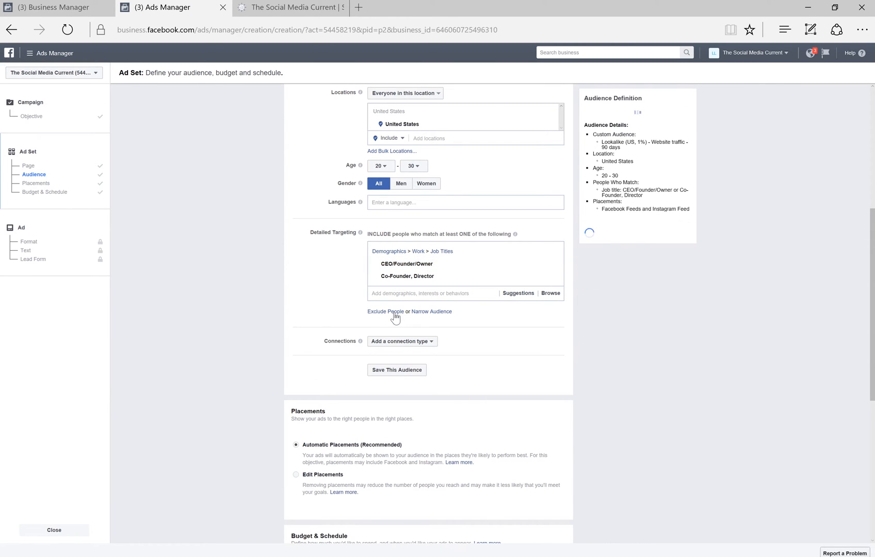
{"action": "left_click", "coordinate": [518, 293]}
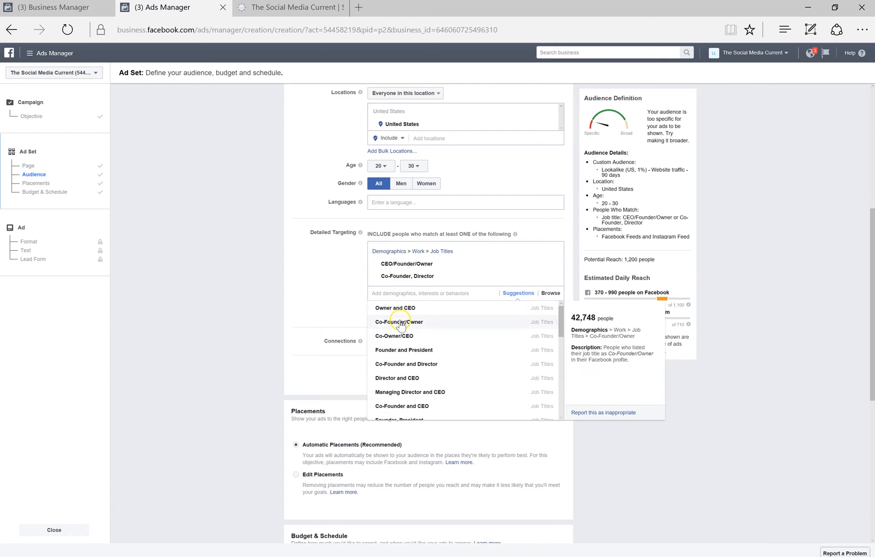
{"action": "left_click", "coordinate": [399, 322]}
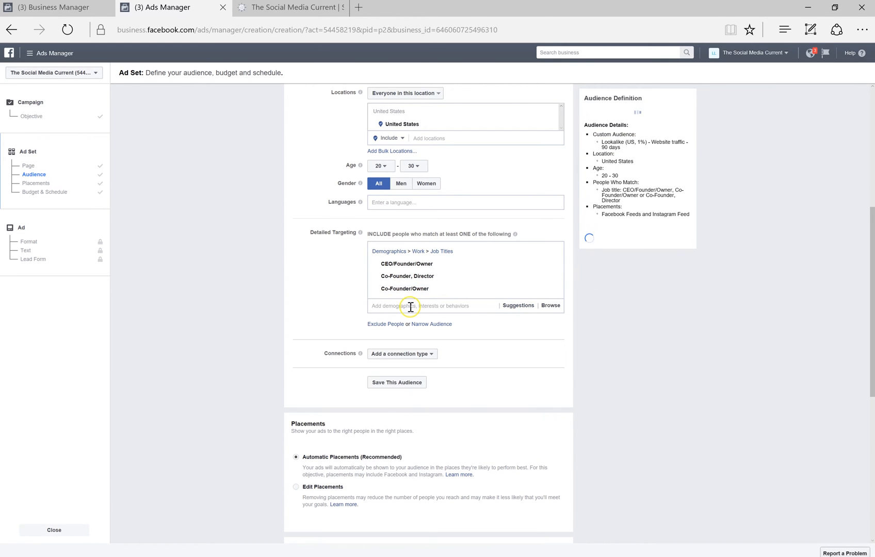
{"action": "left_click", "coordinate": [429, 305]}
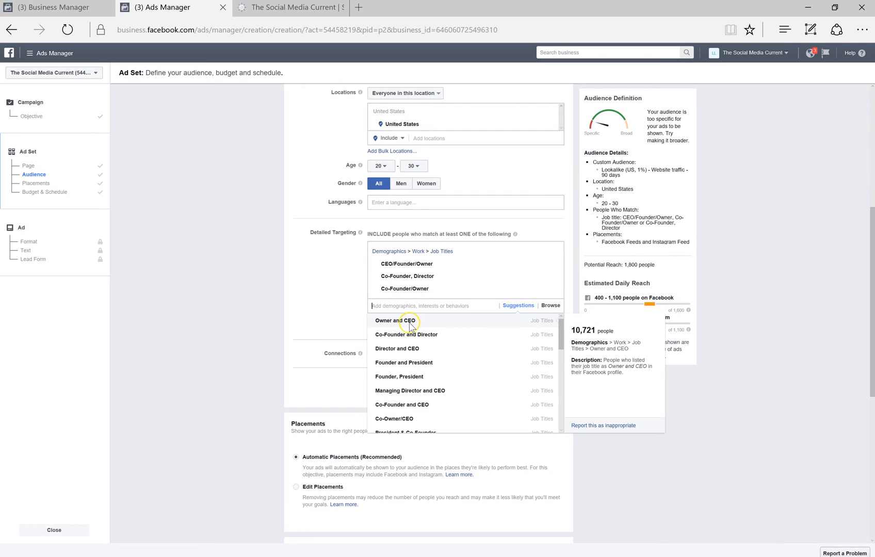
{"action": "left_click", "coordinate": [398, 321]}
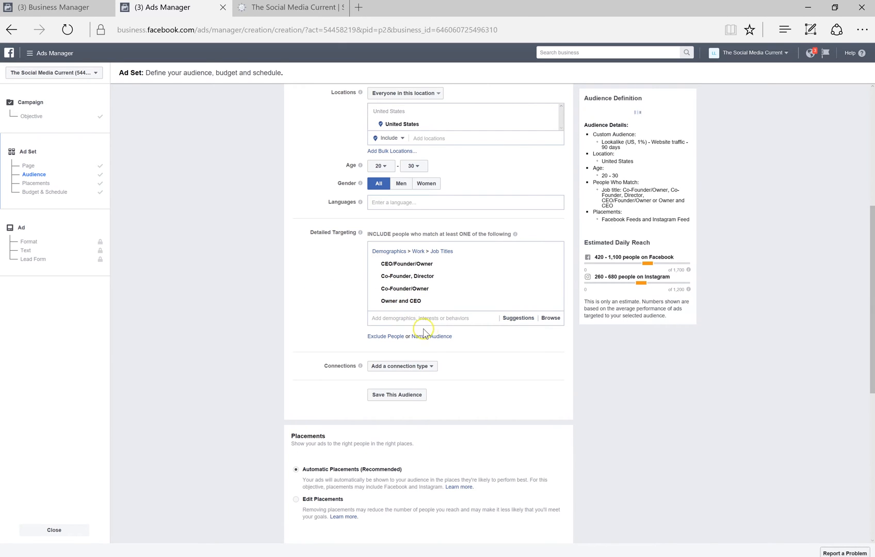
Narrow the audience to people who also match the Social media marketing interest.
{"action": "left_click", "coordinate": [432, 336]}
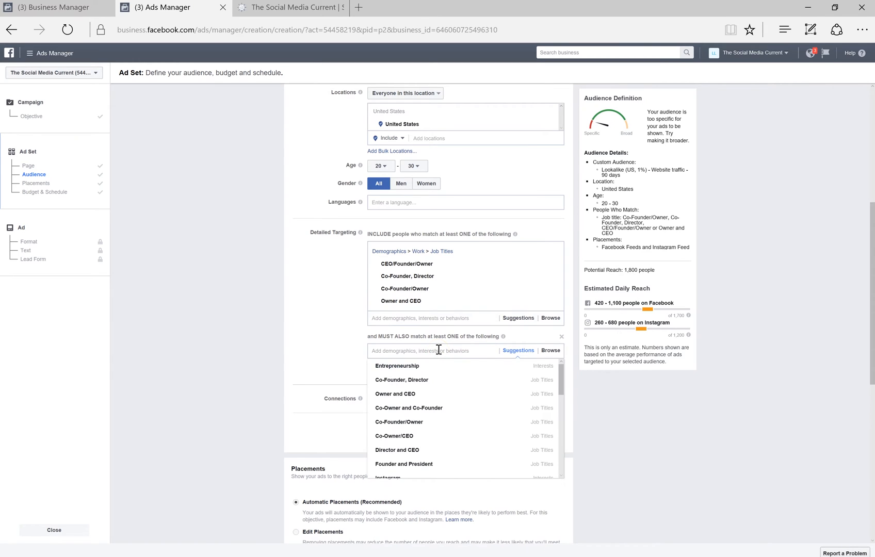
{"action": "type", "text": "social media"}
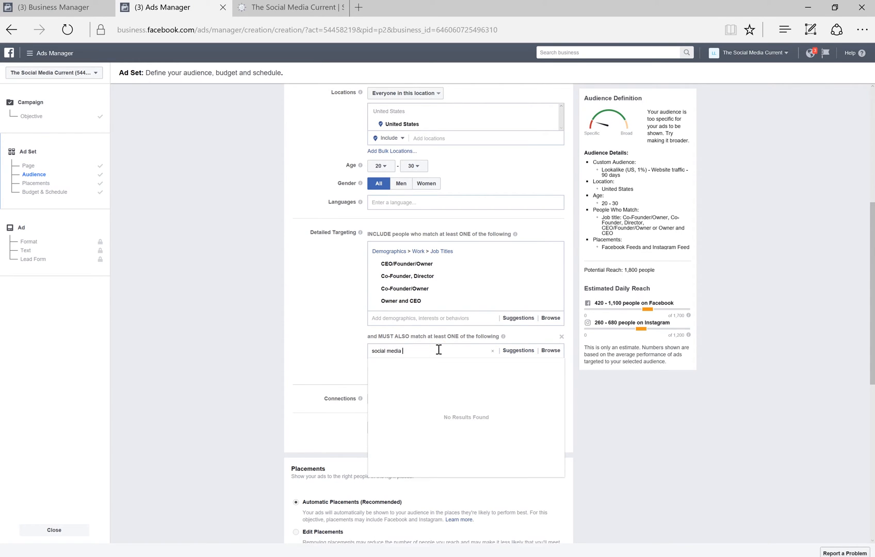
{"action": "type", "text": "marketing"}
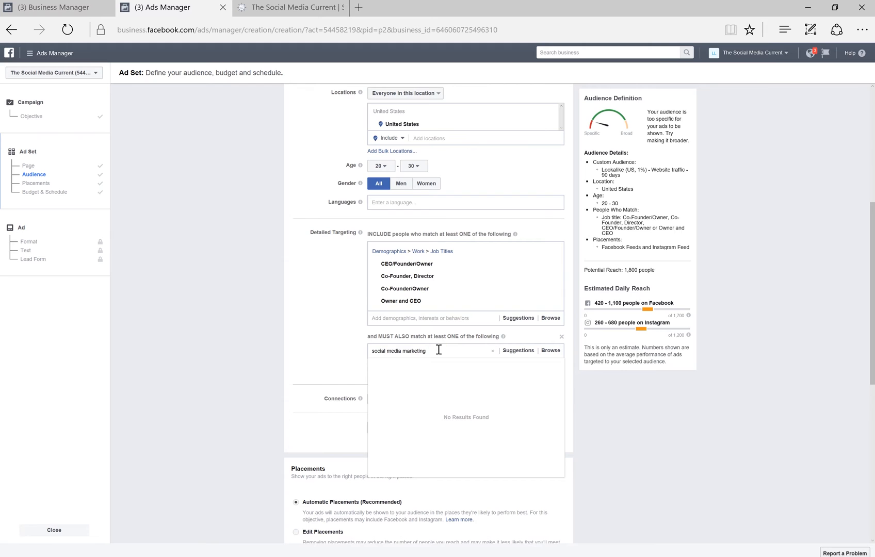
{"action": "left_click", "coordinate": [409, 366]}
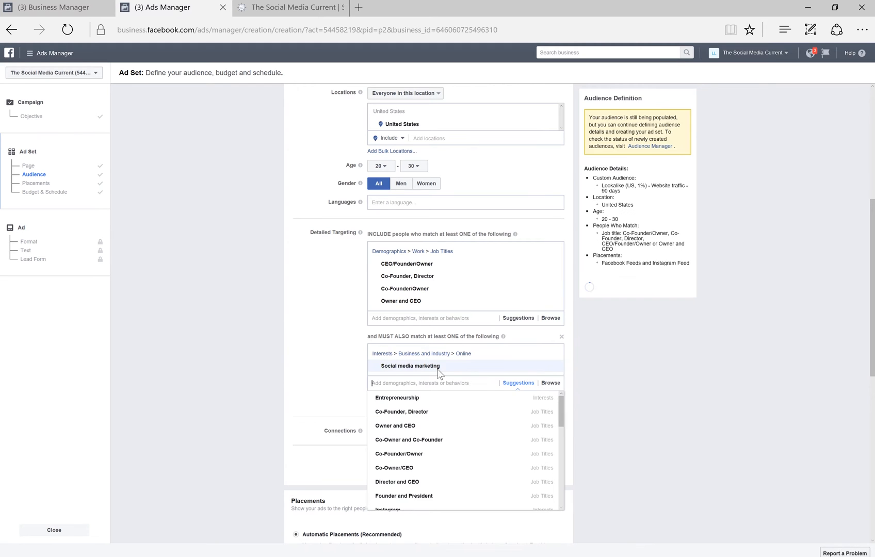
{"action": "left_click", "coordinate": [410, 366]}
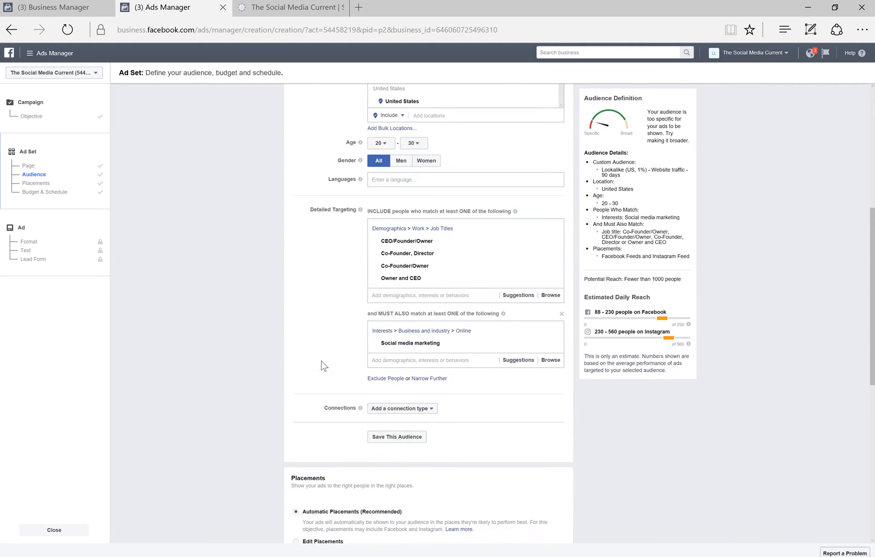
Add a Facebook Pages connection excluding people who like your Page.
{"action": "scroll", "scroll_direction": "down", "scroll_amount": 3}
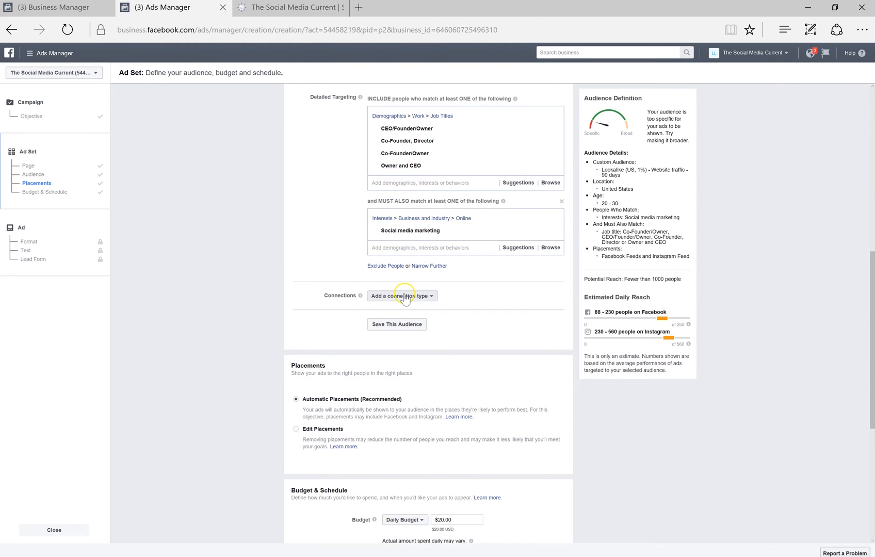
{"action": "left_click", "coordinate": [401, 295]}
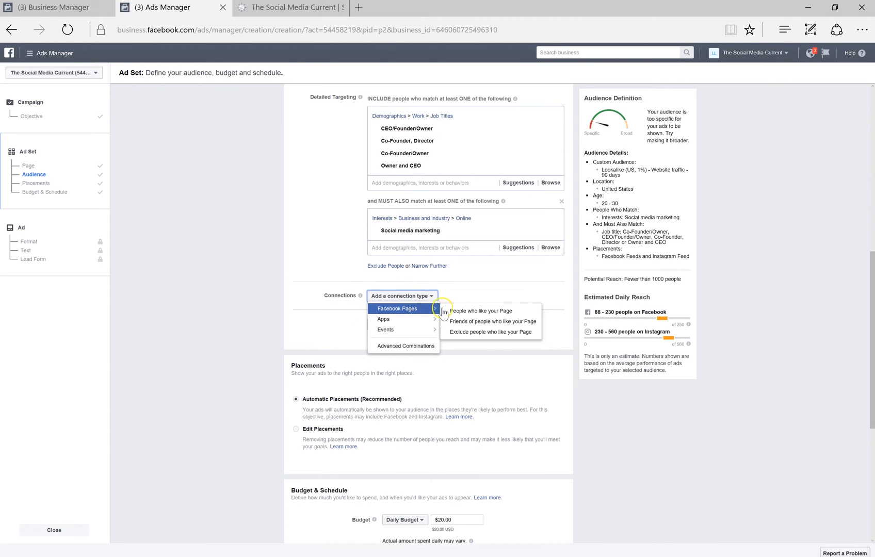
{"action": "mouse_move", "coordinate": [490, 333]}
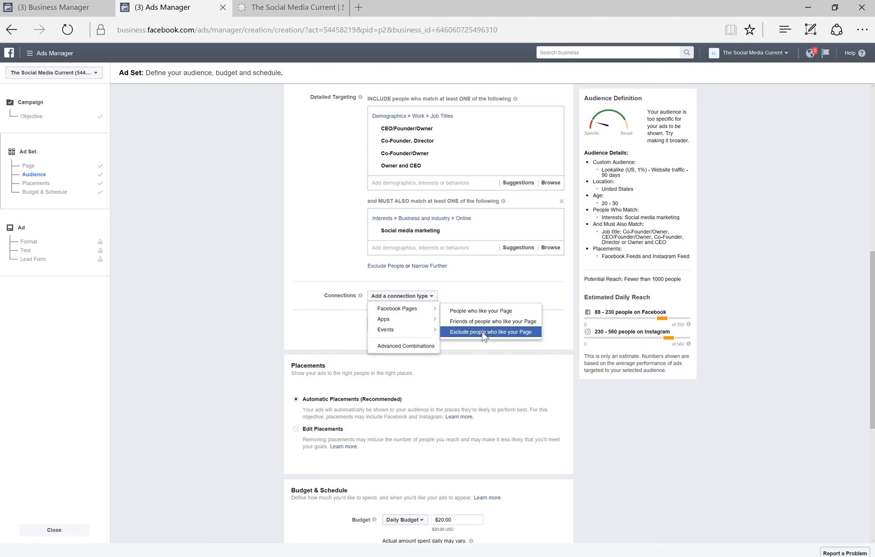
{"action": "left_click", "coordinate": [490, 332]}
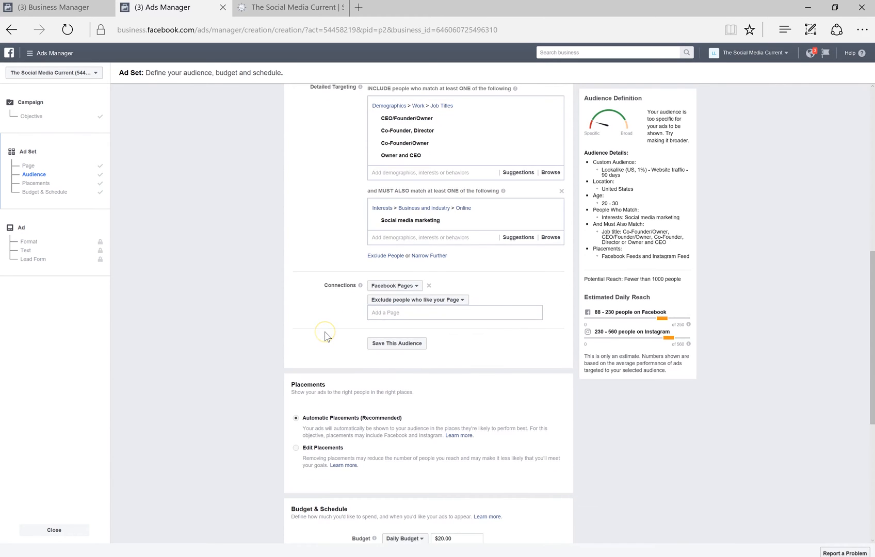
{"action": "scroll", "scroll_direction": "down", "scroll_amount": 3}
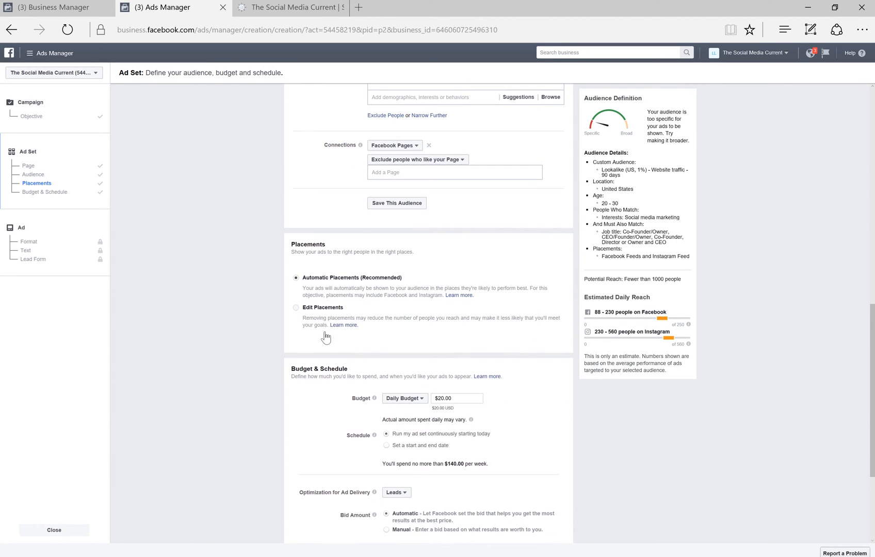
{"action": "mouse_move", "coordinate": [312, 266]}
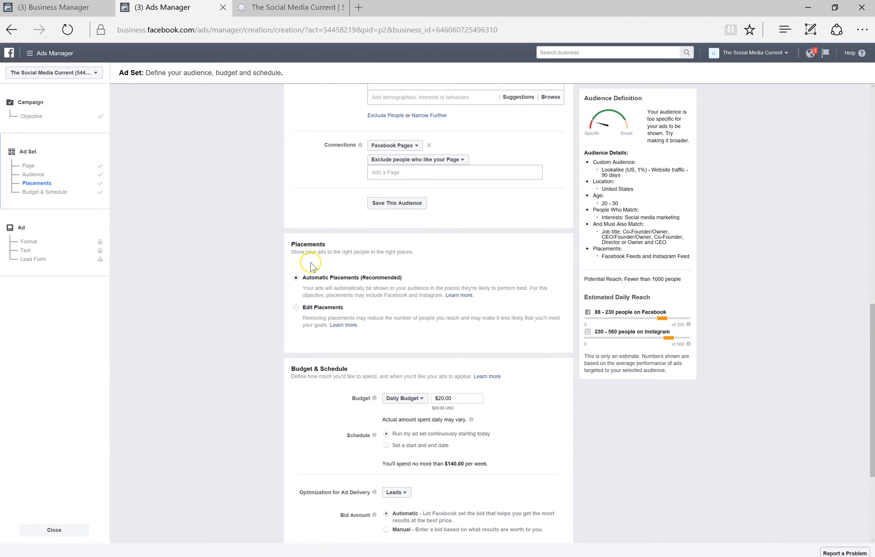
{"action": "mouse_move", "coordinate": [318, 284]}
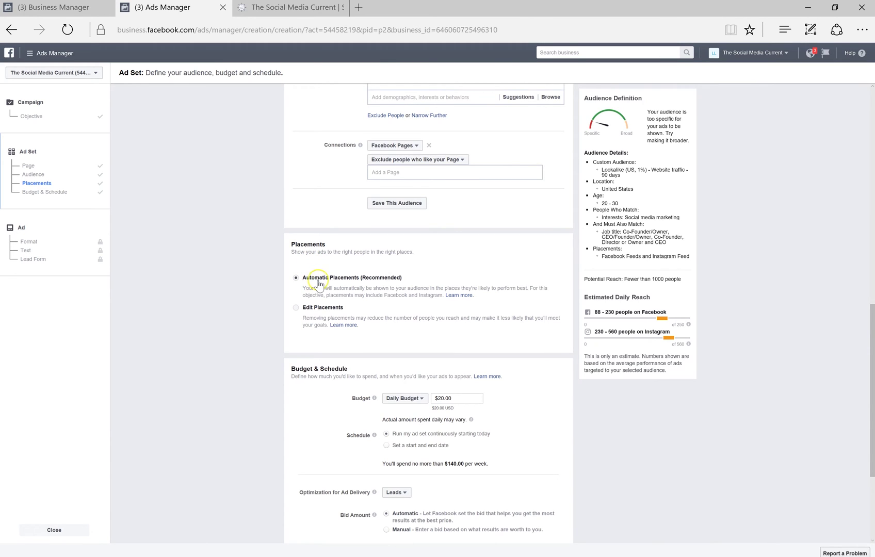
{"action": "mouse_move", "coordinate": [315, 303]}
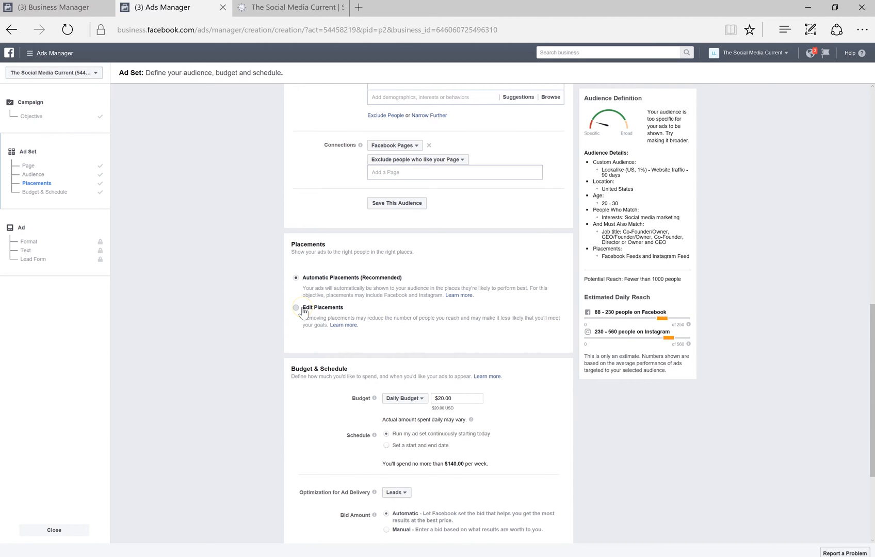
Switch to manual placements and expand the Facebook platform's placement list.
{"action": "left_click", "coordinate": [296, 307]}
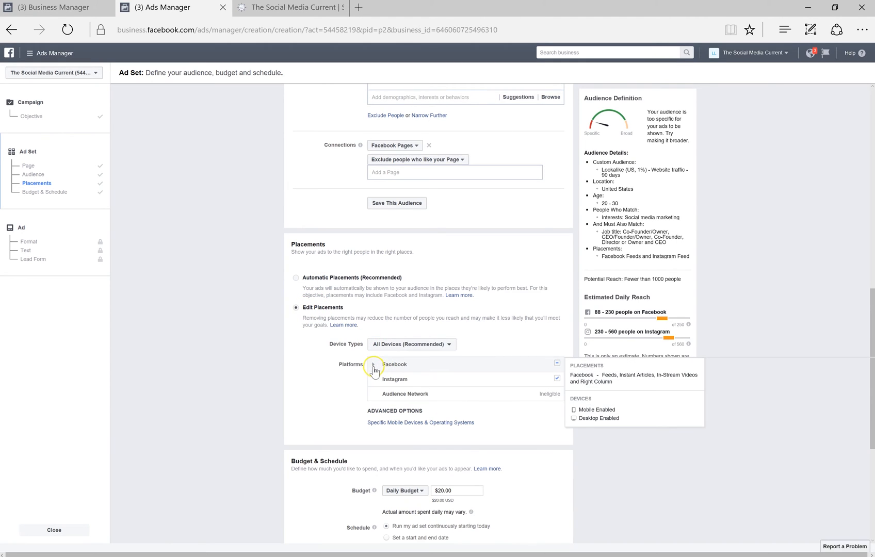
{"action": "scroll", "scroll_direction": "down", "scroll_amount": 3}
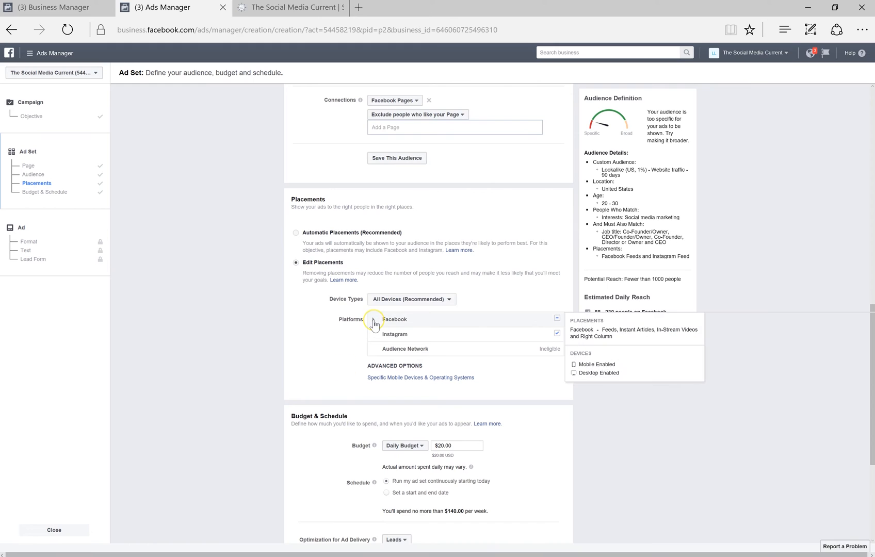
{"action": "left_click", "coordinate": [373, 323]}
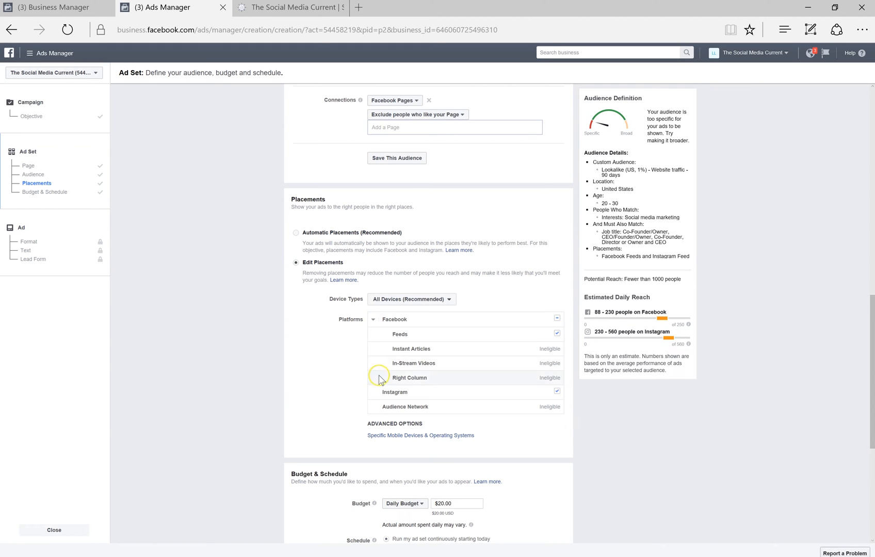
{"action": "mouse_move", "coordinate": [383, 412]}
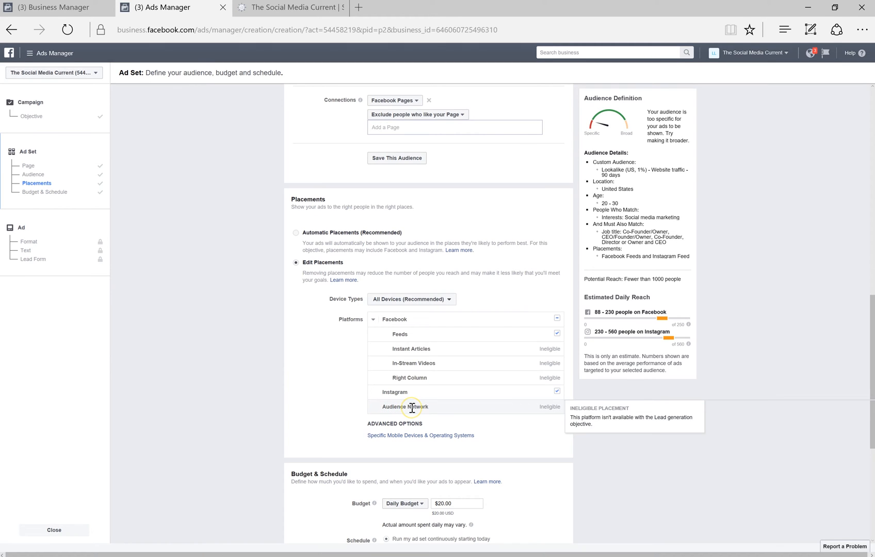
{"action": "mouse_move", "coordinate": [315, 409]}
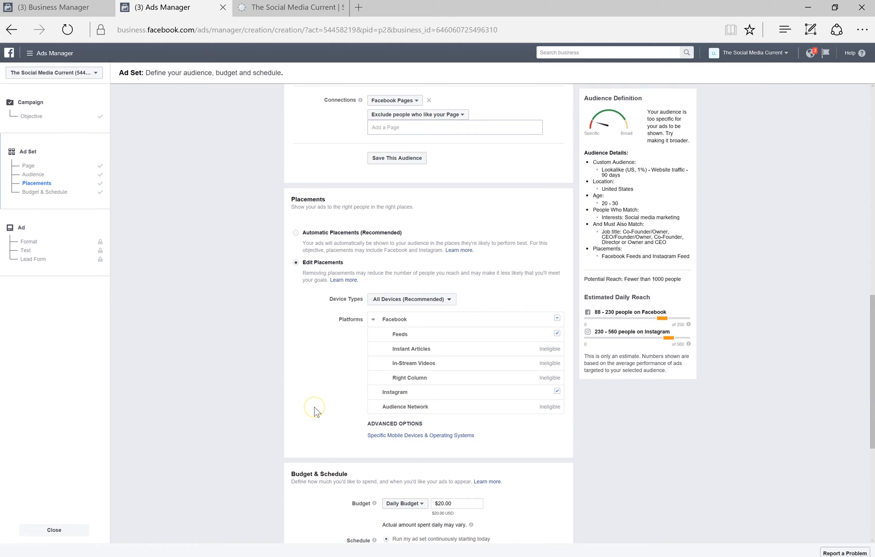
Keep a daily budget and schedule the ad set from Mar 5 to Apr 5, 2017.
{"action": "scroll", "scroll_direction": "down", "scroll_amount": 3}
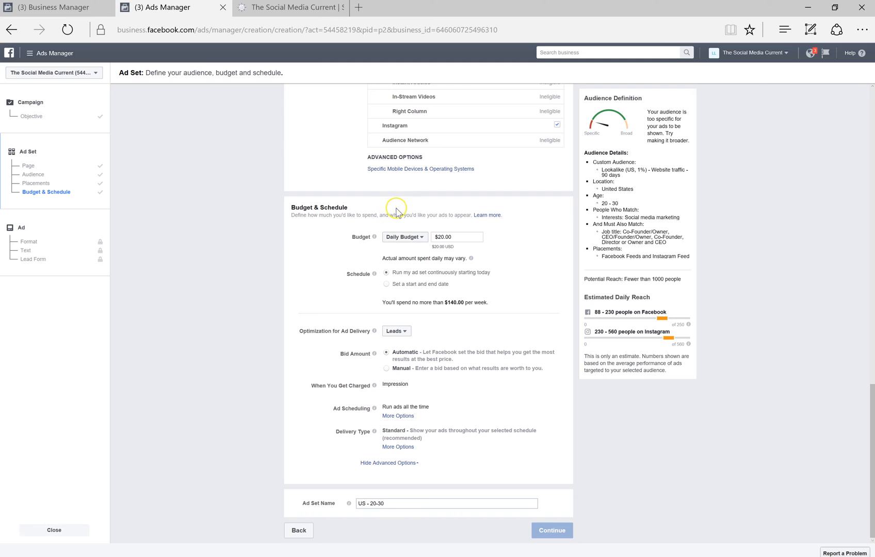
{"action": "mouse_move", "coordinate": [418, 229]}
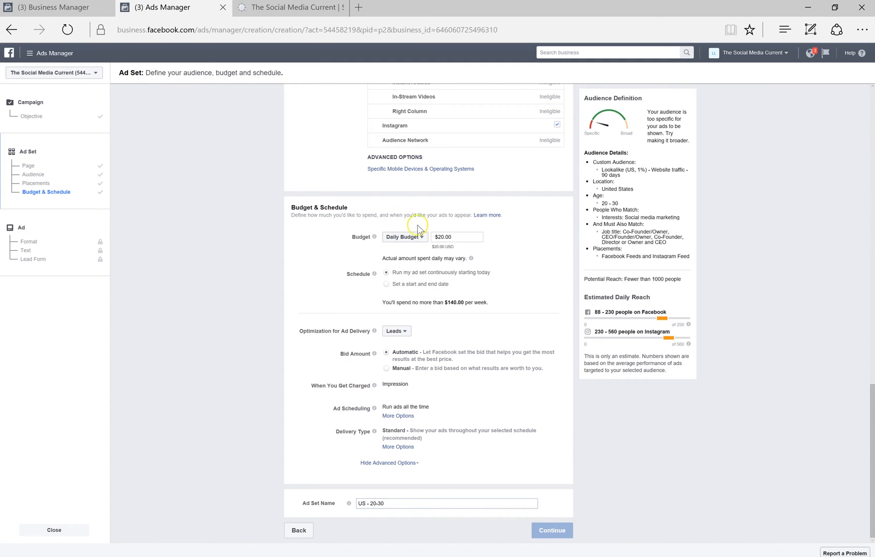
{"action": "left_click", "coordinate": [403, 237]}
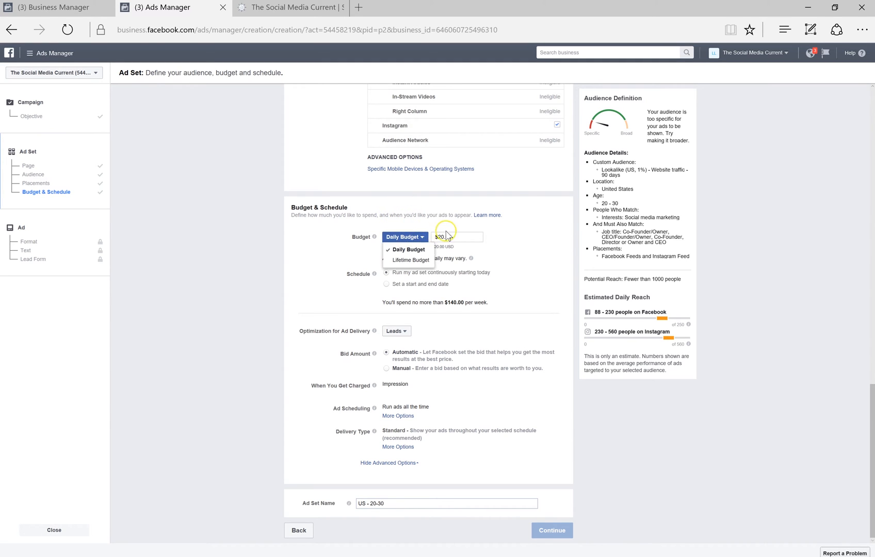
{"action": "left_click", "coordinate": [405, 237]}
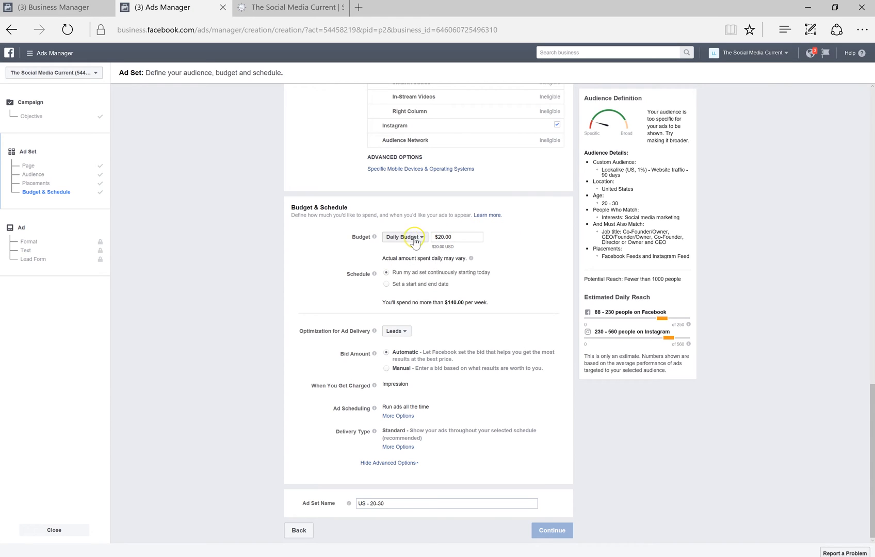
{"action": "left_click", "coordinate": [404, 236]}
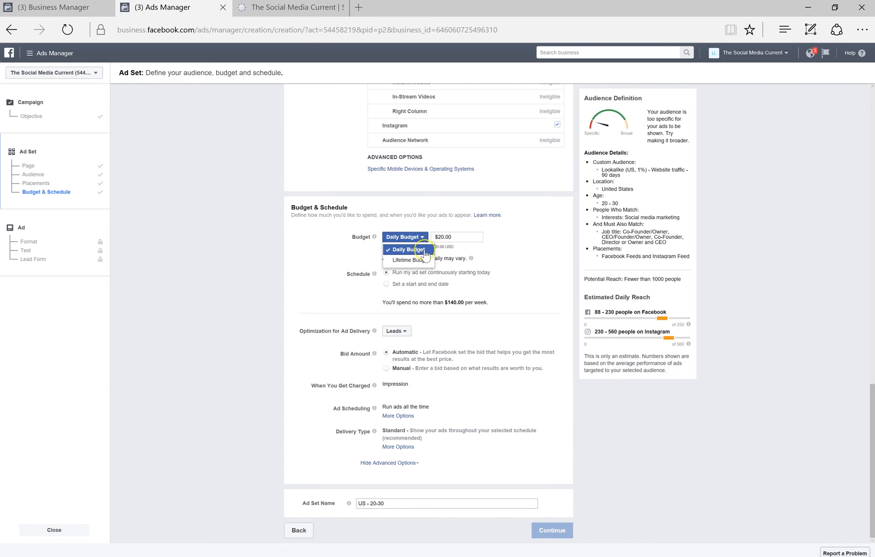
{"action": "left_click", "coordinate": [404, 249]}
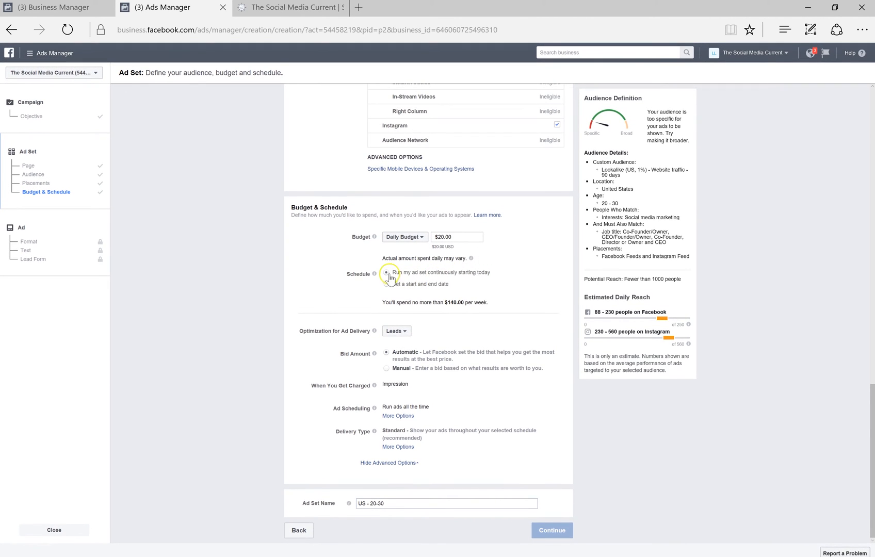
{"action": "mouse_move", "coordinate": [491, 279]}
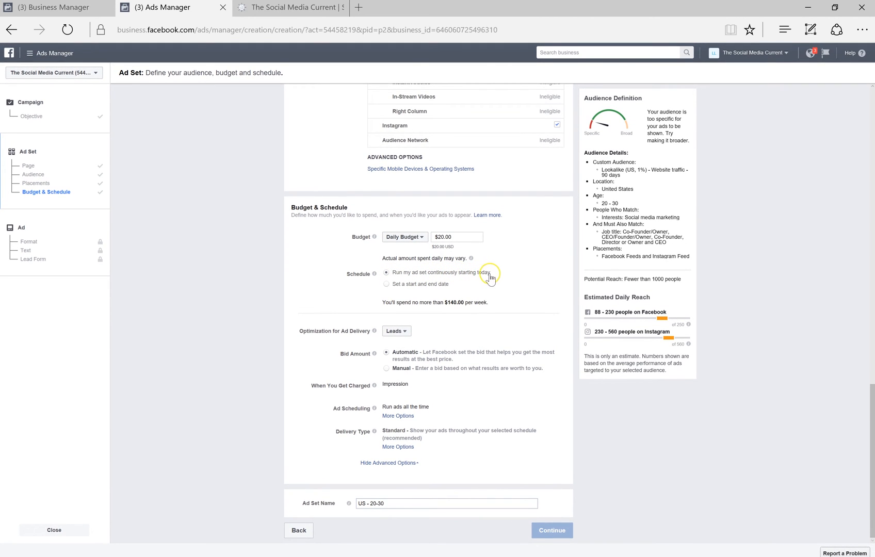
{"action": "mouse_move", "coordinate": [491, 279]}
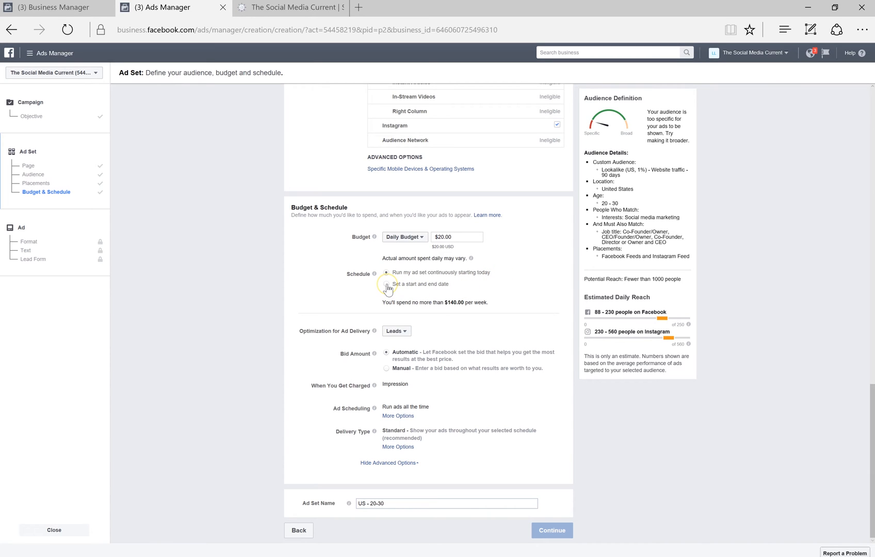
{"action": "left_click", "coordinate": [386, 284]}
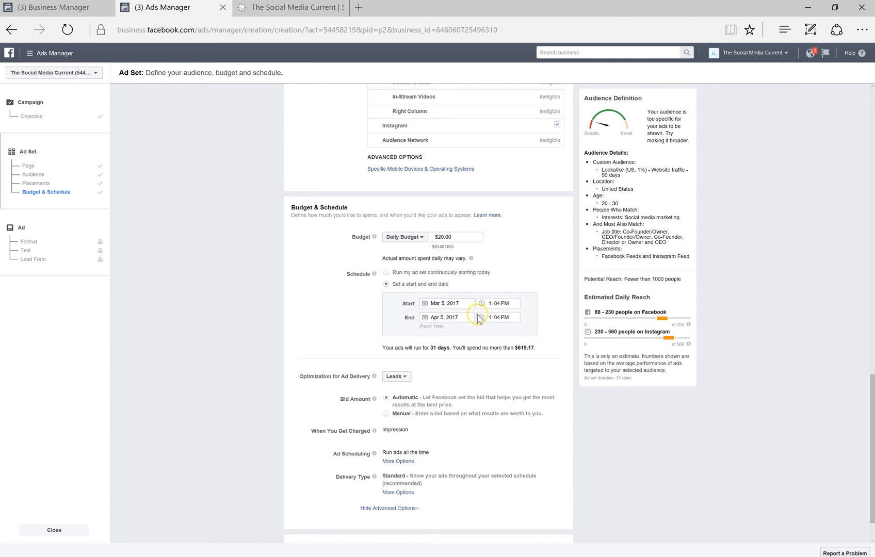
{"action": "scroll", "scroll_direction": "down", "scroll_amount": 3}
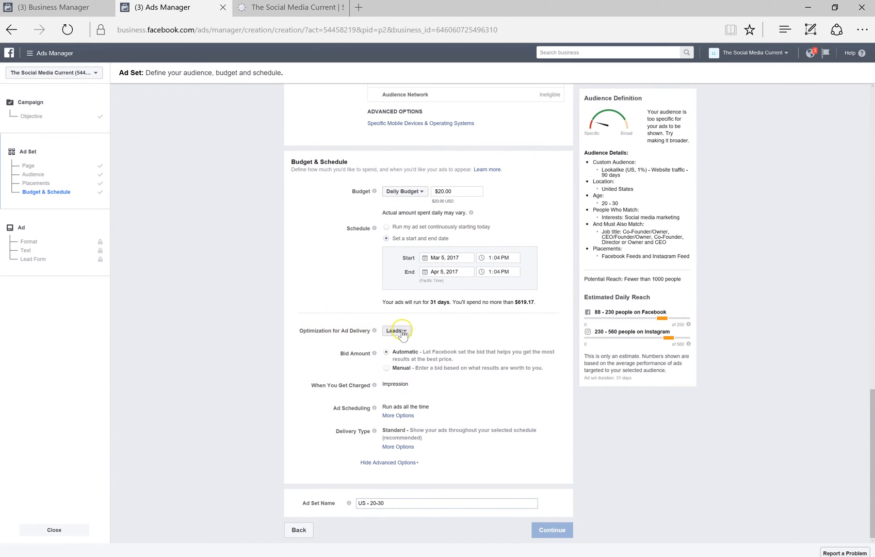
Keep optimization on Leads and set a manual bid of $1.00 per result.
{"action": "left_click", "coordinate": [396, 331]}
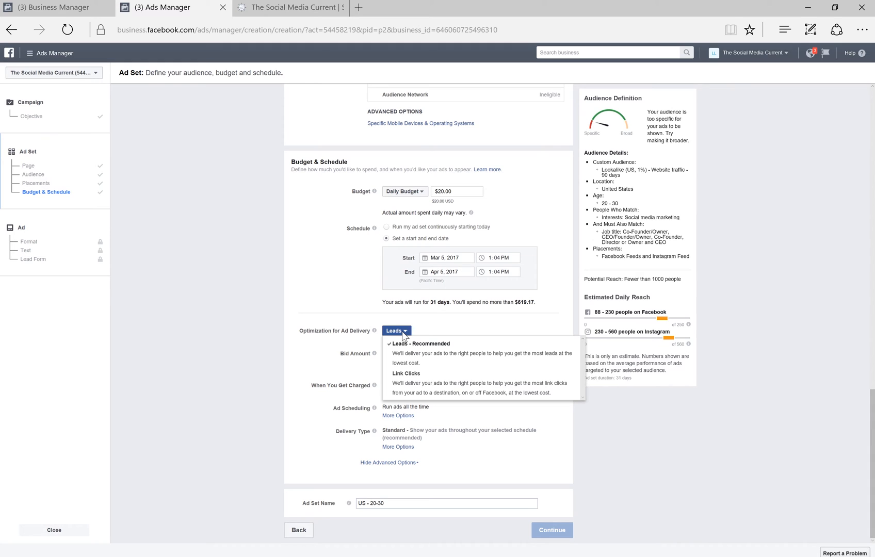
{"action": "mouse_move", "coordinate": [310, 361]}
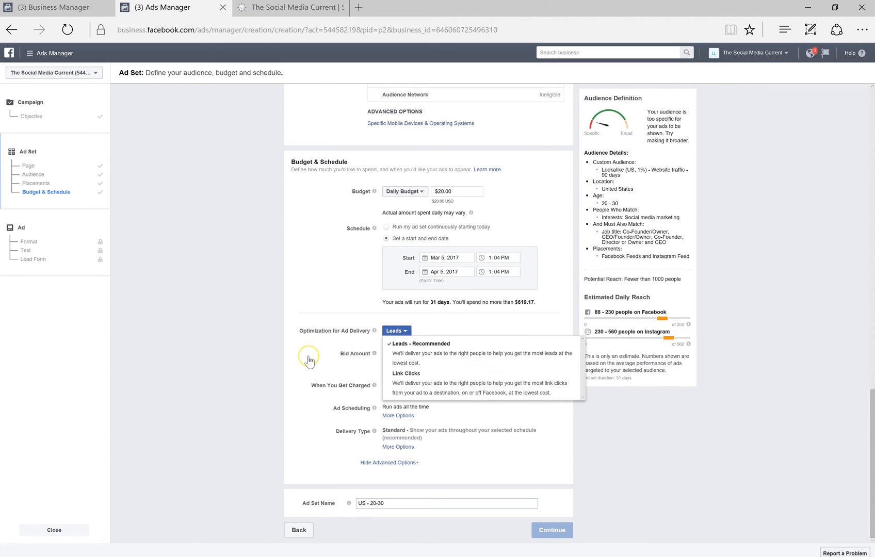
{"action": "left_click", "coordinate": [397, 332]}
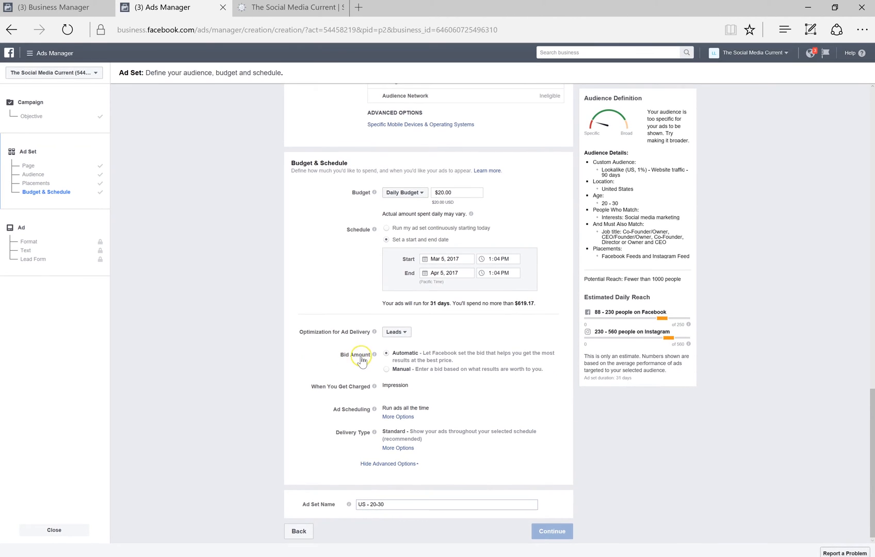
{"action": "mouse_move", "coordinate": [408, 358]}
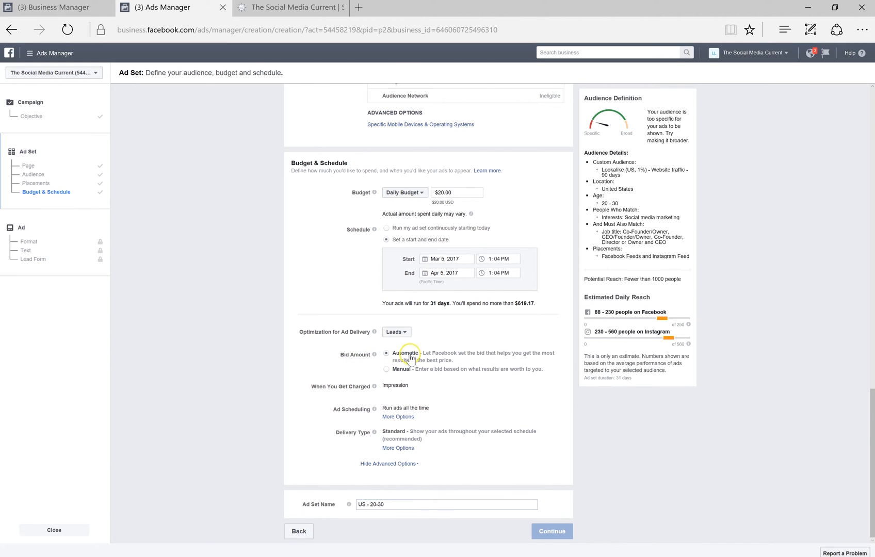
{"action": "mouse_move", "coordinate": [442, 344]}
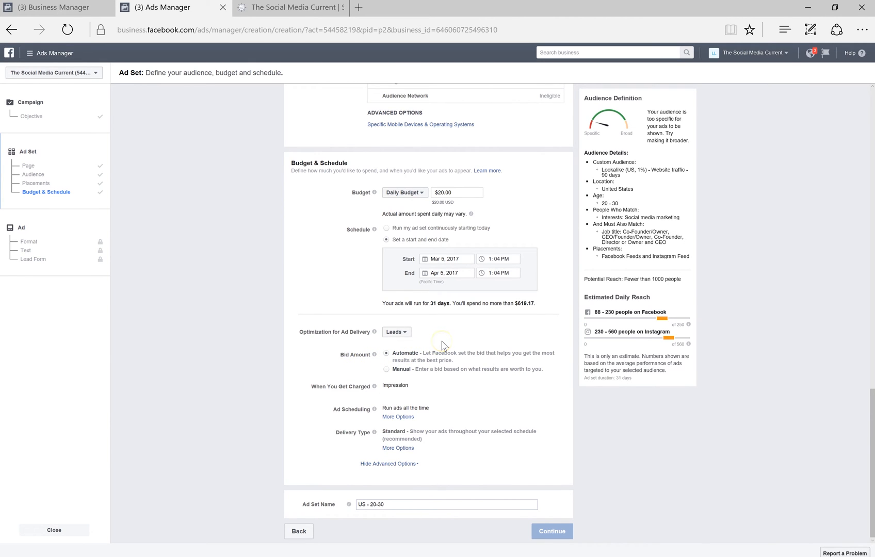
{"action": "mouse_move", "coordinate": [389, 373]}
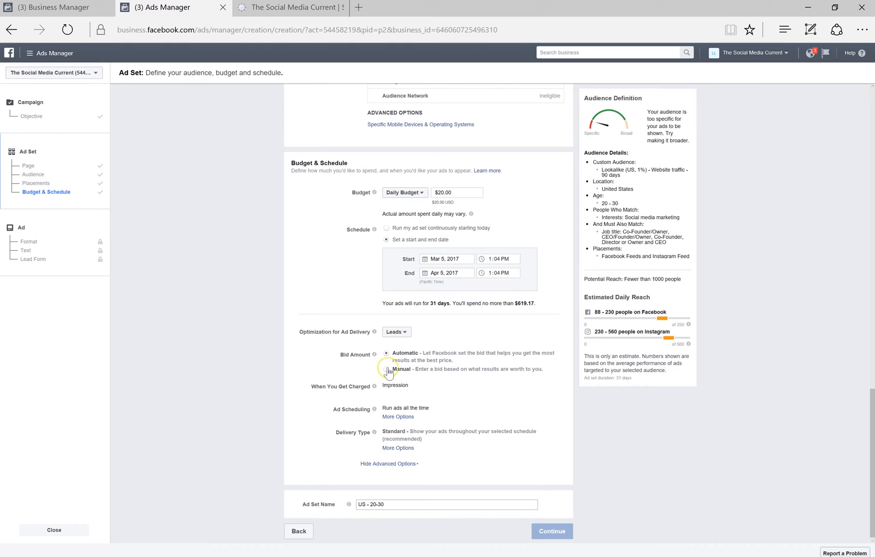
{"action": "left_click", "coordinate": [386, 369]}
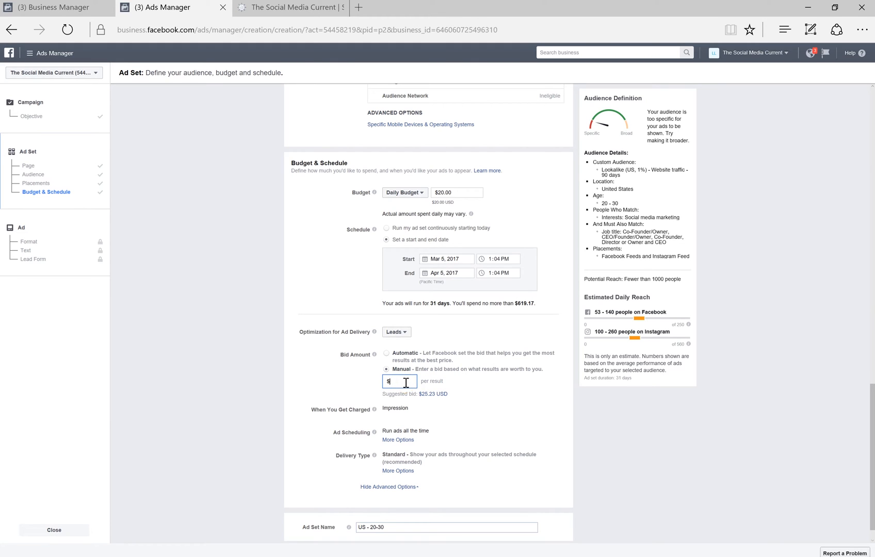
{"action": "type", "text": "1.00"}
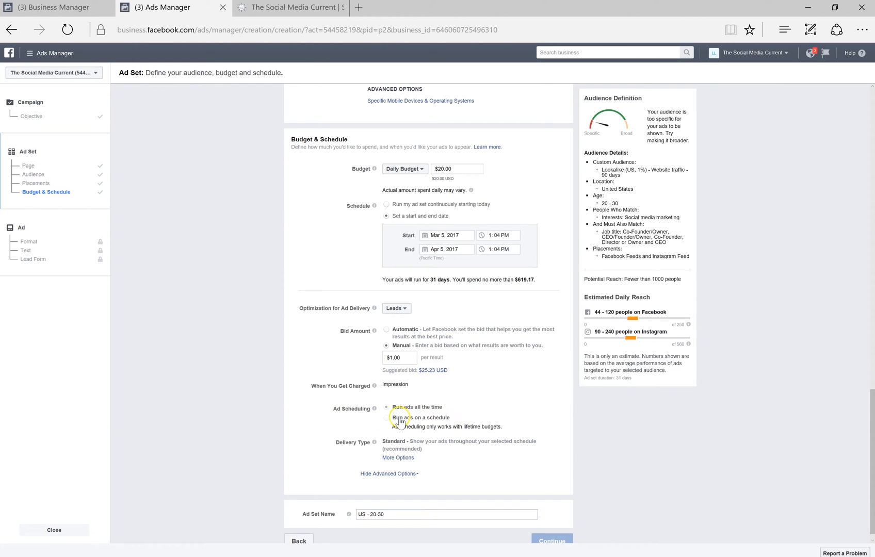
{"action": "mouse_move", "coordinate": [450, 423]}
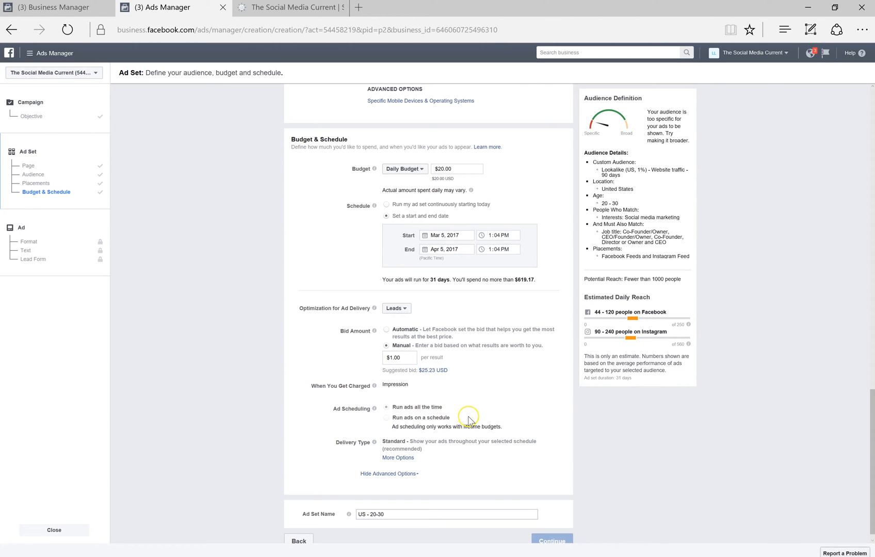
{"action": "mouse_move", "coordinate": [409, 425]}
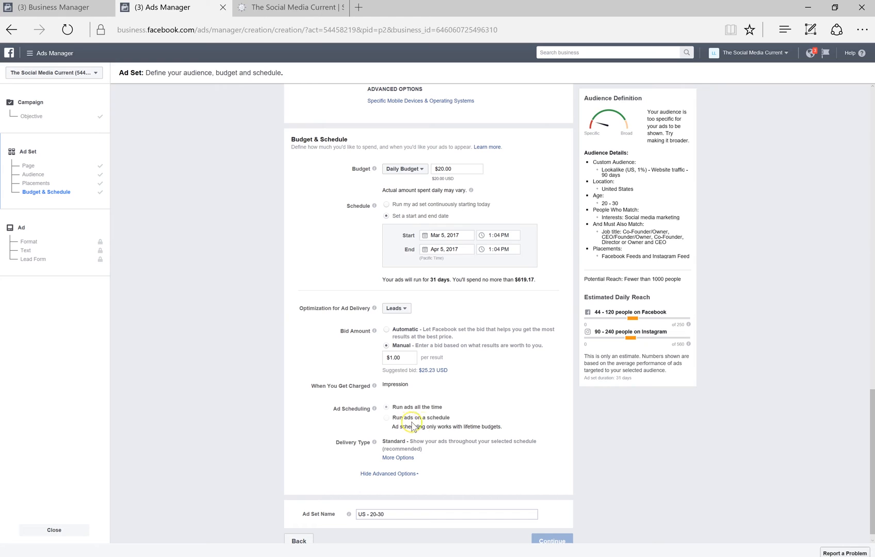
{"action": "mouse_move", "coordinate": [476, 419]}
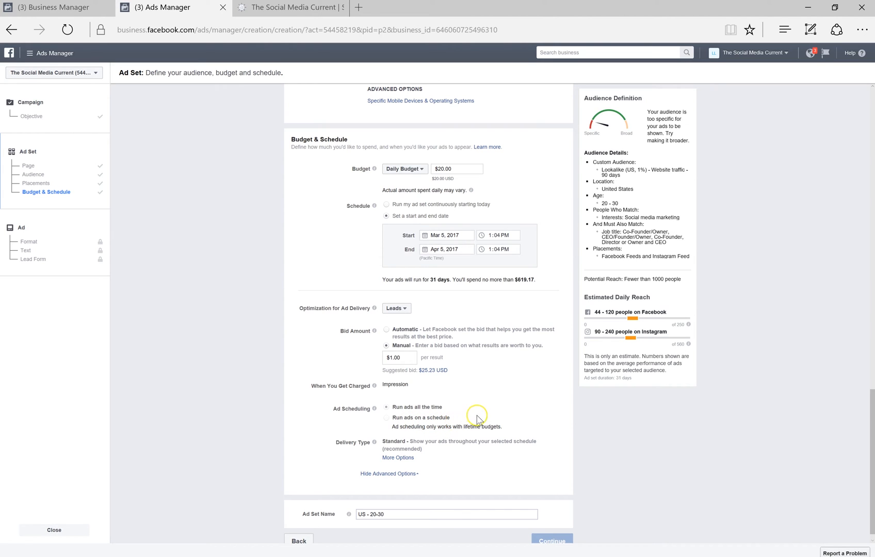
{"action": "mouse_move", "coordinate": [390, 458]}
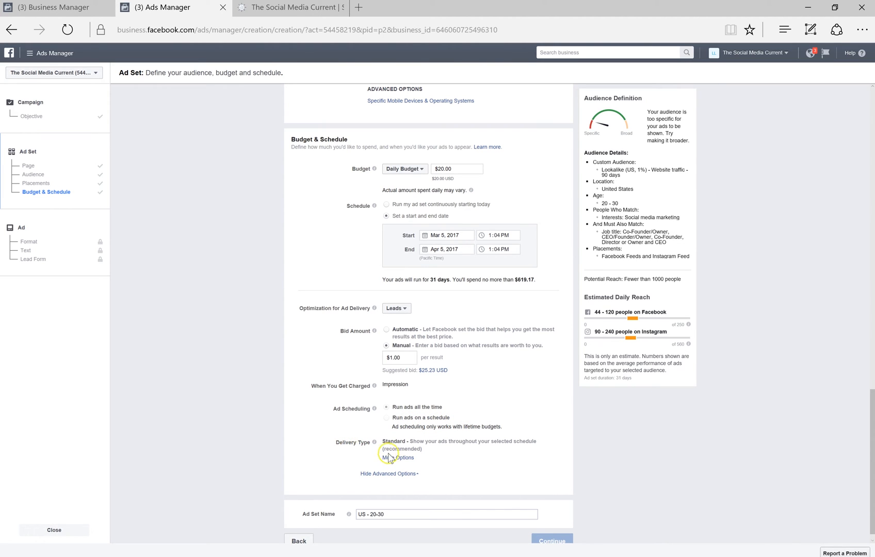
{"action": "mouse_move", "coordinate": [409, 449]}
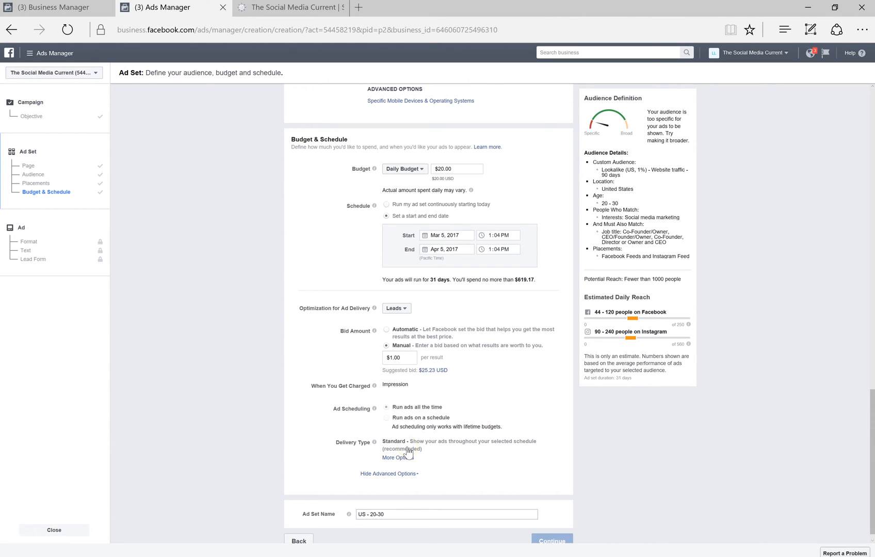
Rename the ad set 'lead generation demo' and continue to the ad format.
{"action": "left_click", "coordinate": [394, 457]}
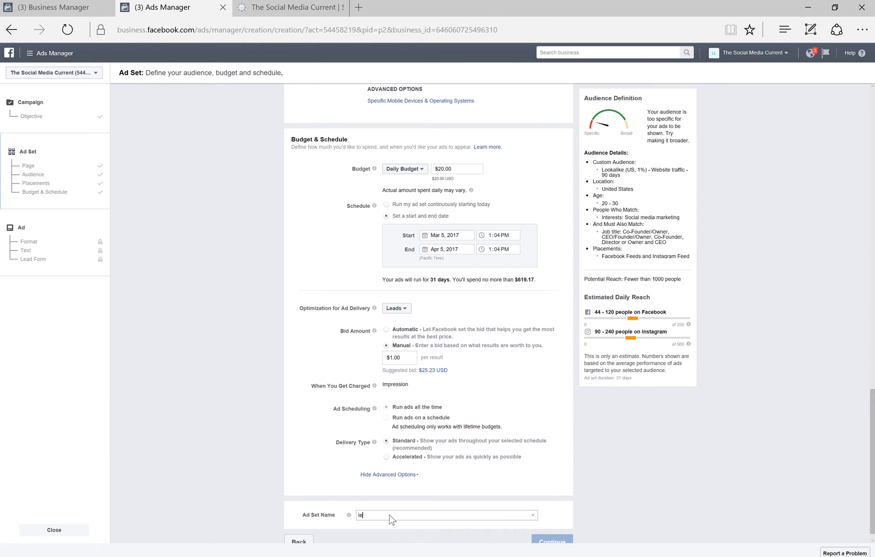
{"action": "type", "text": "lead generation demo"}
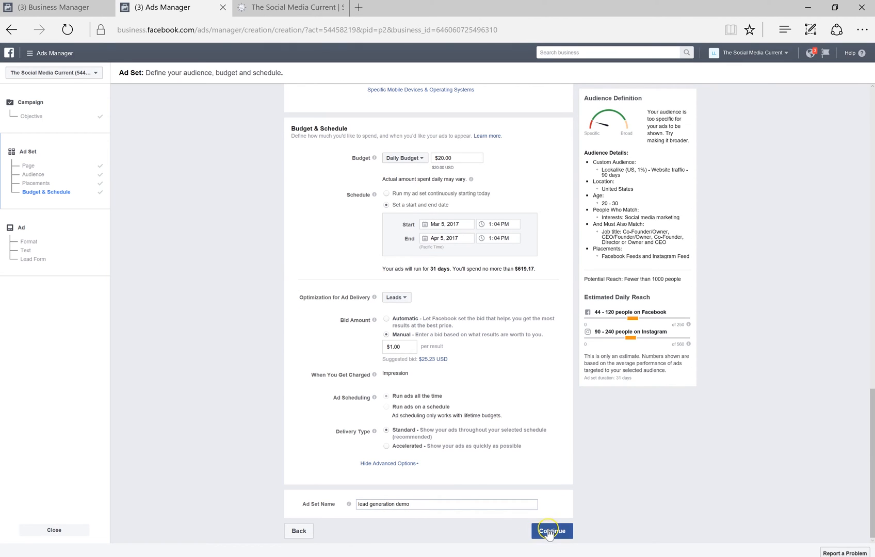
{"action": "left_click", "coordinate": [552, 531]}
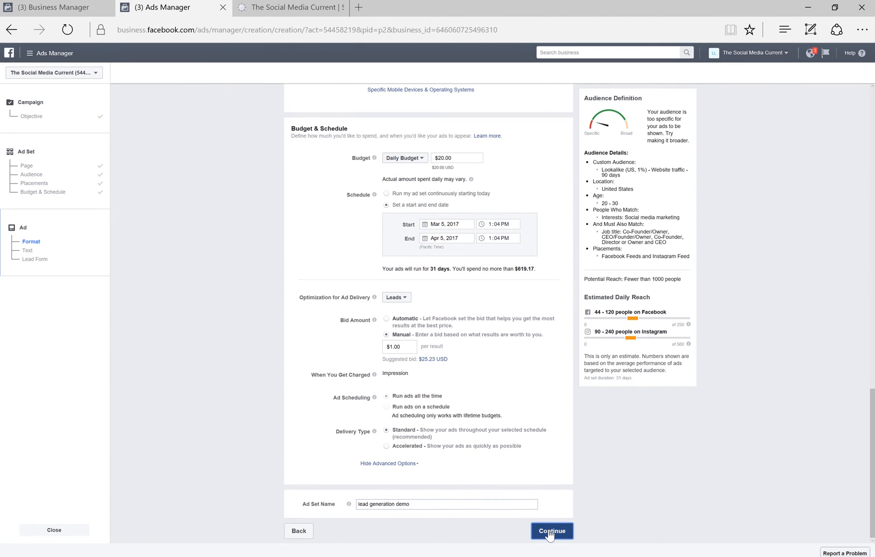
Choose the single-image format for the ad.
{"action": "left_click", "coordinate": [552, 530]}
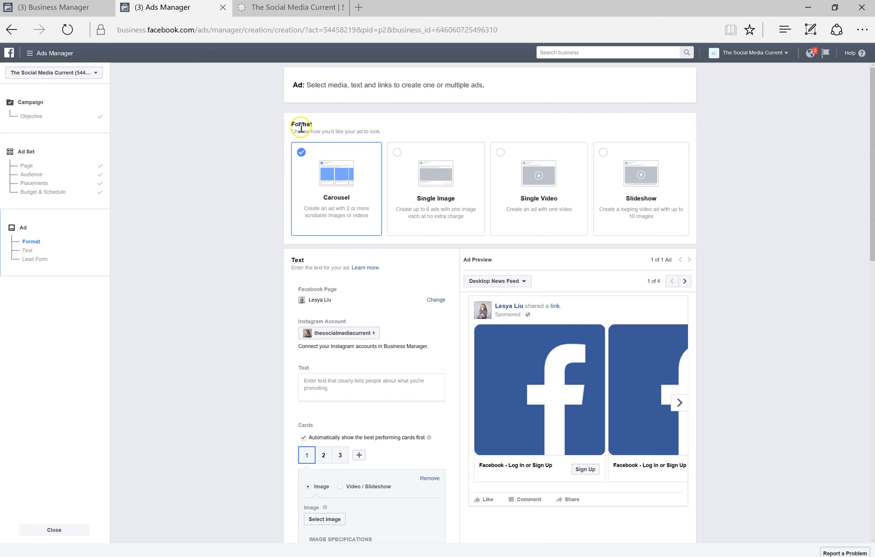
{"action": "mouse_move", "coordinate": [538, 205]}
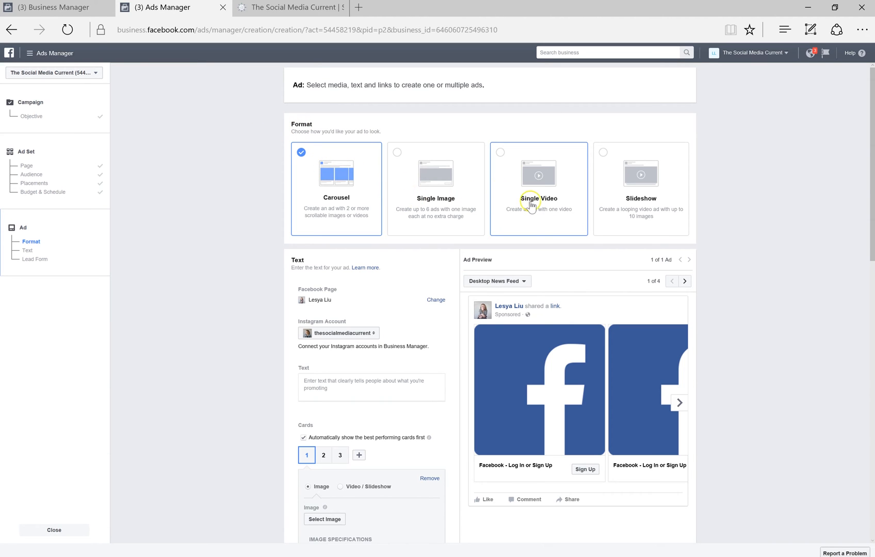
{"action": "mouse_move", "coordinate": [403, 162]}
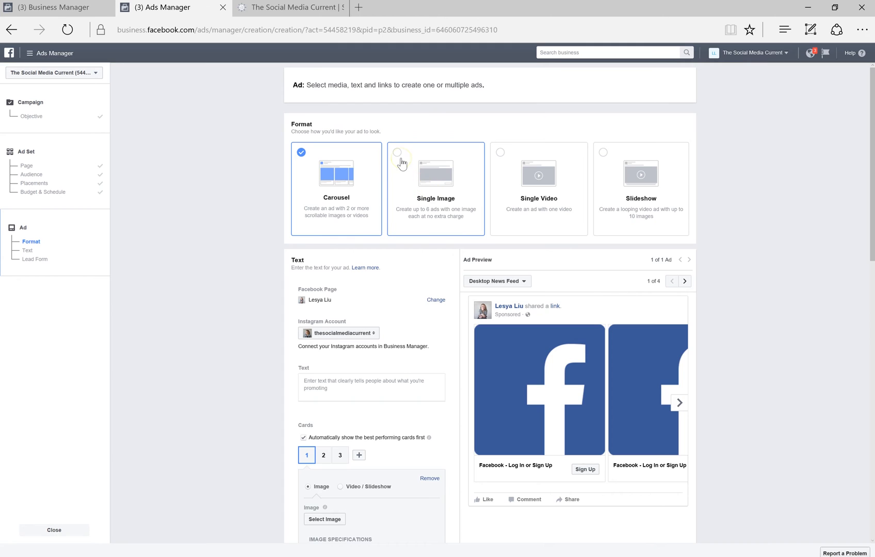
{"action": "left_click", "coordinate": [396, 152]}
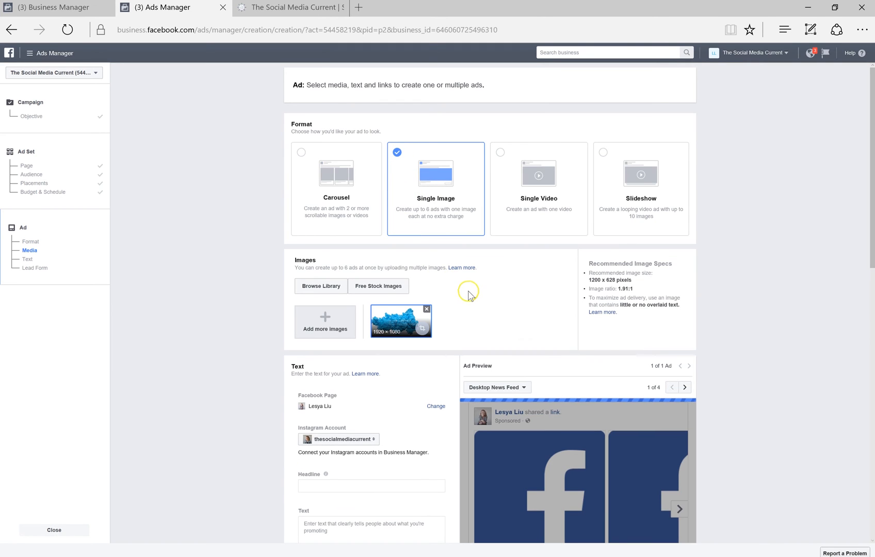
{"action": "scroll", "scroll_direction": "up", "scroll_amount": 3}
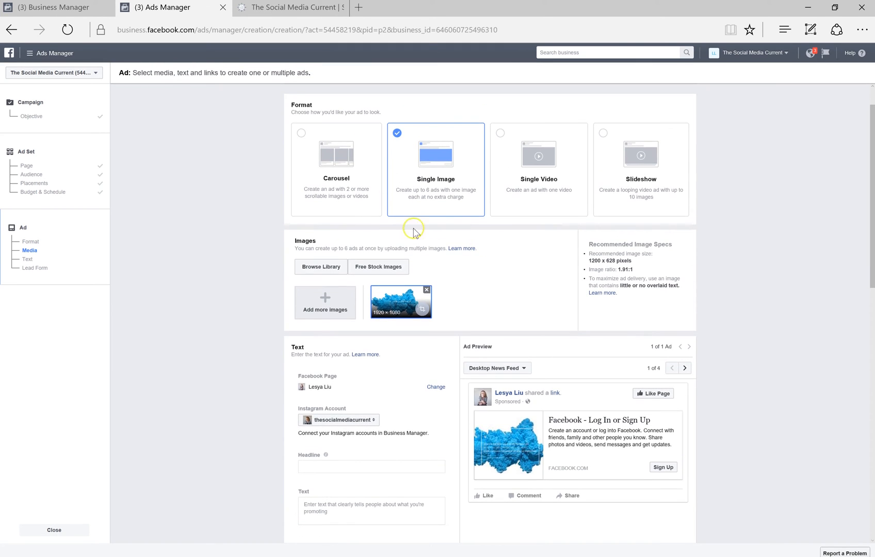
{"action": "mouse_move", "coordinate": [326, 301]}
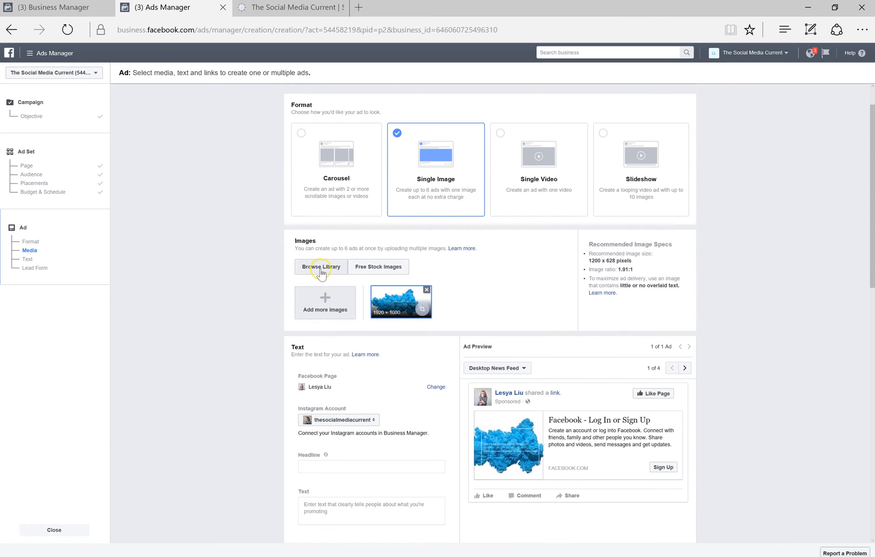
{"action": "mouse_move", "coordinate": [333, 274]}
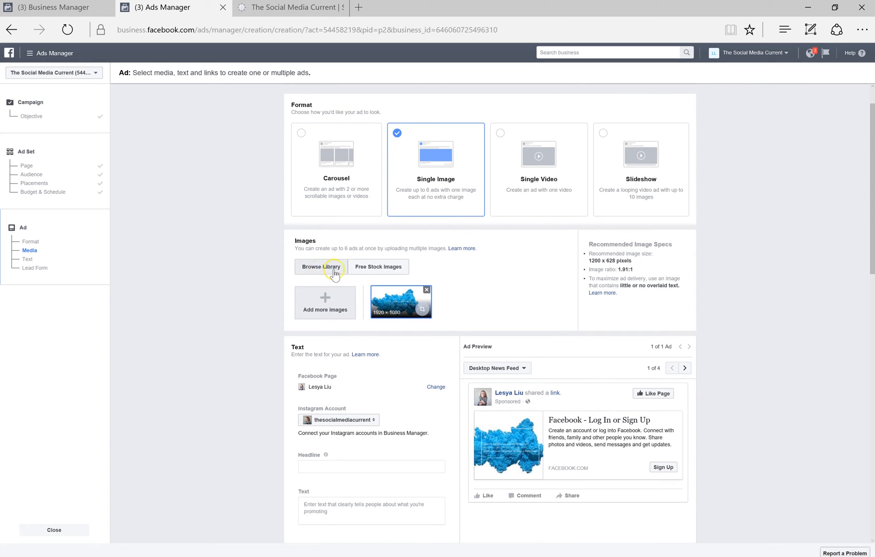
{"action": "mouse_move", "coordinate": [377, 266]}
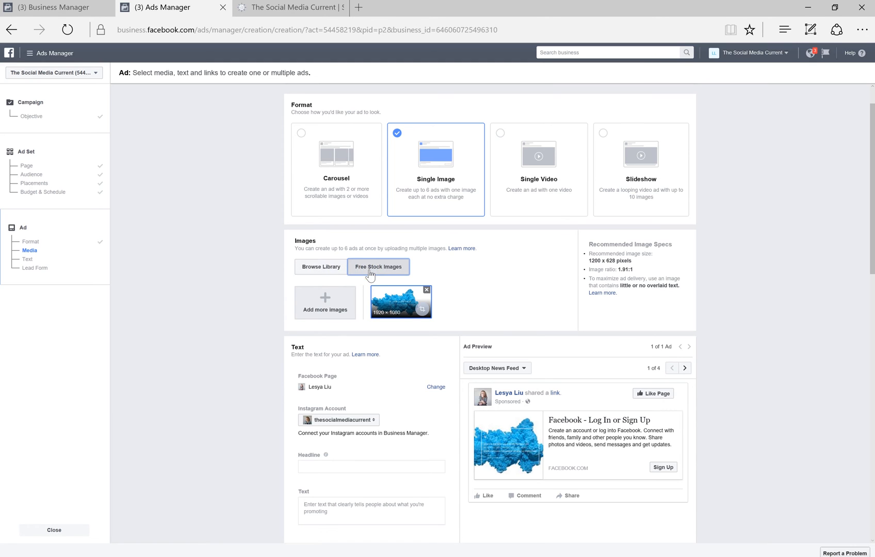
Search free stock images for 'cell phone' and use the photo of a man on a phone.
{"action": "left_click", "coordinate": [377, 266]}
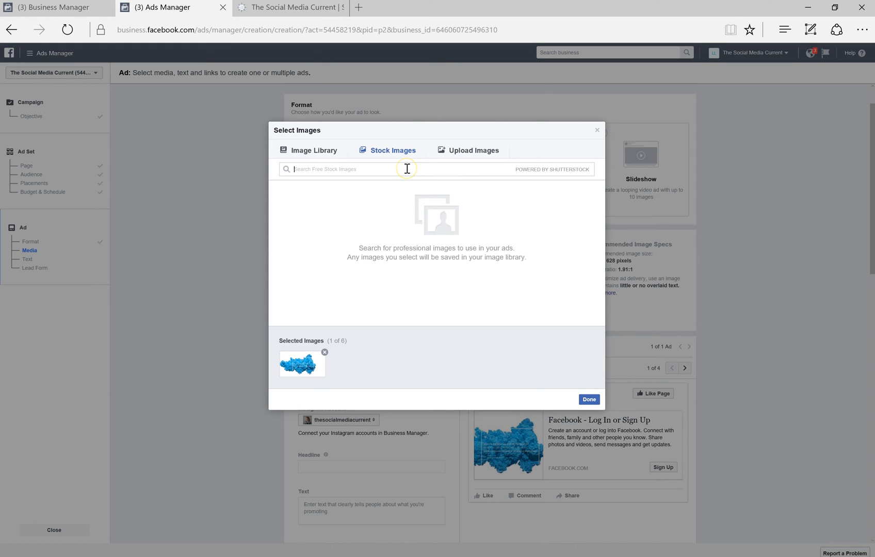
{"action": "type", "text": "cell phone"}
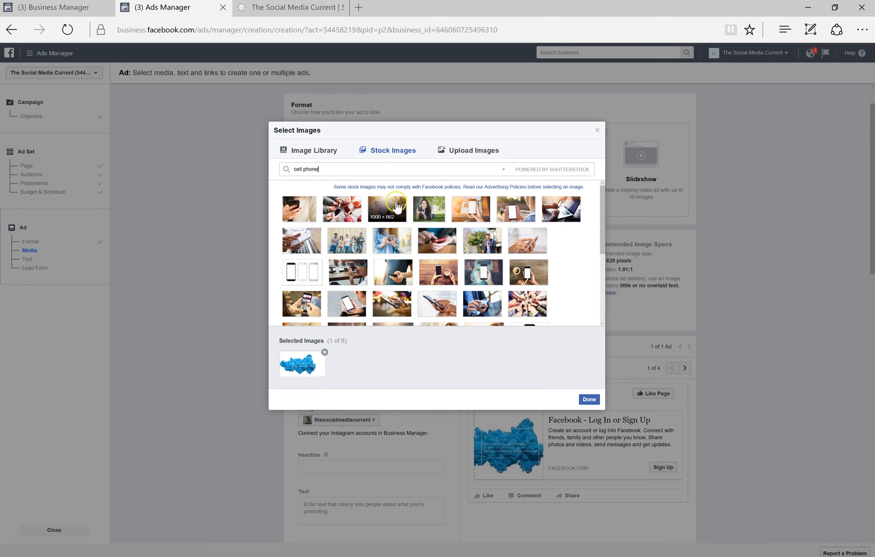
{"action": "scroll", "scroll_direction": "down", "scroll_amount": 3}
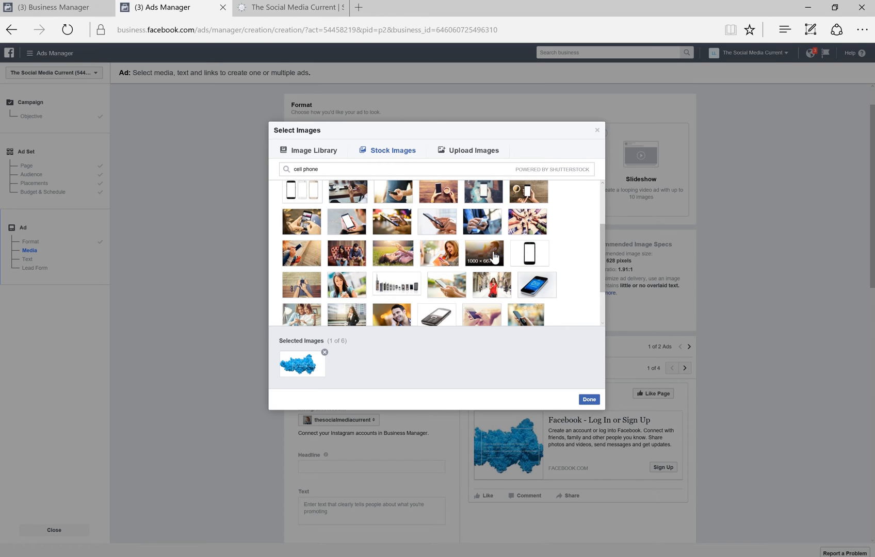
{"action": "left_click", "coordinate": [484, 253]}
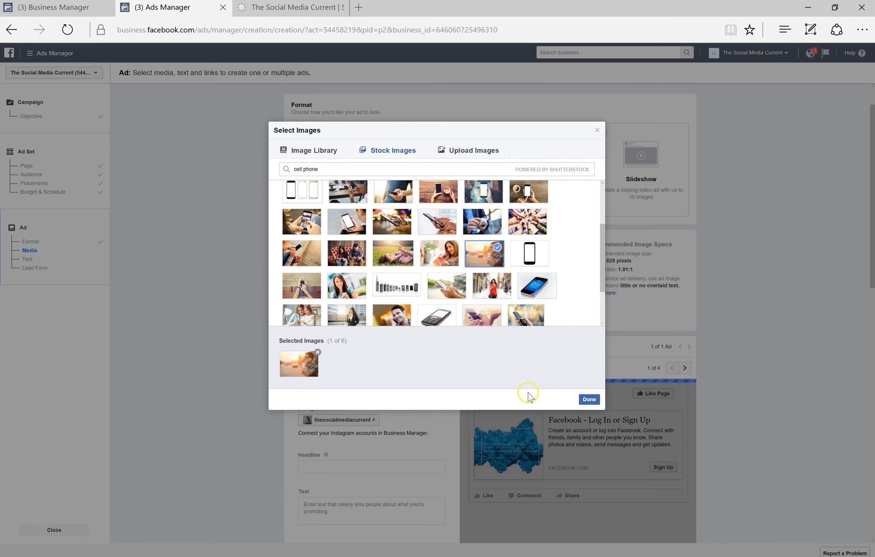
{"action": "left_click", "coordinate": [589, 400]}
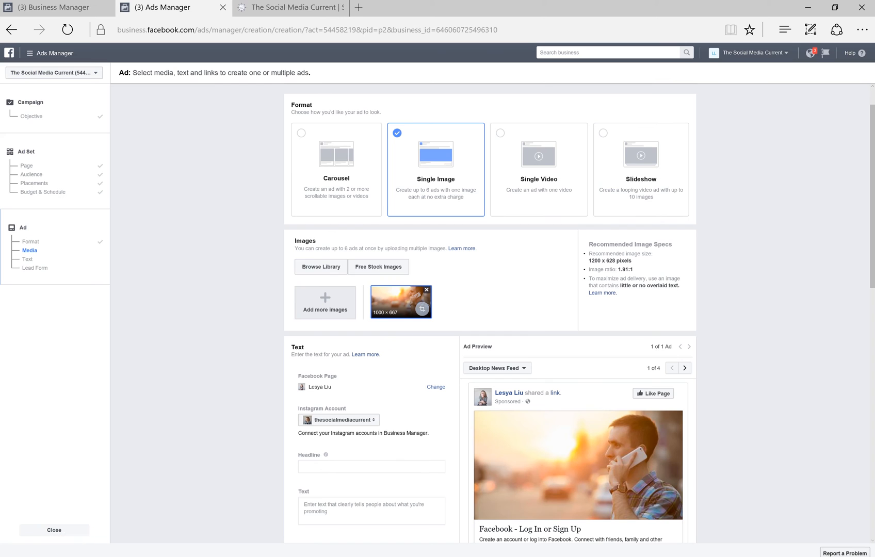
{"action": "mouse_move", "coordinate": [260, 419]}
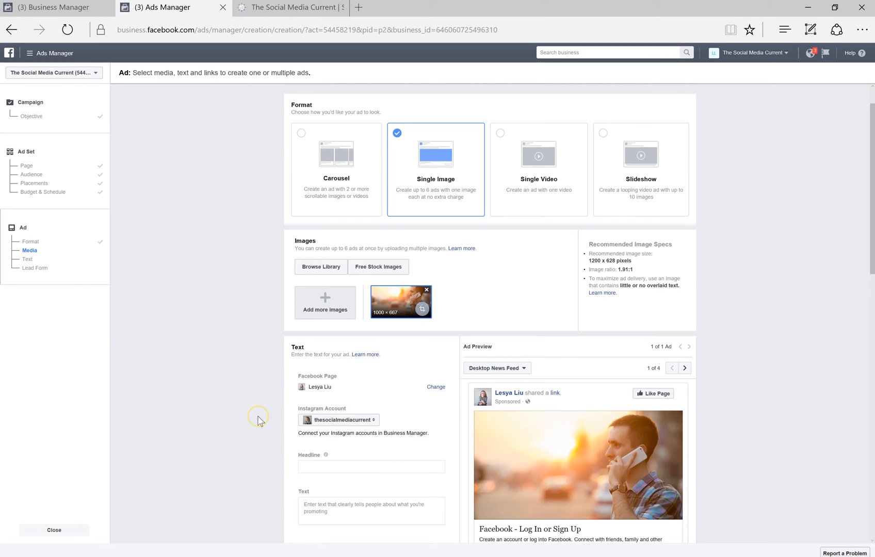
Enter the headline 'The Social Media Current - schedule a free consultation'.
{"action": "scroll", "scroll_direction": "down", "scroll_amount": 3}
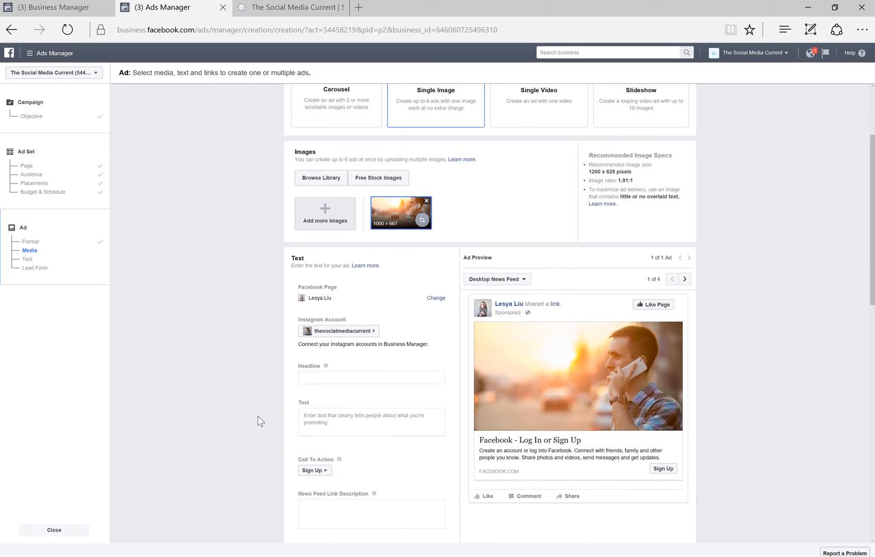
{"action": "scroll", "scroll_direction": "down", "scroll_amount": 3}
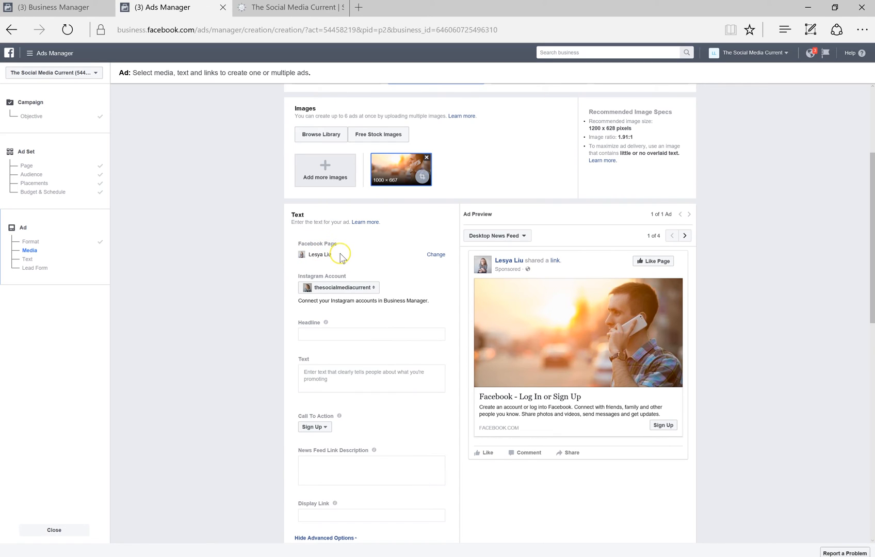
{"action": "mouse_move", "coordinate": [374, 277]}
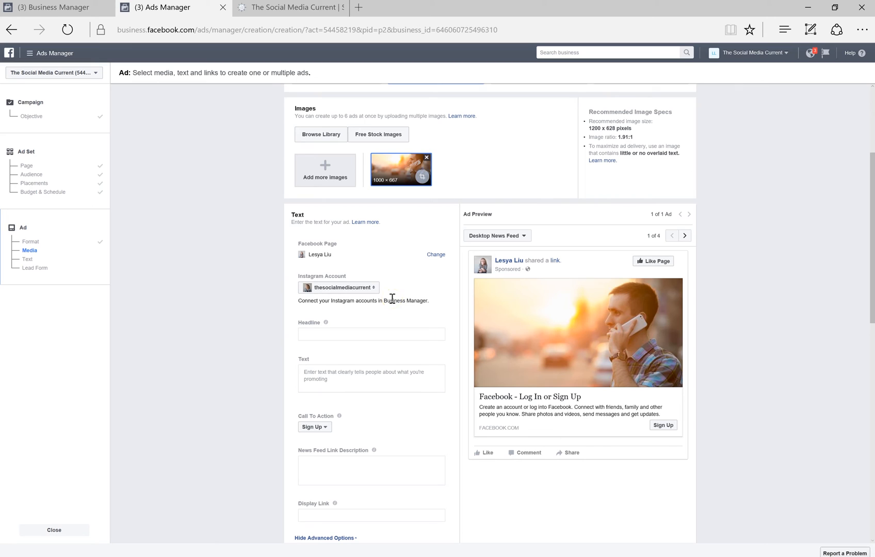
{"action": "mouse_move", "coordinate": [413, 321]}
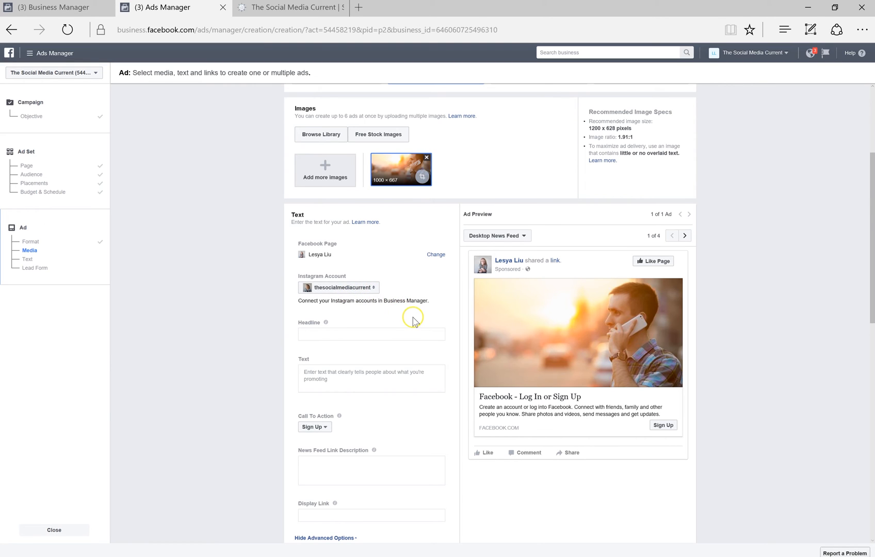
{"action": "scroll", "scroll_direction": "down", "scroll_amount": 3}
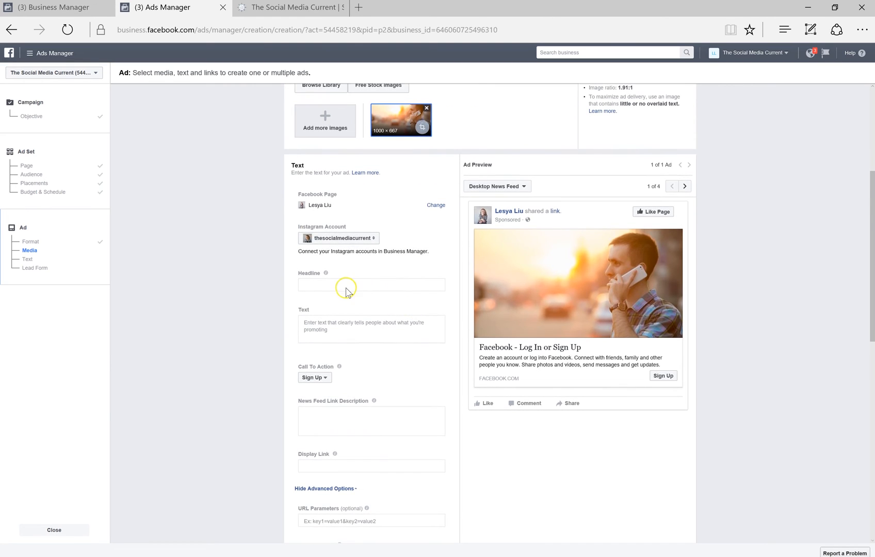
{"action": "left_click", "coordinate": [371, 285]}
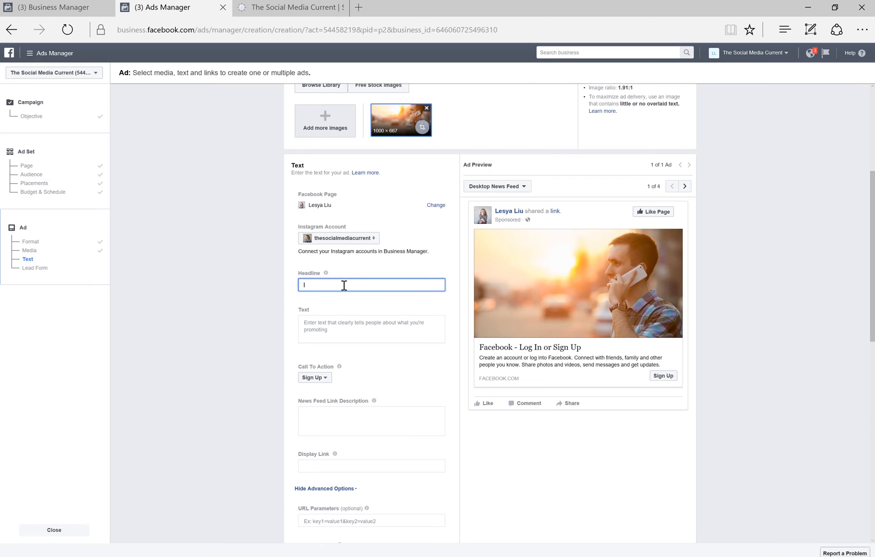
{"action": "type", "text": "1"}
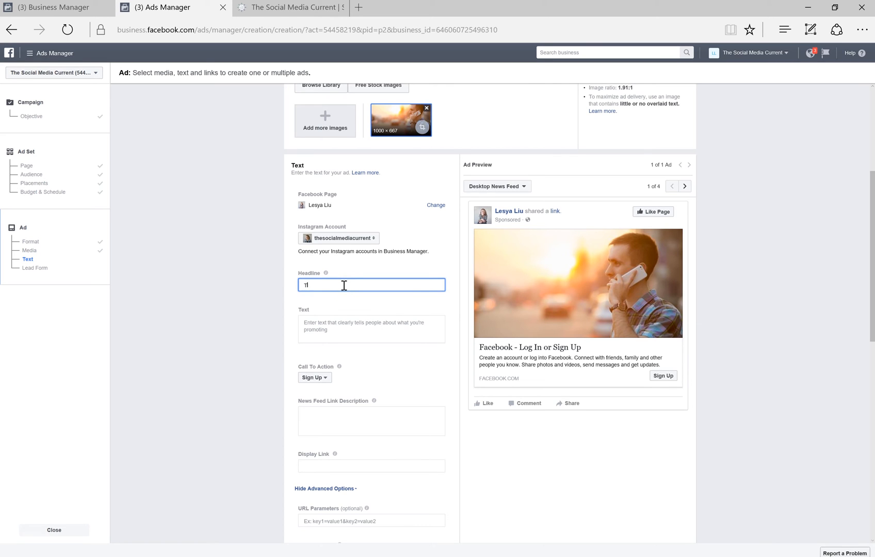
{"action": "type", "text": "The Social Media Current"}
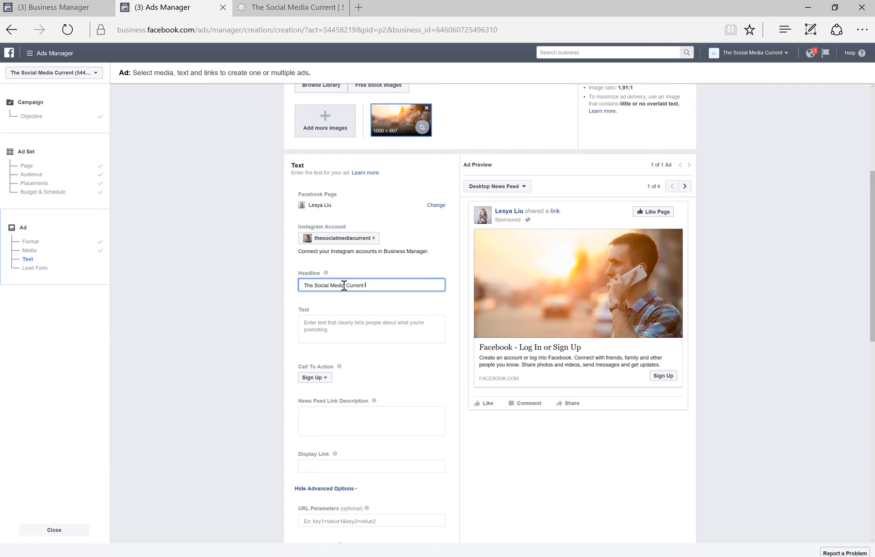
{"action": "type", "text": "- schedule a free consultation"}
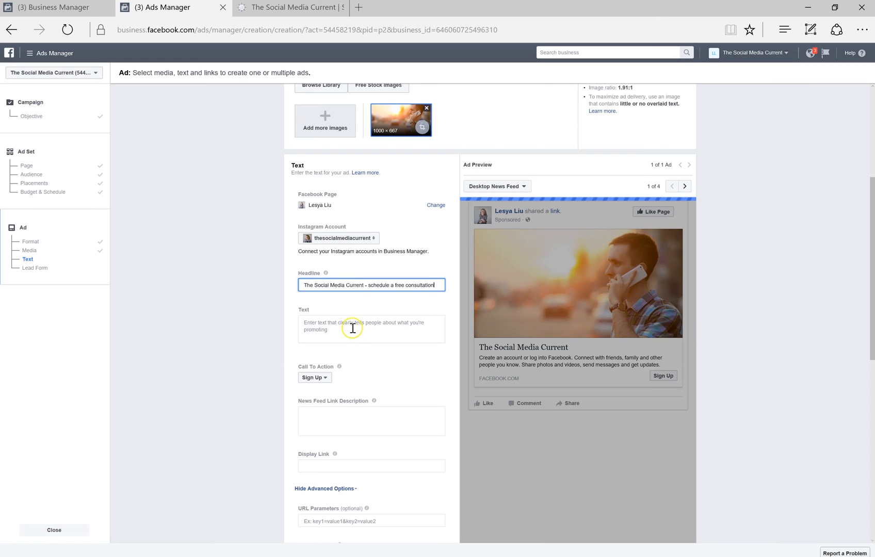
Write the ad's body text about The Social Media Current's social media marketing.
{"action": "left_click", "coordinate": [371, 329]}
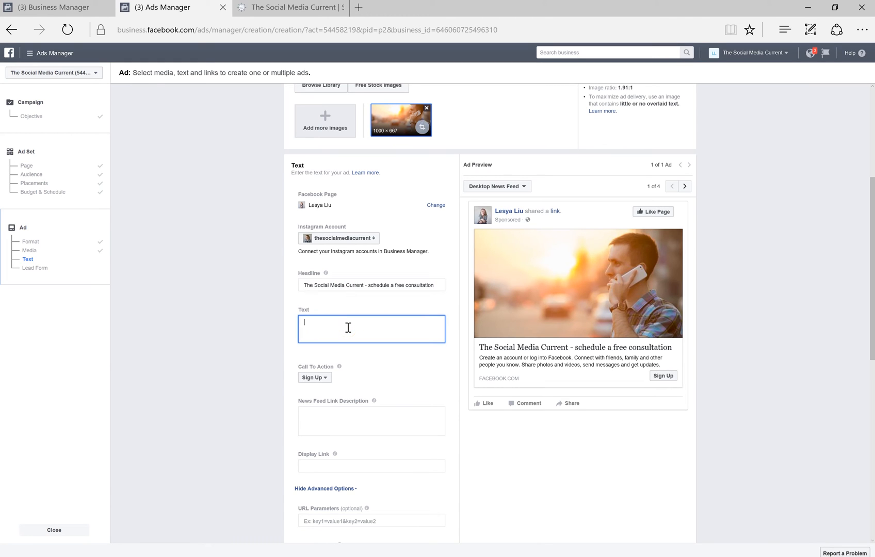
{"action": "type", "text": "T"}
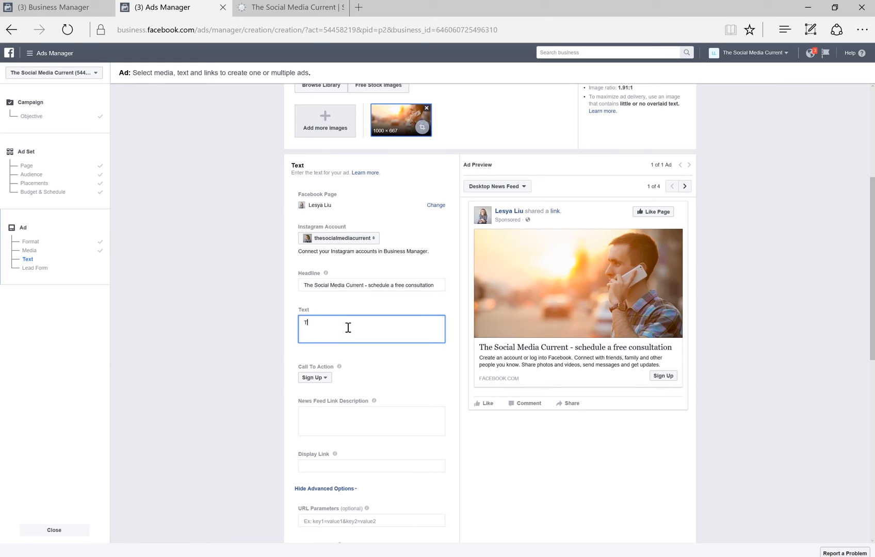
{"action": "type", "text": "The Social Media Current provides young entrepreneurs with the best tactics"}
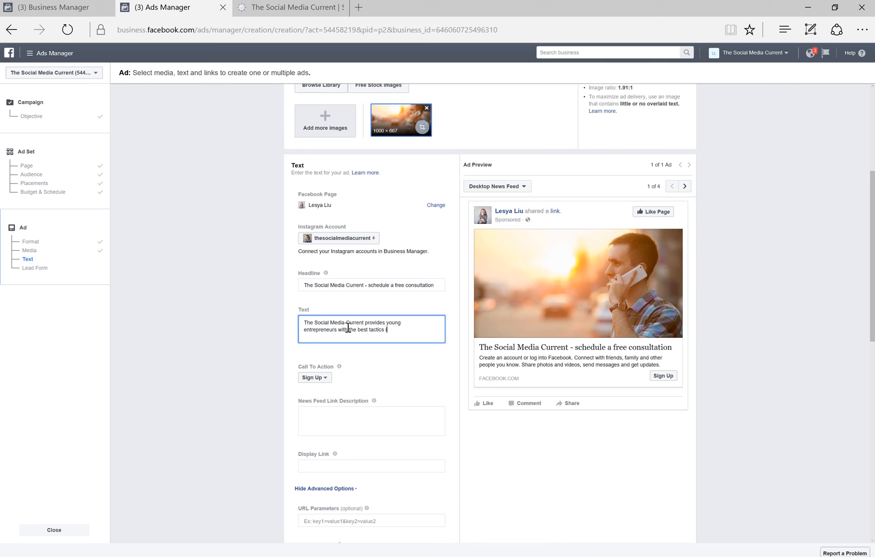
{"action": "type", "text": "in social media marketing."}
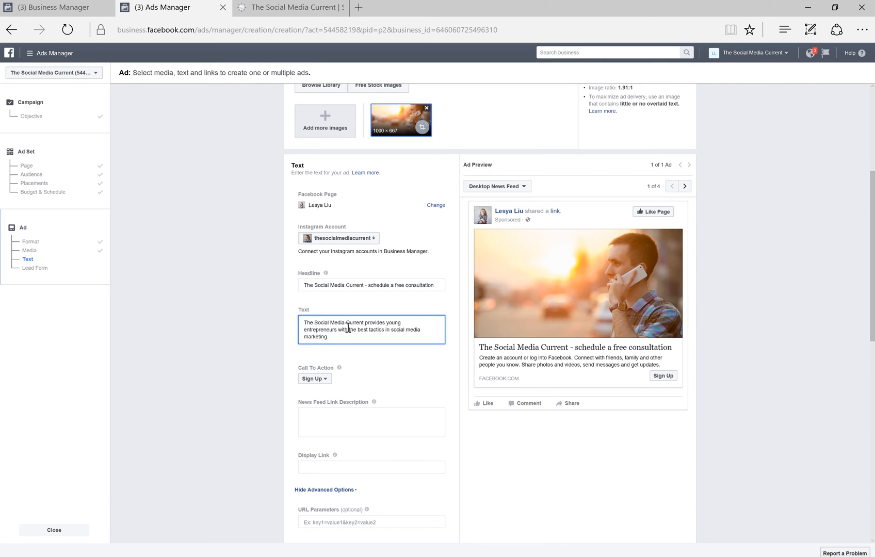
Set the call to action to Apply Now and add the link description 'To learn more, click below.'.
{"action": "left_click", "coordinate": [314, 285]}
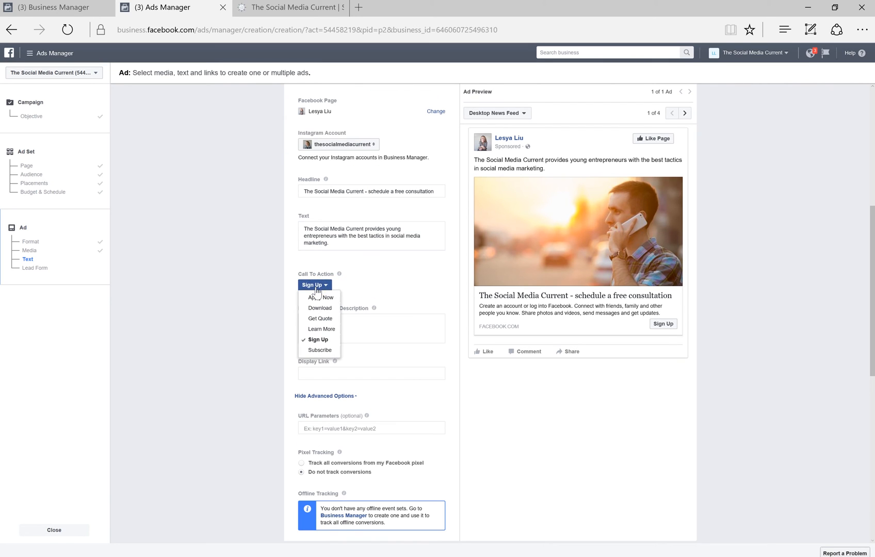
{"action": "mouse_move", "coordinate": [318, 340]}
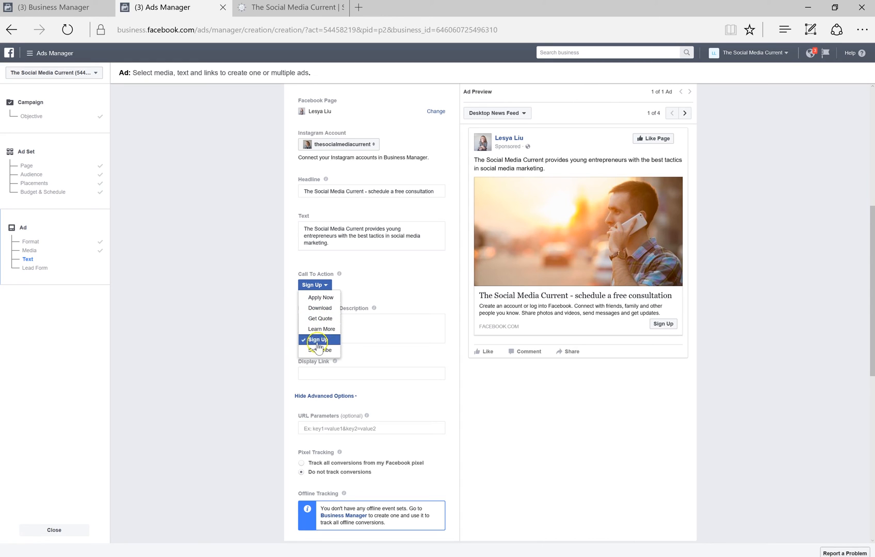
{"action": "mouse_move", "coordinate": [316, 298]}
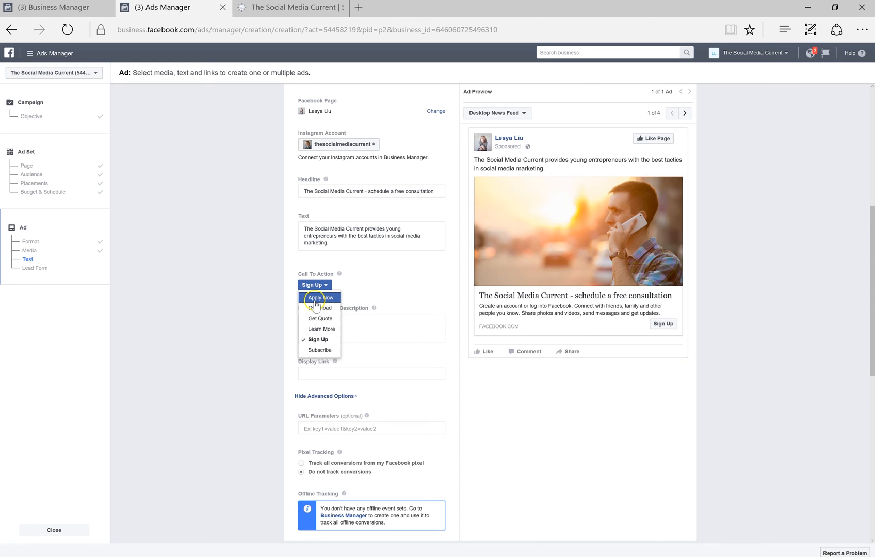
{"action": "left_click", "coordinate": [314, 297]}
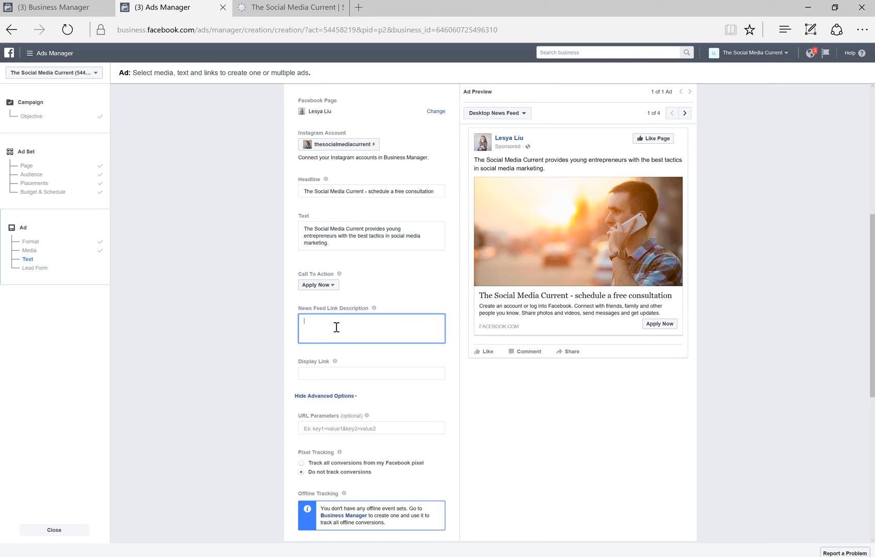
{"action": "type", "text": "To learn more, click below."}
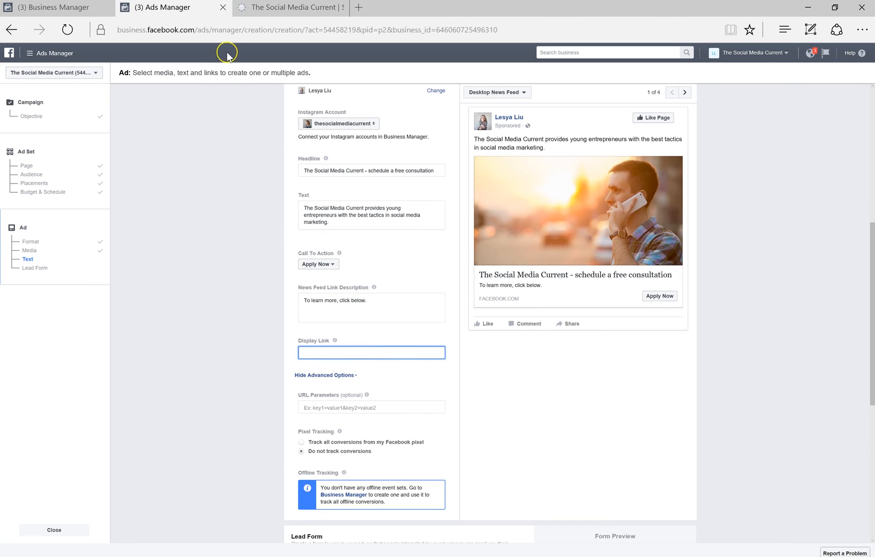
Copy the thesocialmediacurrent.com address from the website tab for the display link.
{"action": "left_click", "coordinate": [291, 7]}
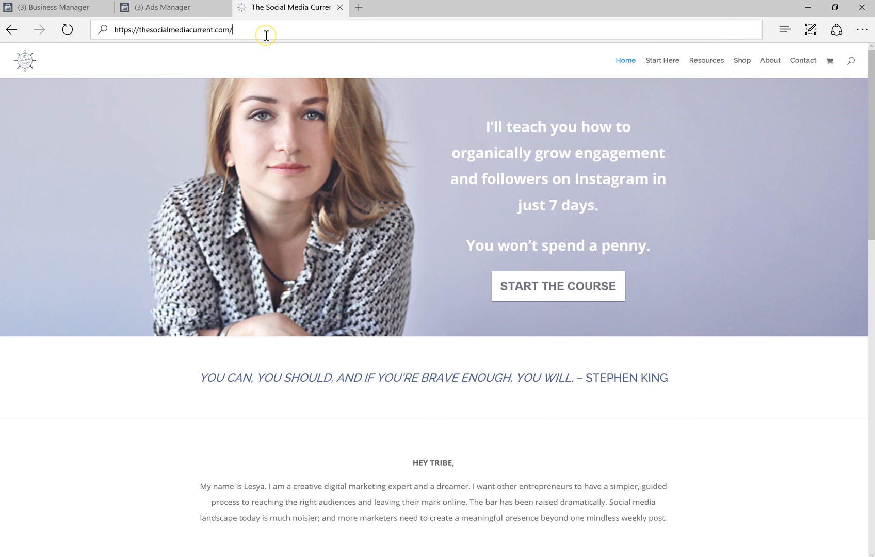
{"action": "left_click", "coordinate": [172, 29]}
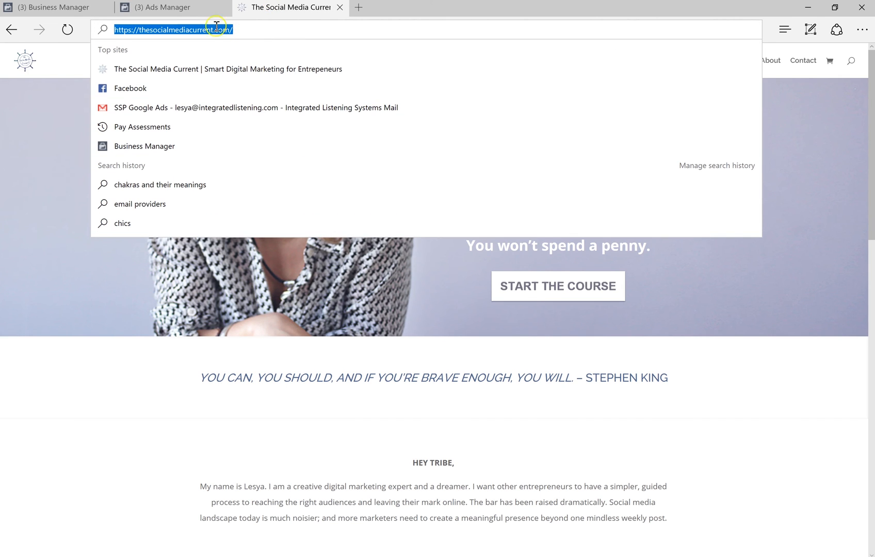
{"action": "left_click", "coordinate": [162, 7]}
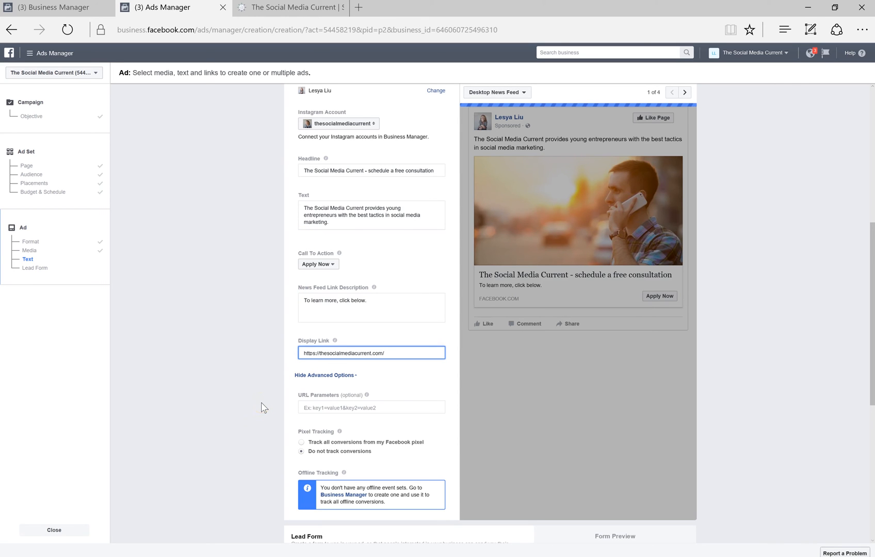
Track all conversions from the Default Pixel and scroll to the Lead Form section.
{"action": "scroll", "scroll_direction": "down", "scroll_amount": 3}
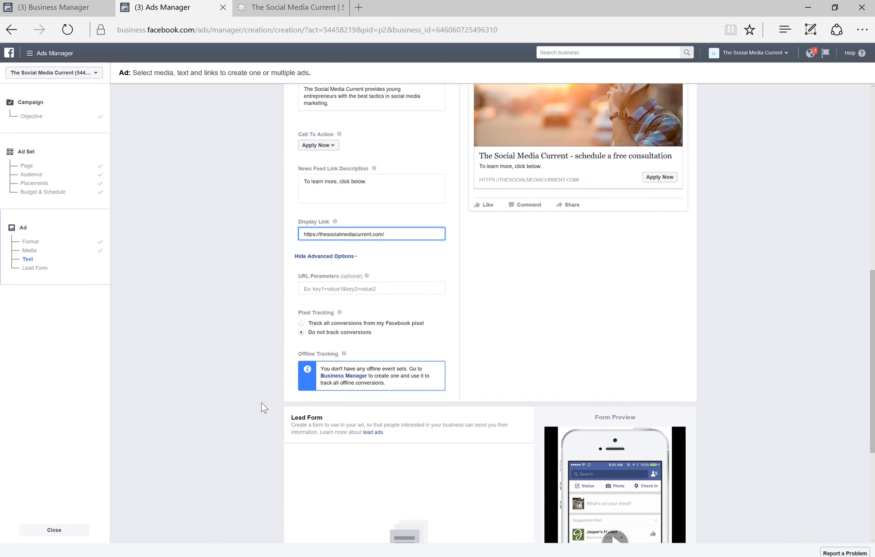
{"action": "scroll", "scroll_direction": "down", "scroll_amount": 3}
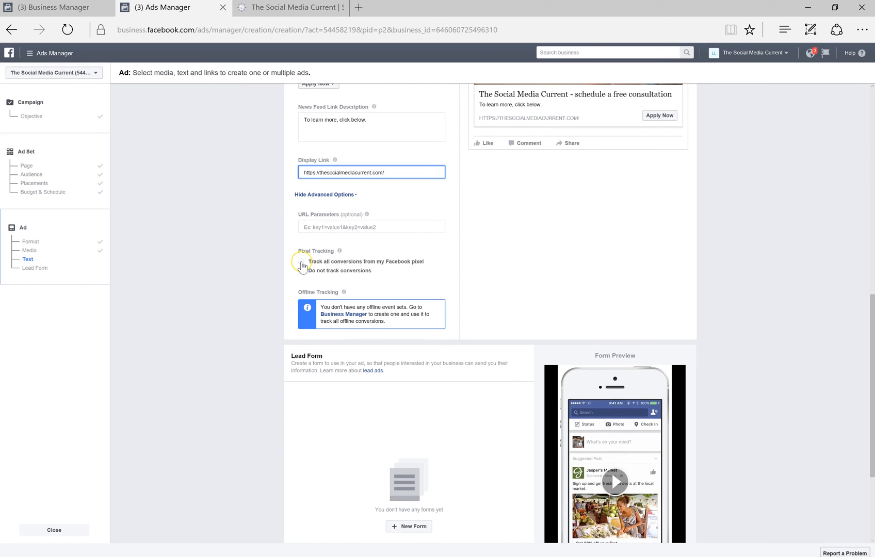
{"action": "left_click", "coordinate": [301, 264]}
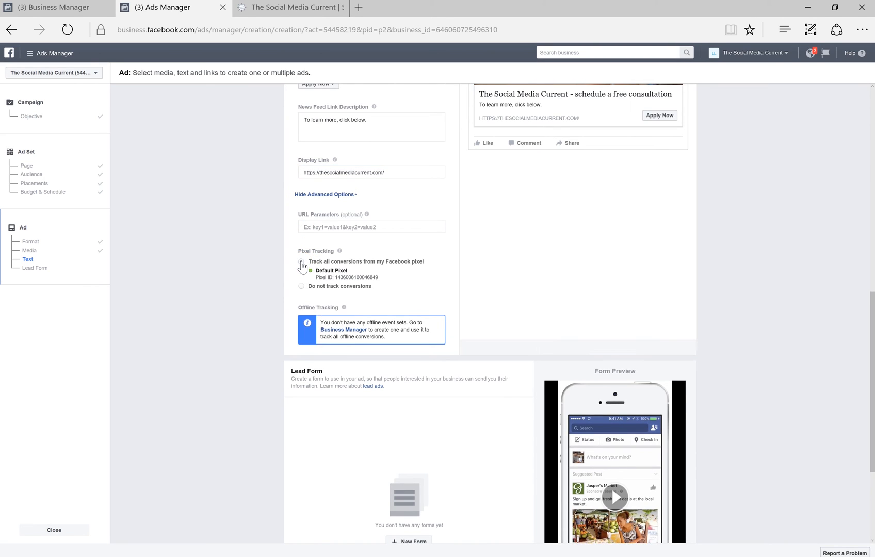
{"action": "scroll", "scroll_direction": "down", "scroll_amount": 3}
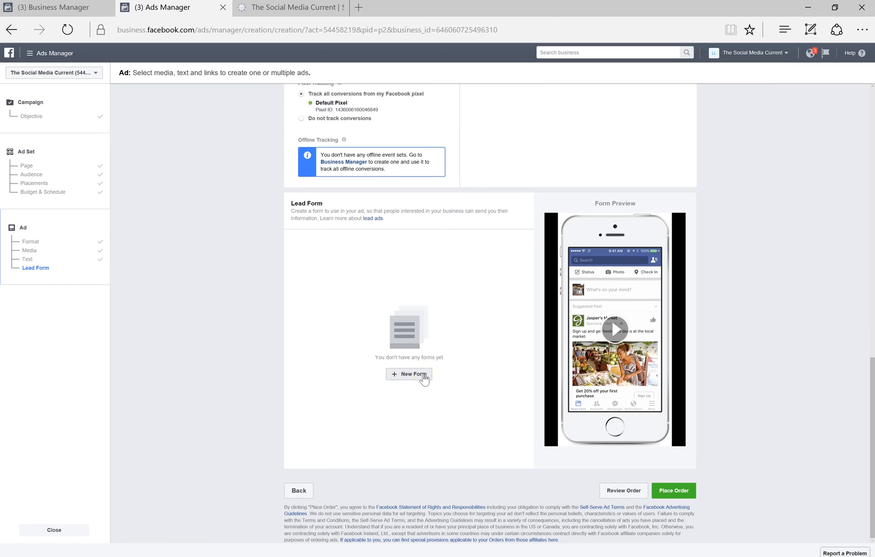
Create a new form with welcome headline 'Schedule free consultation' using the ad's image.
{"action": "left_click", "coordinate": [408, 374]}
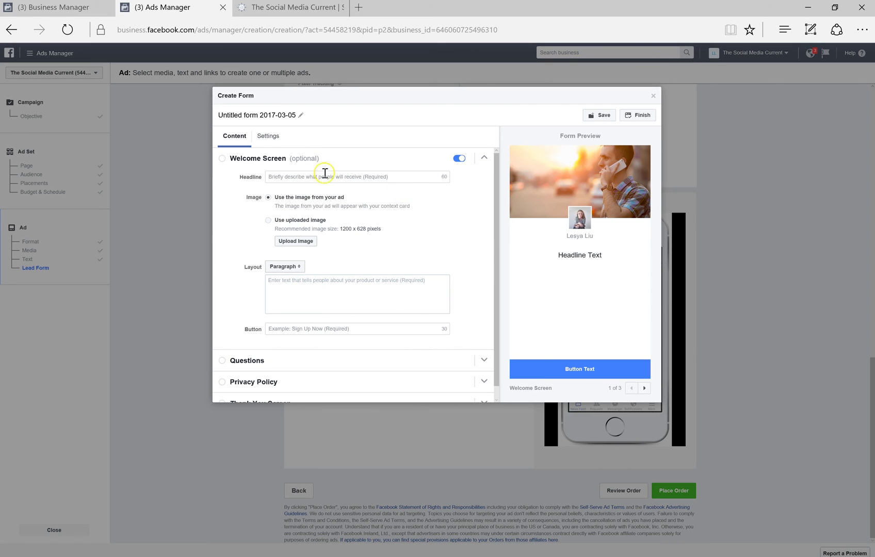
{"action": "mouse_move", "coordinate": [290, 177]}
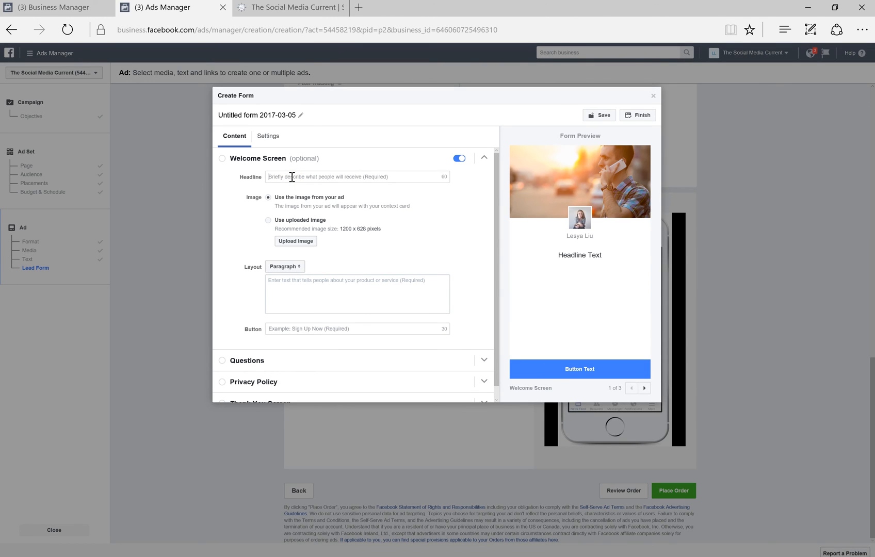
{"action": "type", "text": "Schedule"}
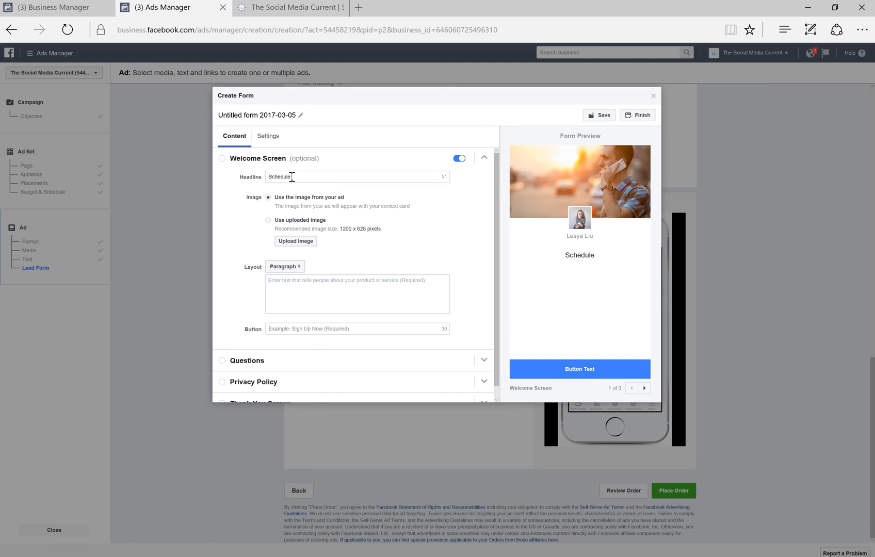
{"action": "type", "text": "free consultat"}
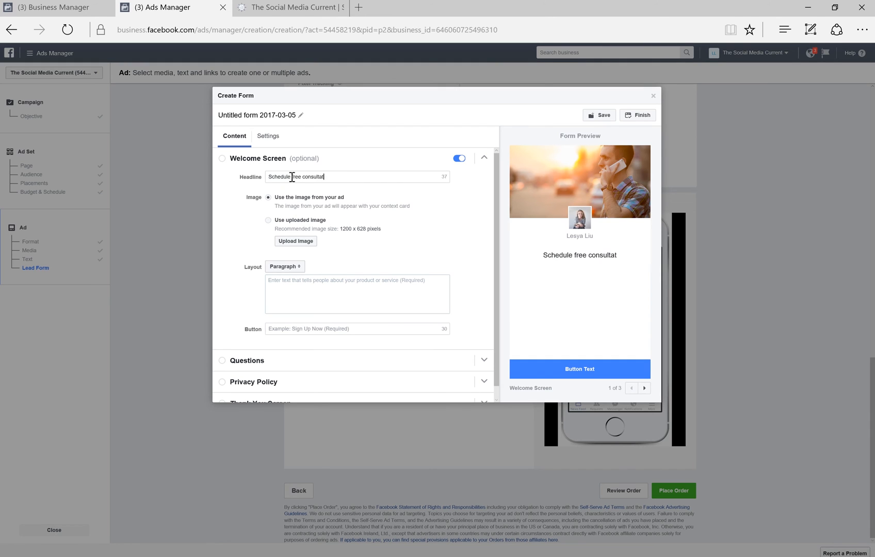
{"action": "type", "text": "ion"}
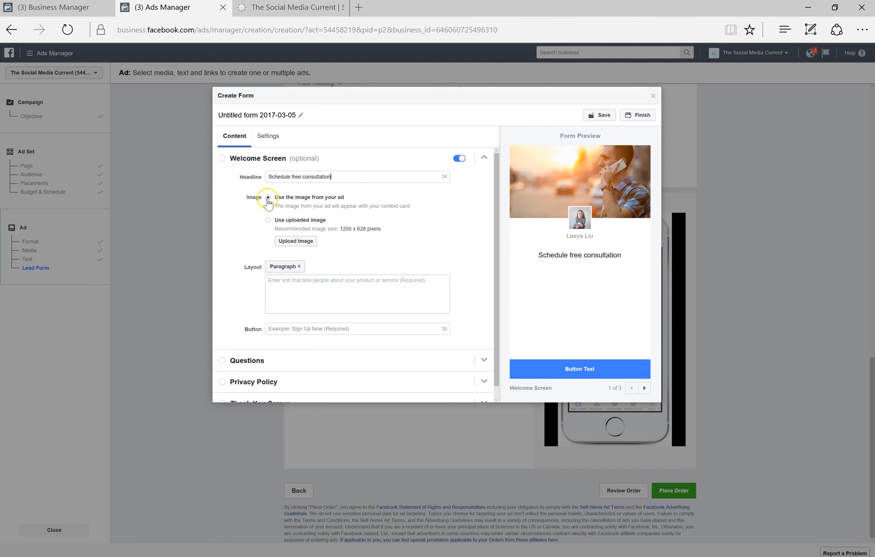
{"action": "left_click", "coordinate": [269, 197]}
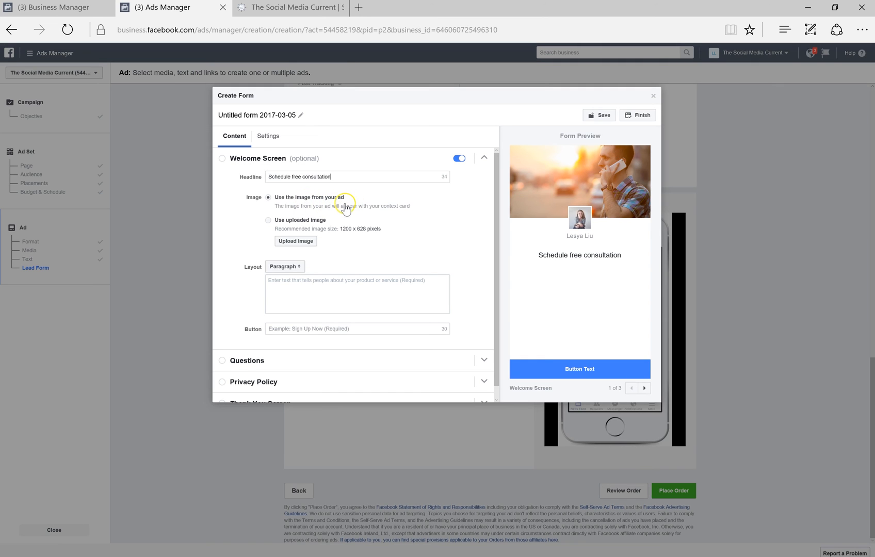
{"action": "mouse_move", "coordinate": [351, 246]}
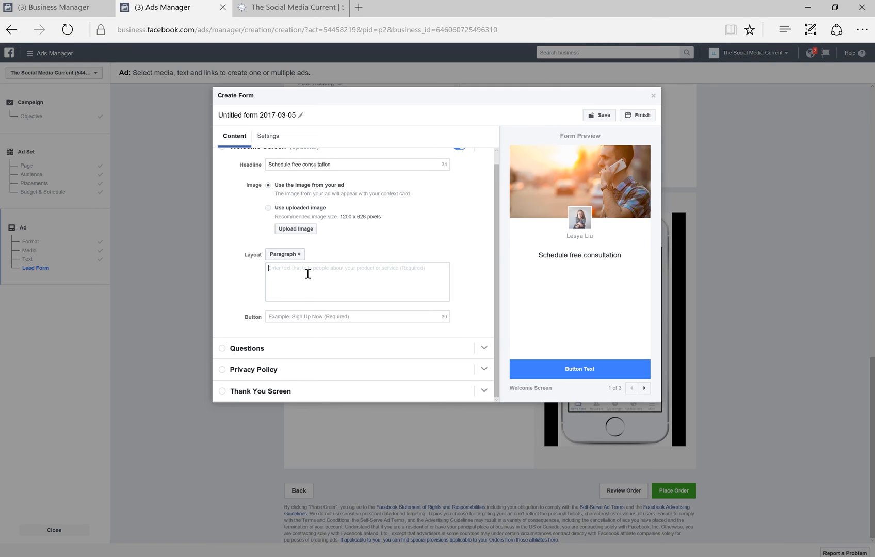
Add the free digital-marketing consultation paragraph and 'Sign Up' button text.
{"action": "type", "text": "Free consult"}
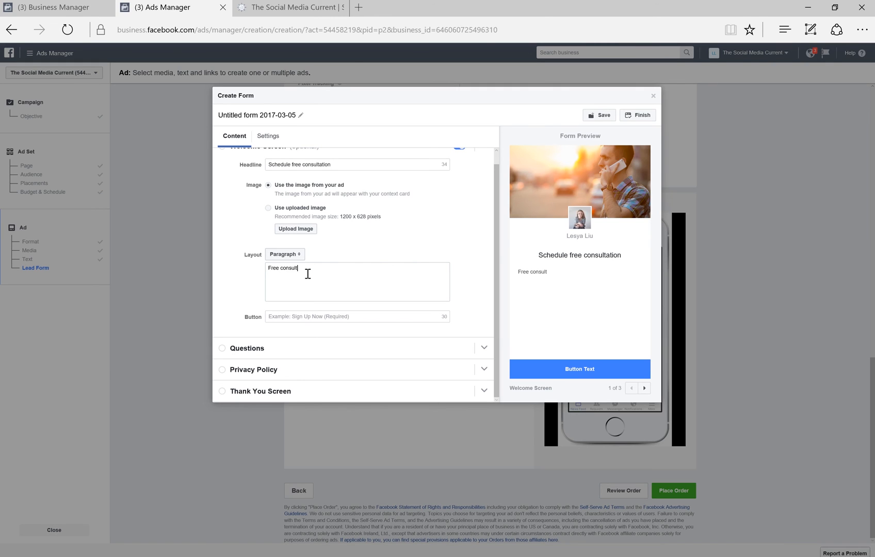
{"action": "type", "text": "ation to"}
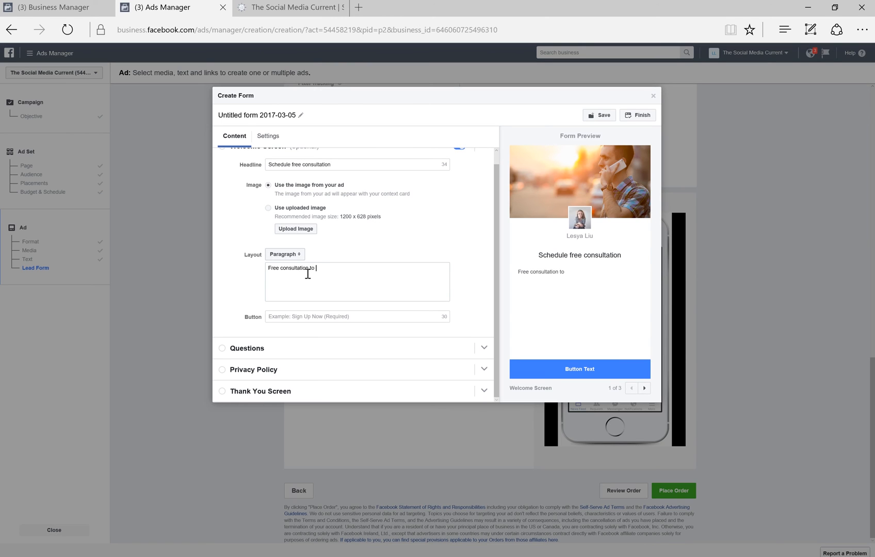
{"action": "type", "text": "get your business"}
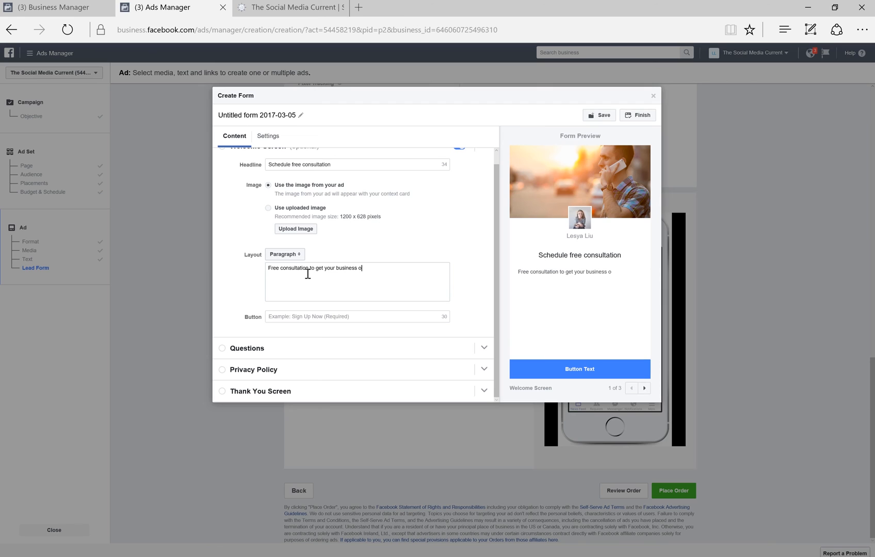
{"action": "type", "text": "on a new"}
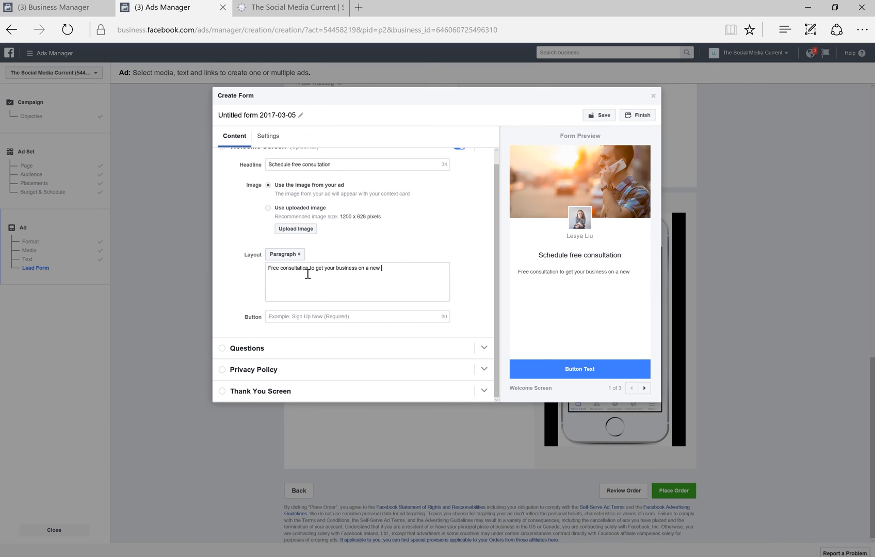
{"action": "type", "text": "level of digital marketing."}
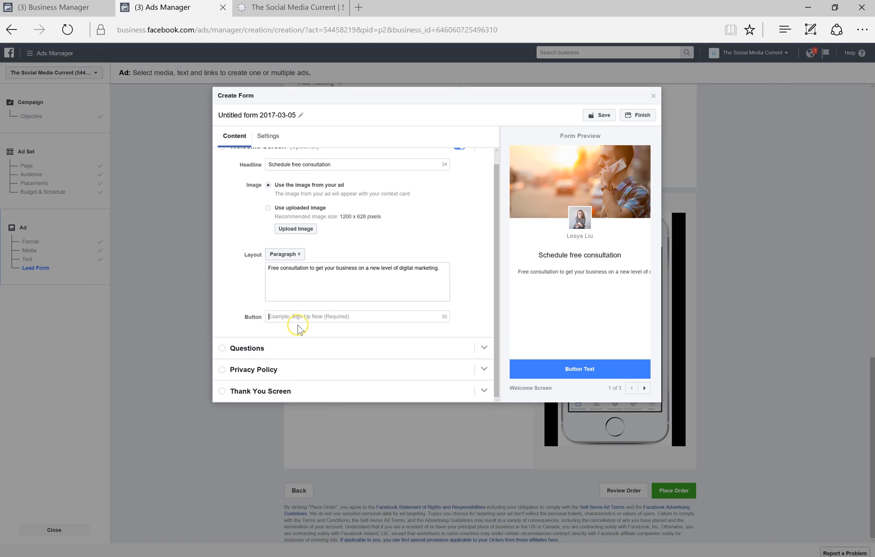
{"action": "type", "text": "Sign UP"}
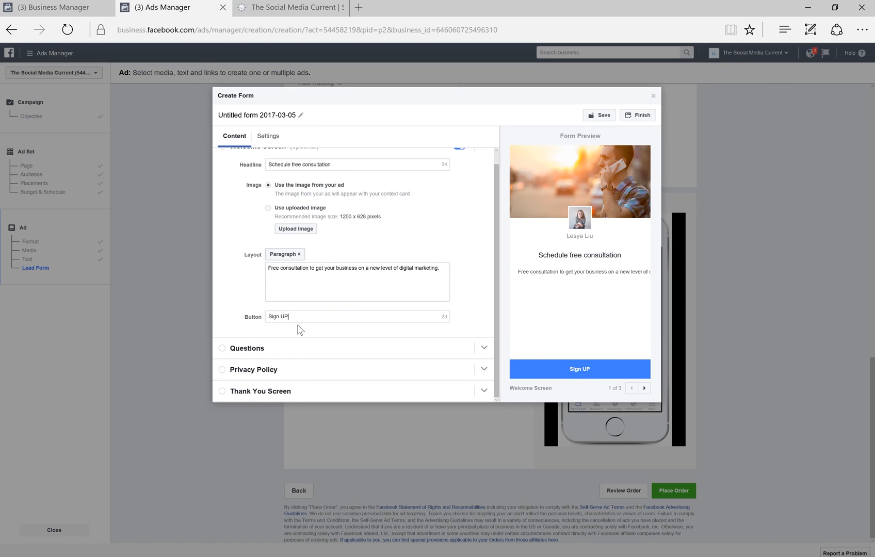
{"action": "type", "text": "Sign Up"}
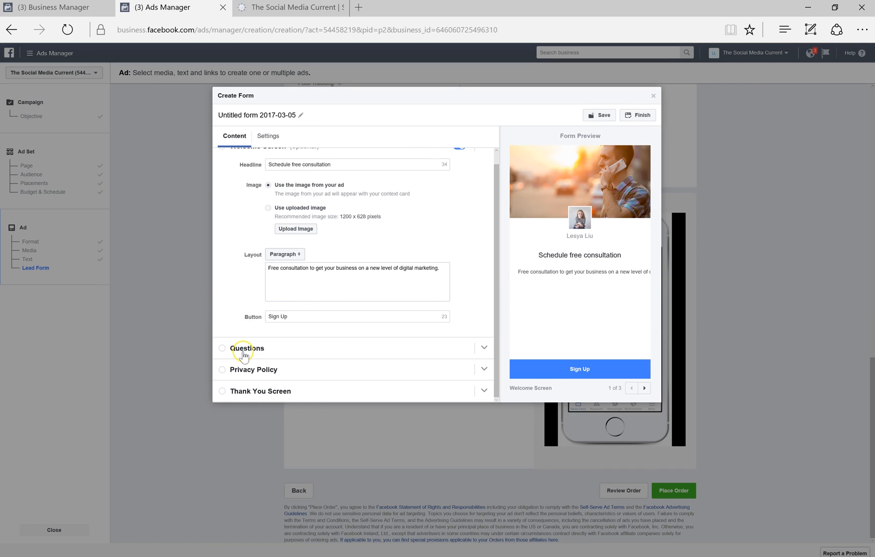
Open the form's questions and reveal the extra contact and work fields.
{"action": "left_click", "coordinate": [247, 348]}
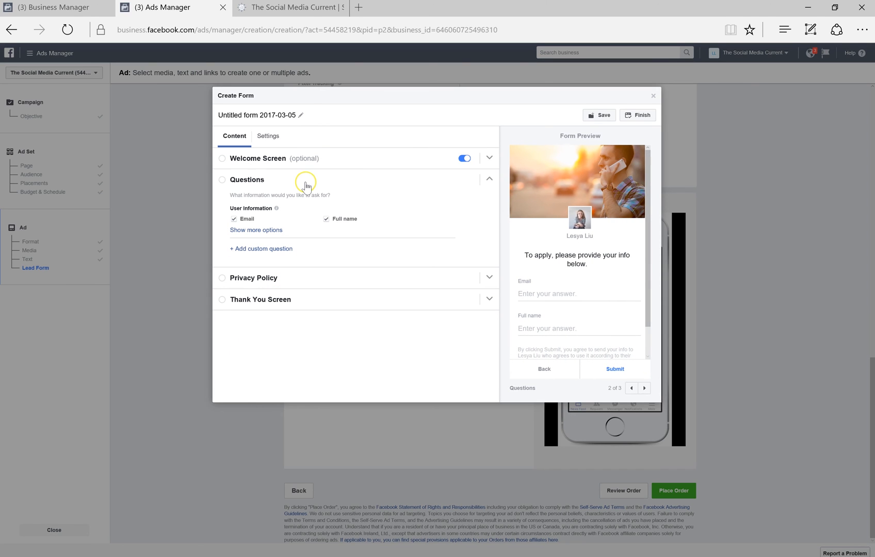
{"action": "mouse_move", "coordinate": [289, 238]}
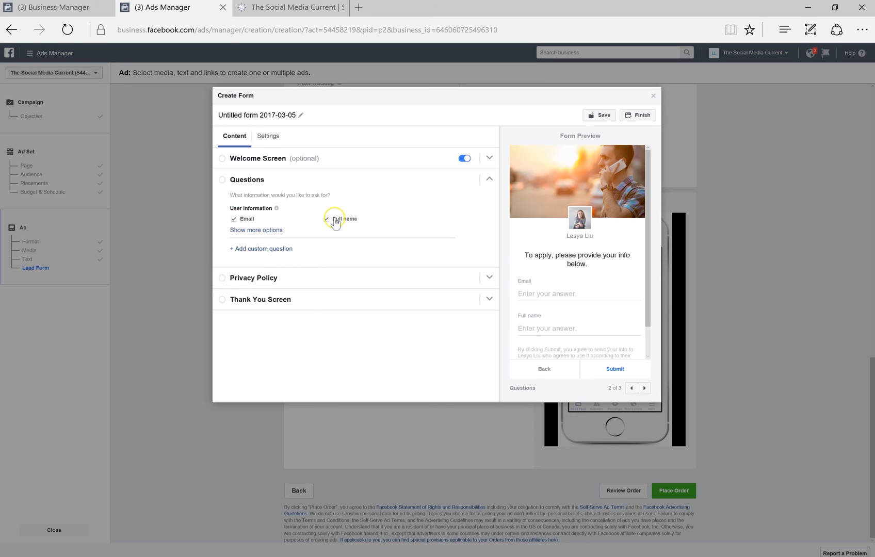
{"action": "left_click", "coordinate": [326, 219]}
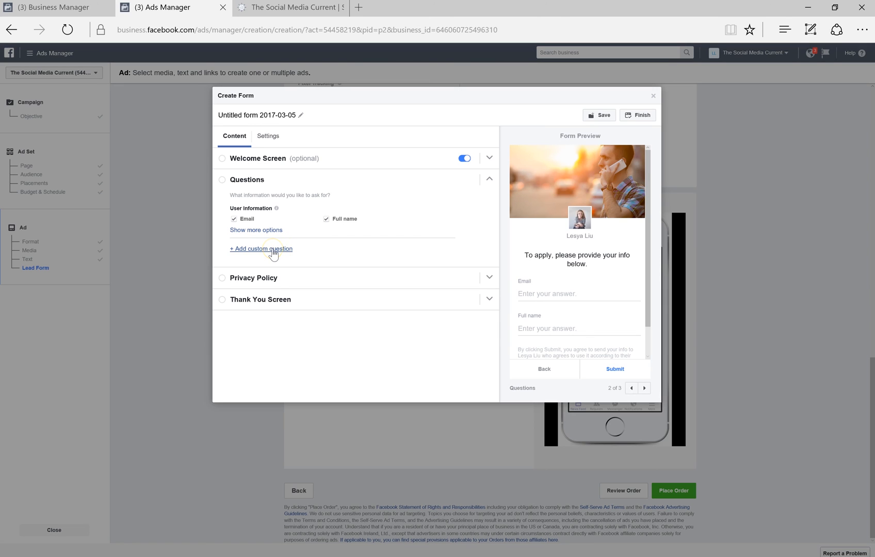
{"action": "left_click", "coordinate": [256, 230]}
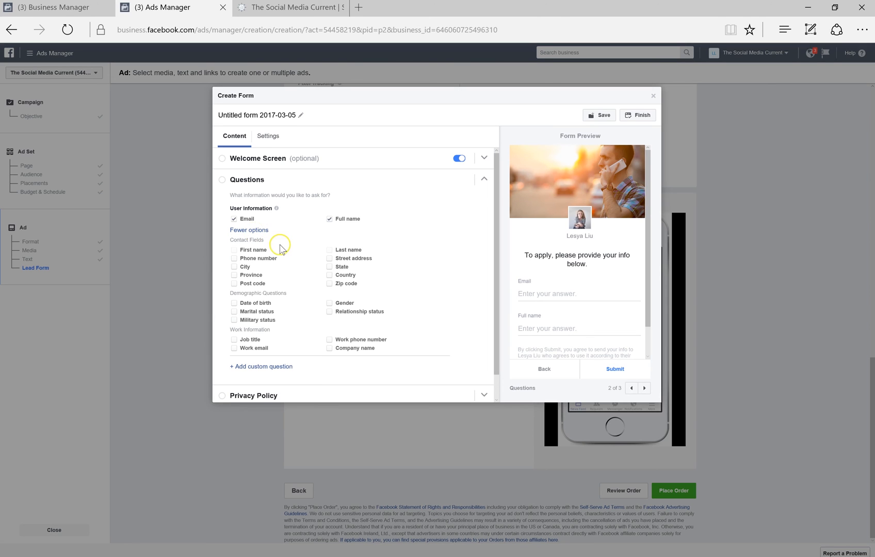
{"action": "mouse_move", "coordinate": [278, 267]}
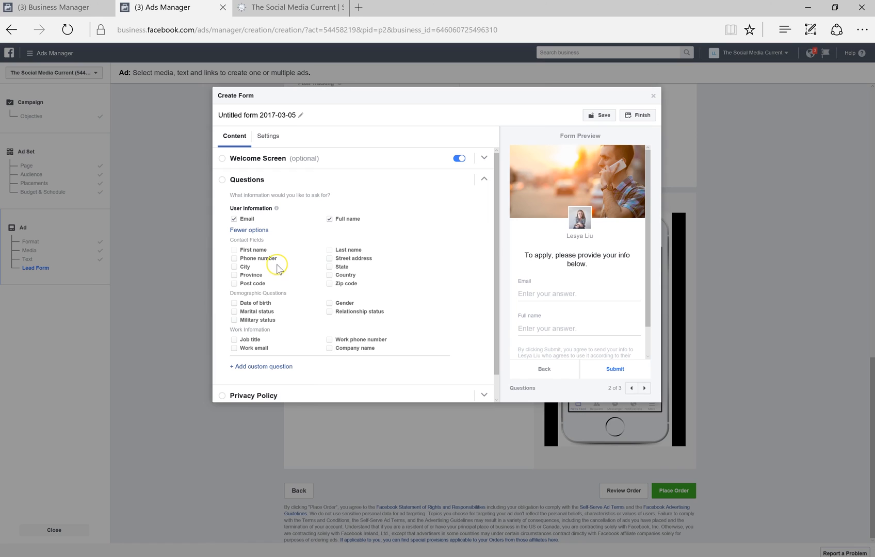
{"action": "mouse_move", "coordinate": [382, 264]}
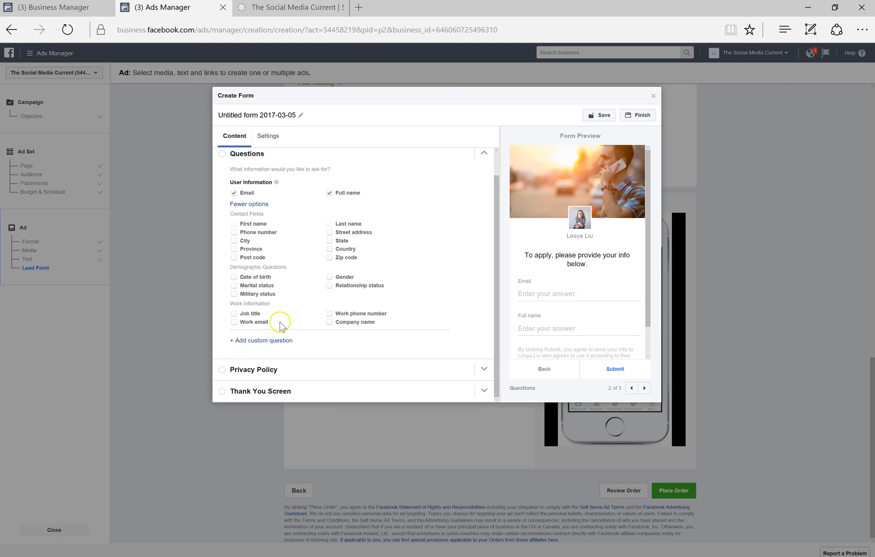
{"action": "mouse_move", "coordinate": [281, 325]}
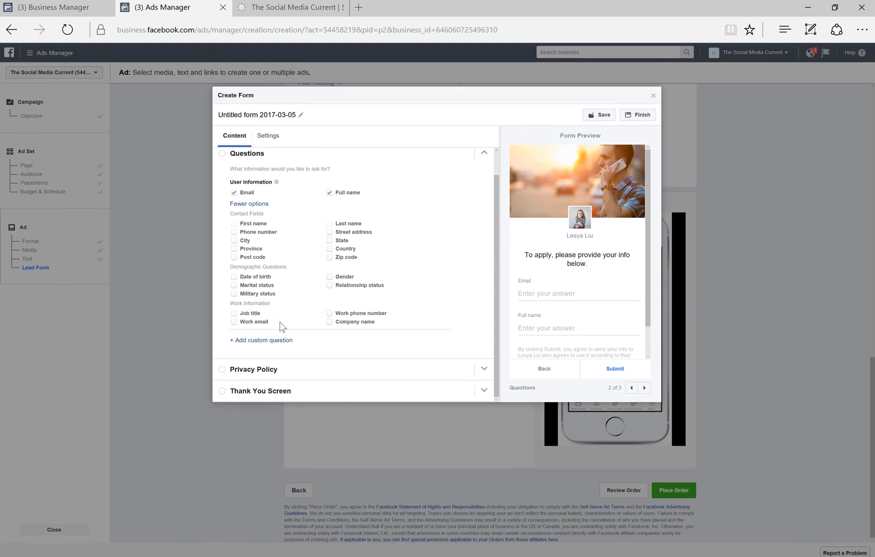
{"action": "left_click", "coordinate": [261, 340]}
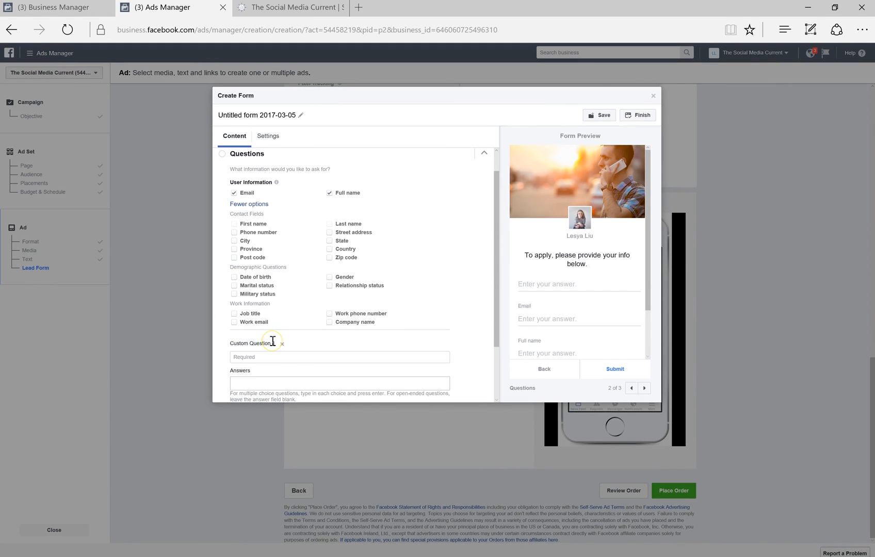
{"action": "scroll", "scroll_direction": "down", "scroll_amount": 3}
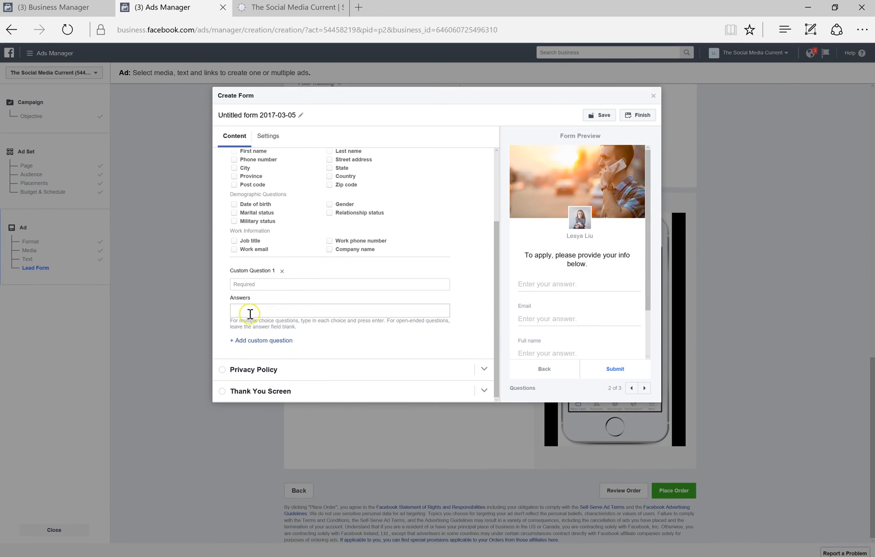
{"action": "mouse_move", "coordinate": [283, 311]}
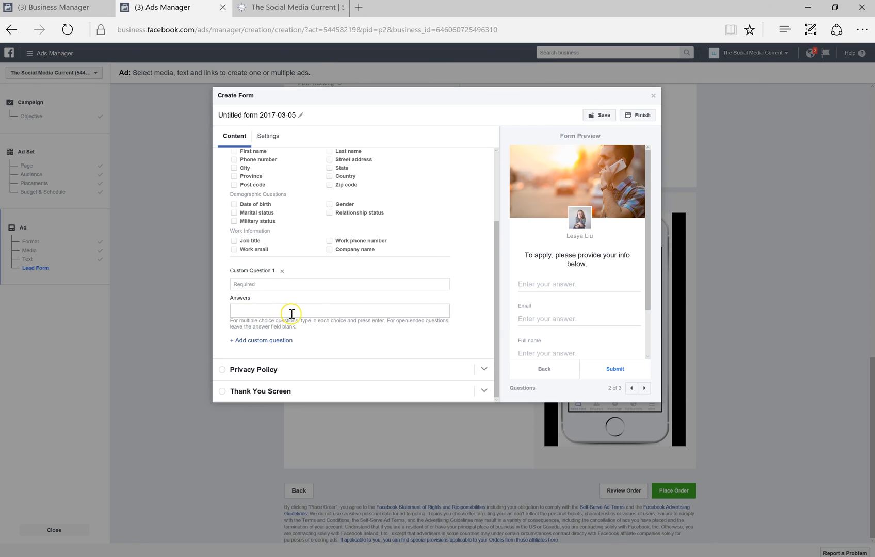
{"action": "mouse_move", "coordinate": [304, 323]}
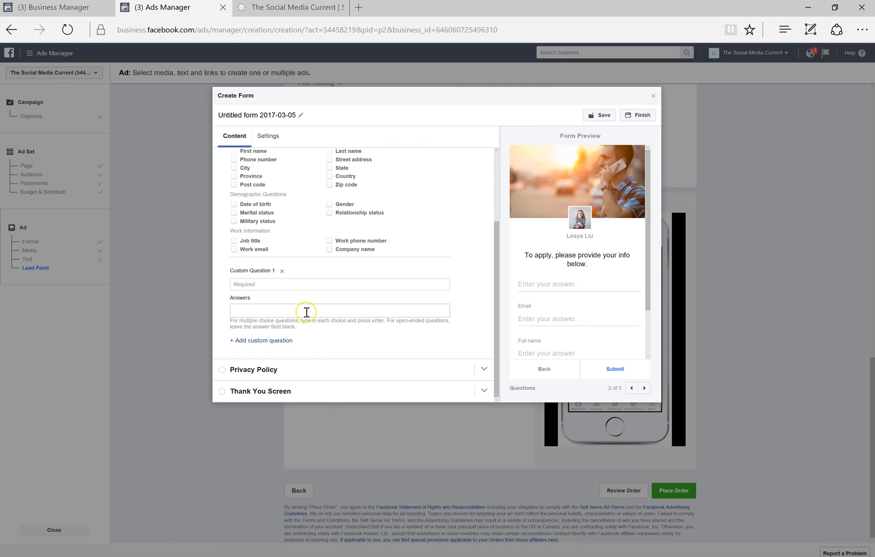
Add phone number, country and job title questions to the form.
{"action": "scroll", "scroll_direction": "up", "scroll_amount": 3}
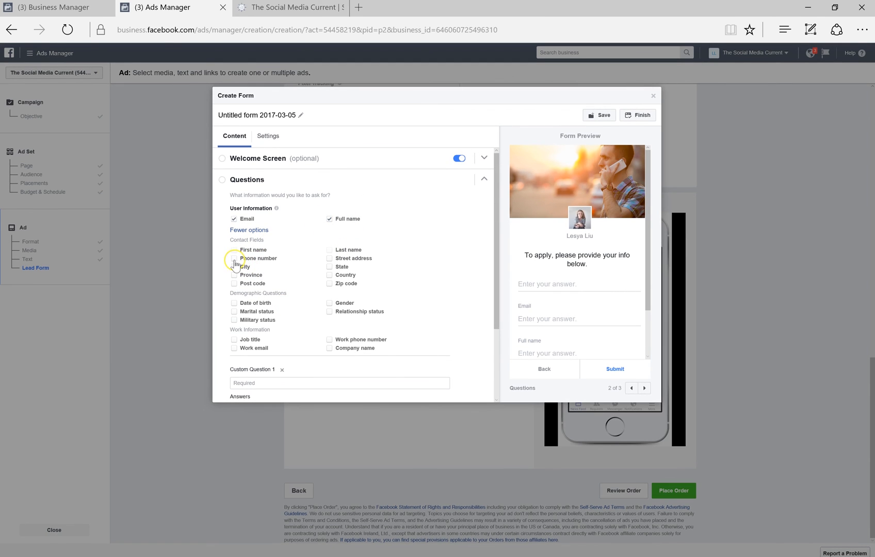
{"action": "left_click", "coordinate": [233, 258]}
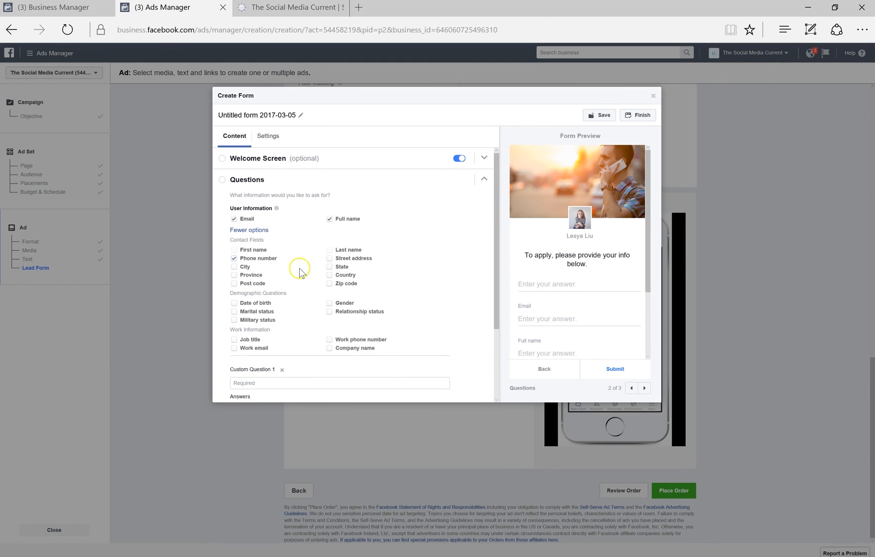
{"action": "mouse_move", "coordinate": [330, 279]}
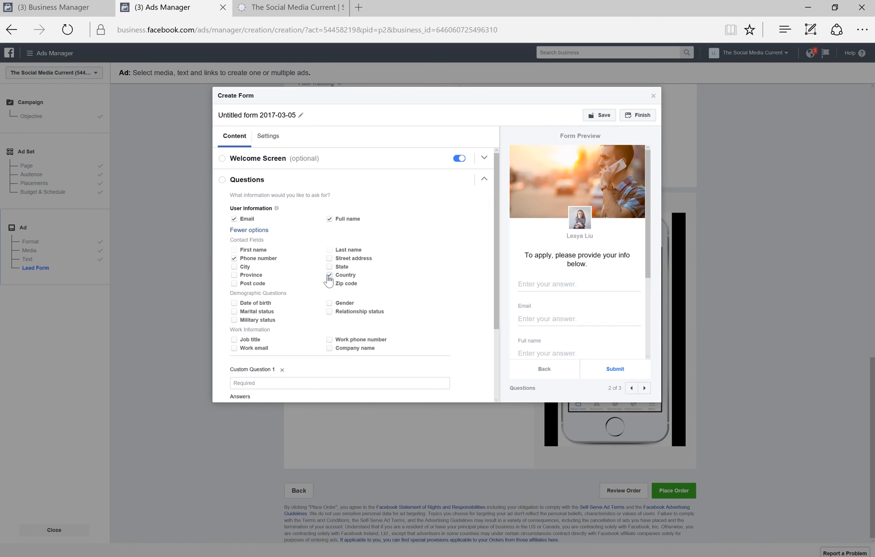
{"action": "left_click", "coordinate": [330, 275]}
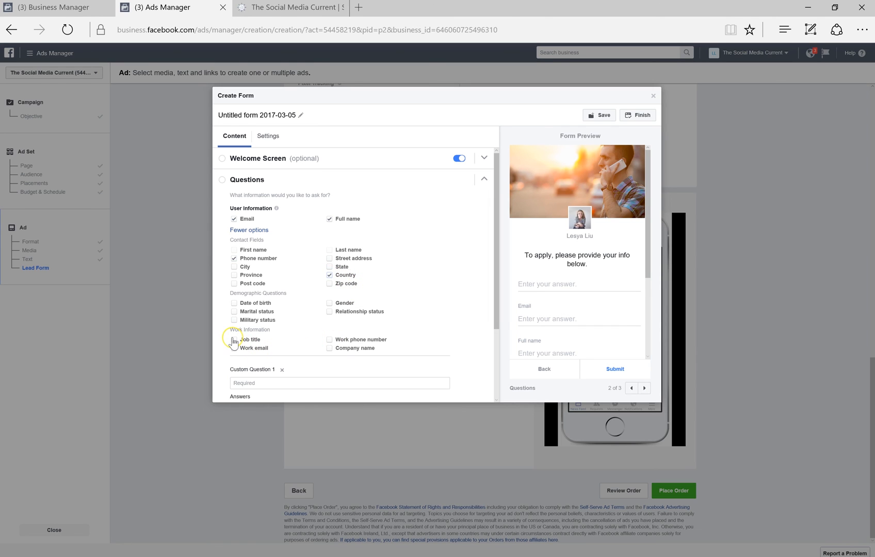
{"action": "left_click", "coordinate": [234, 339]}
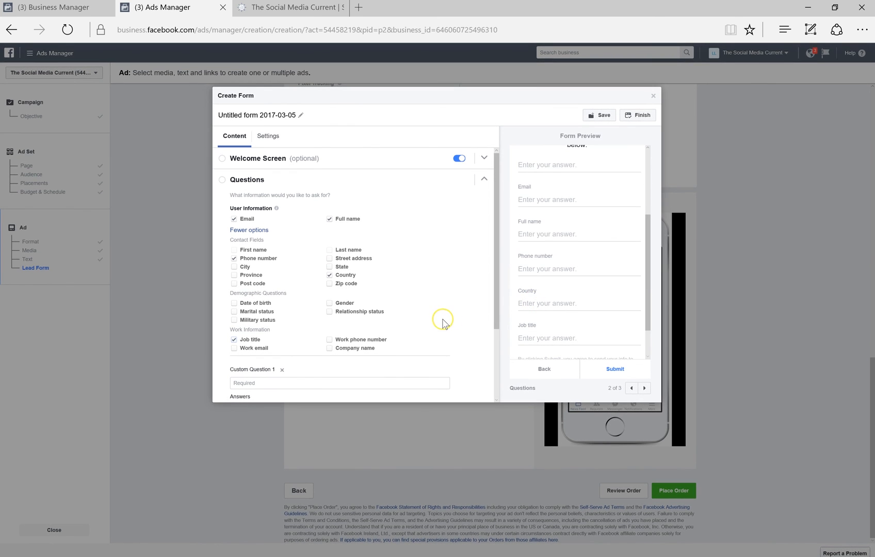
{"action": "scroll", "scroll_direction": "down", "scroll_amount": 3}
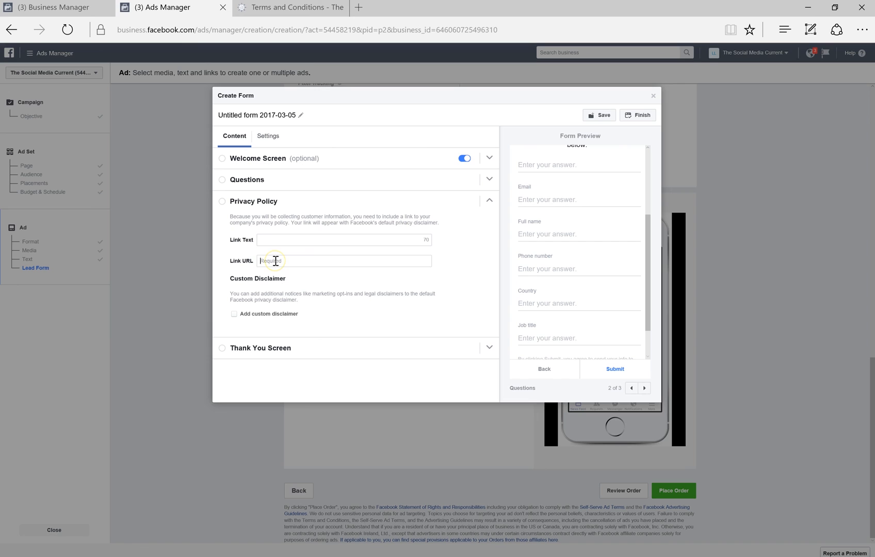
{"action": "type", "text": "https://thesocialmediacurrent.com/terms-and-conditions/"}
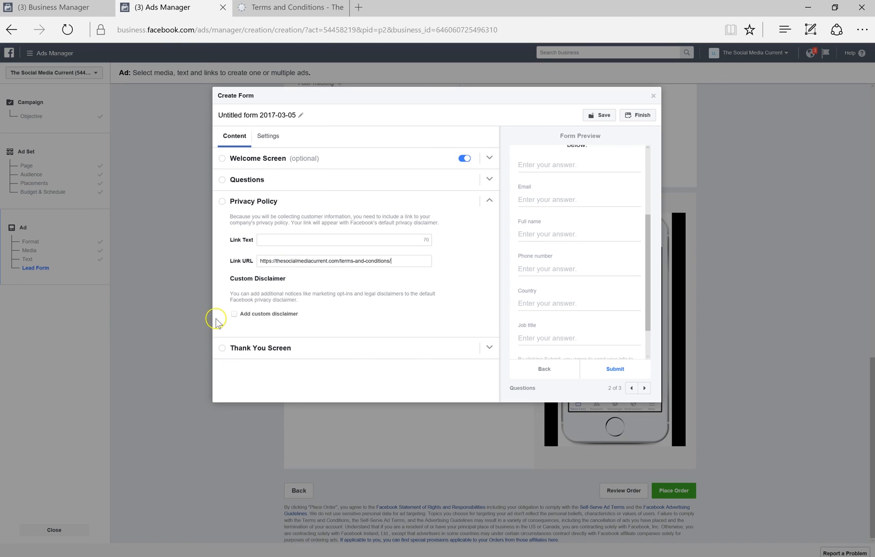
{"action": "mouse_move", "coordinate": [291, 318]}
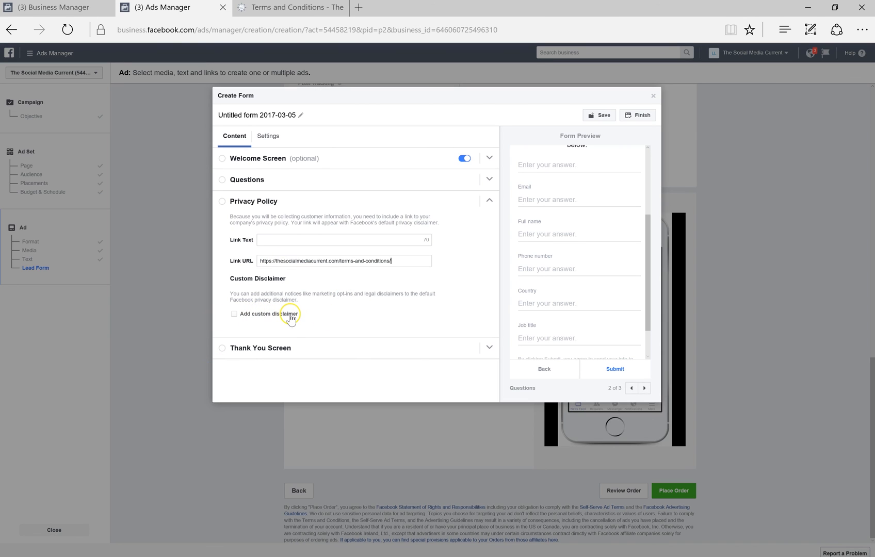
{"action": "left_click", "coordinate": [260, 348]}
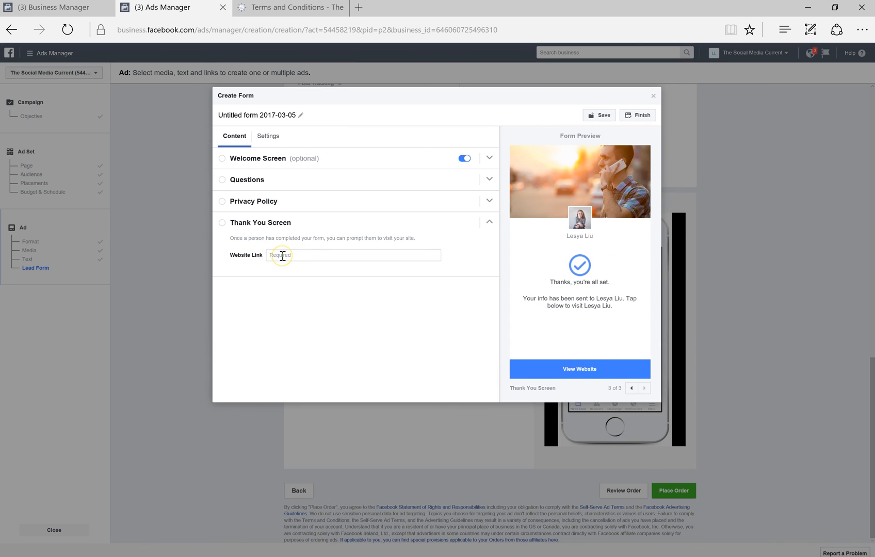
{"action": "mouse_move", "coordinate": [336, 241]}
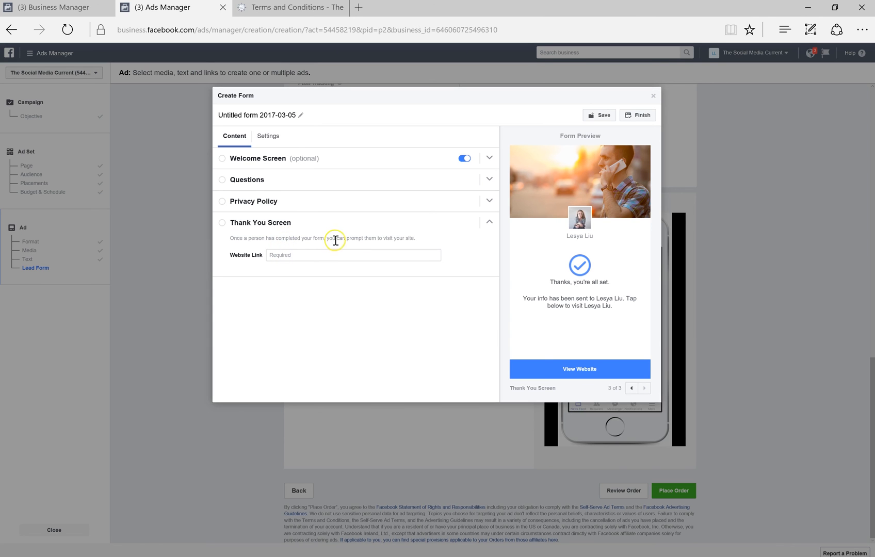
Copy the website's home page address and paste it as the Website Link.
{"action": "left_click", "coordinate": [290, 7]}
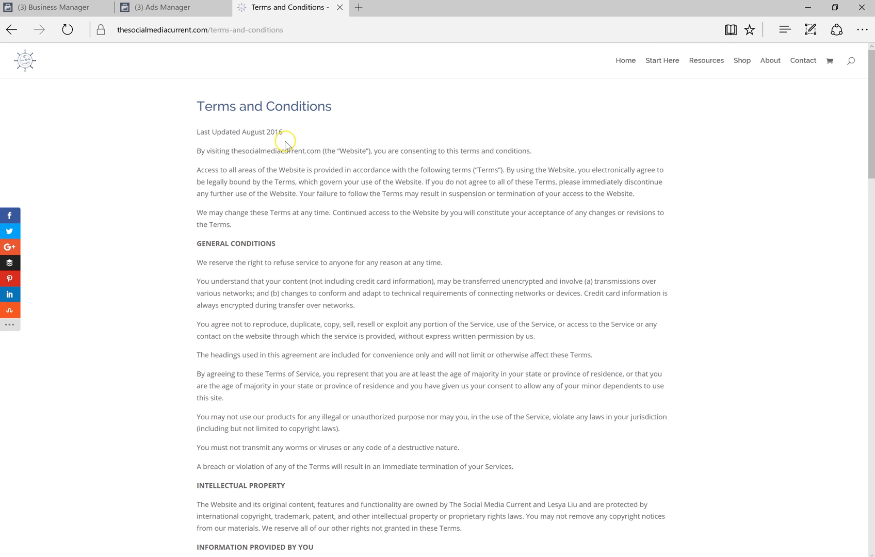
{"action": "left_click", "coordinate": [626, 61]}
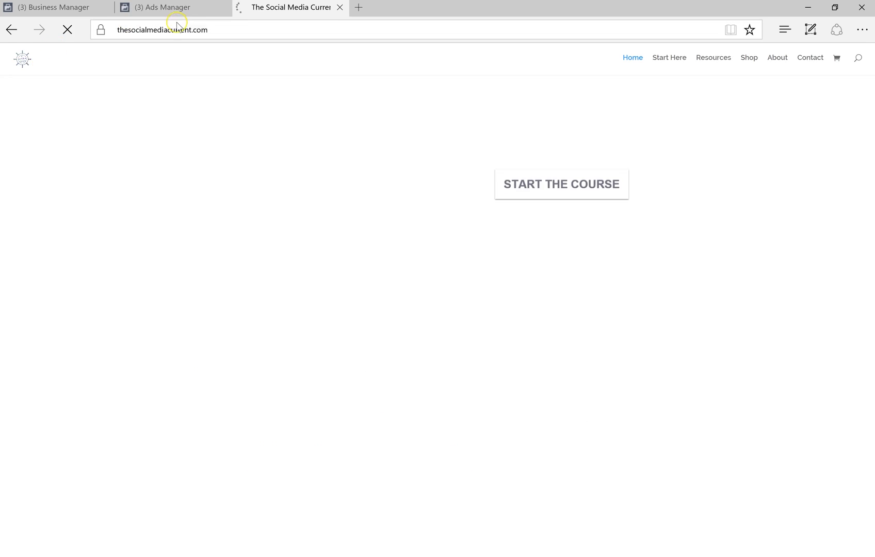
{"action": "left_click", "coordinate": [162, 29]}
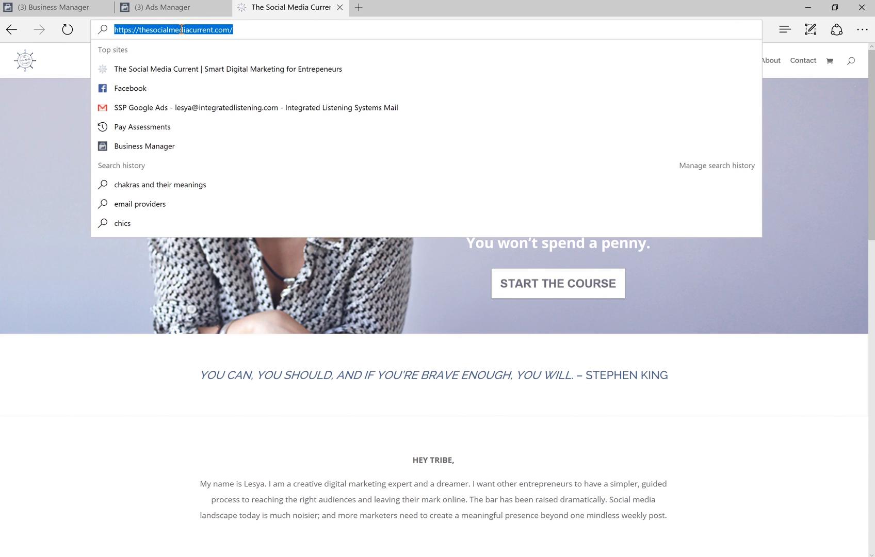
{"action": "left_click", "coordinate": [171, 7]}
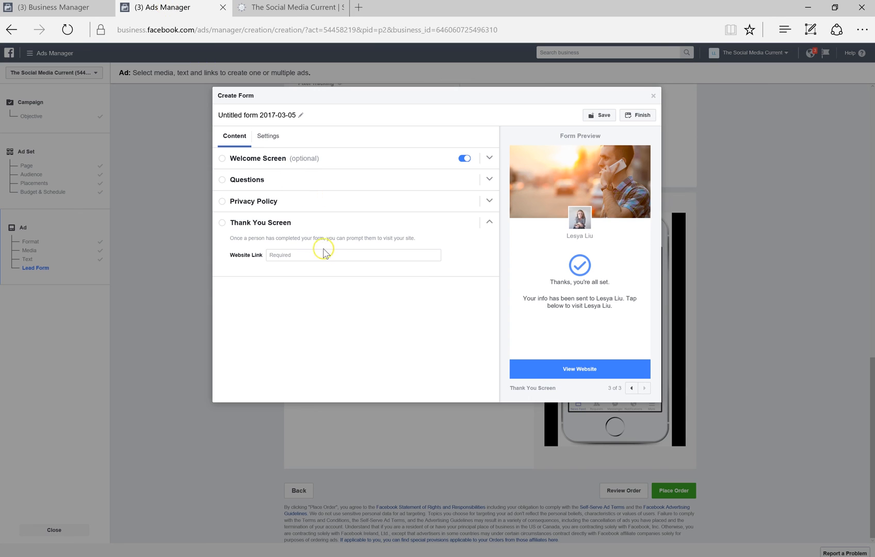
{"action": "type", "text": "https://thesocialmediacurrent.com/"}
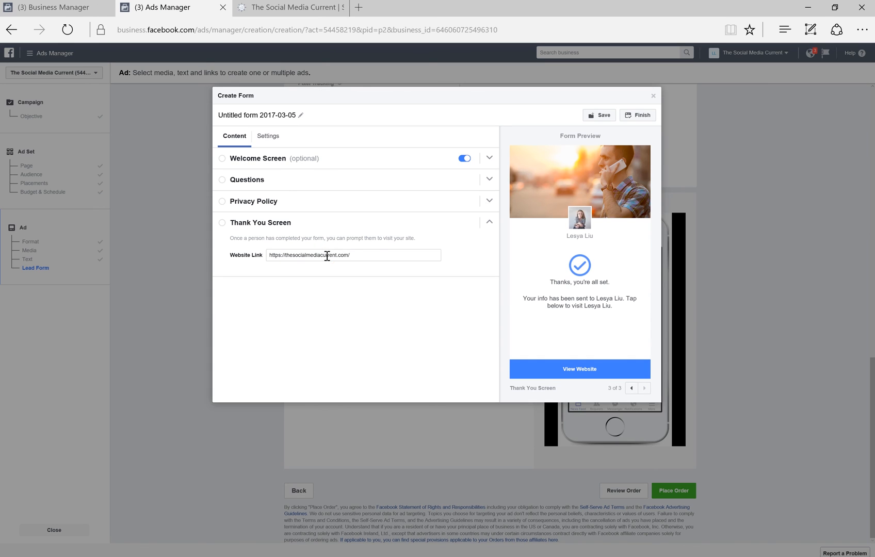
{"action": "mouse_move", "coordinate": [582, 82]}
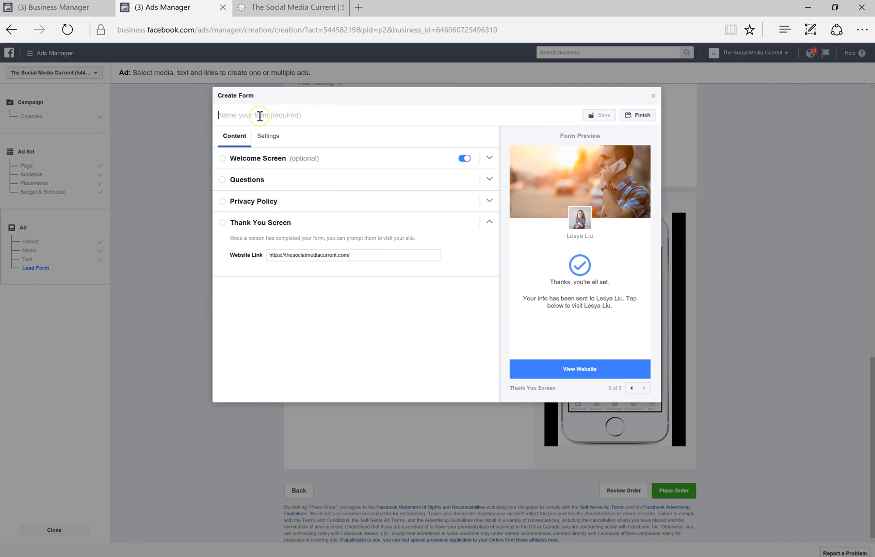
Name the form 'Lead gen form', save it and finish.
{"action": "type", "text": "Lead gen f"}
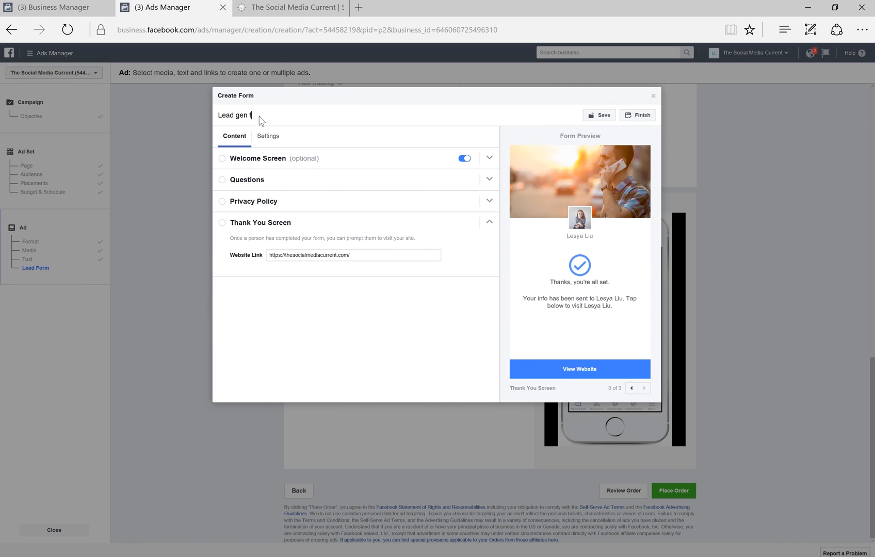
{"action": "type", "text": "o"}
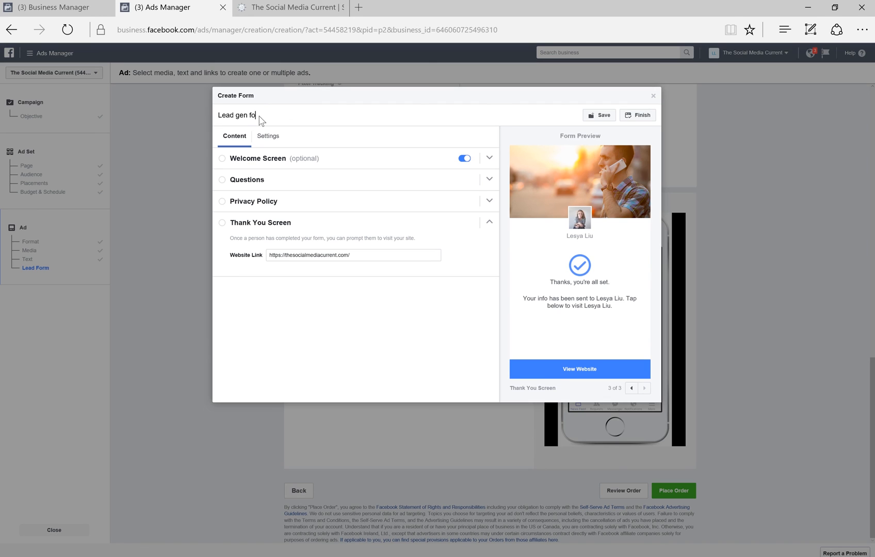
{"action": "left_click", "coordinate": [599, 115]}
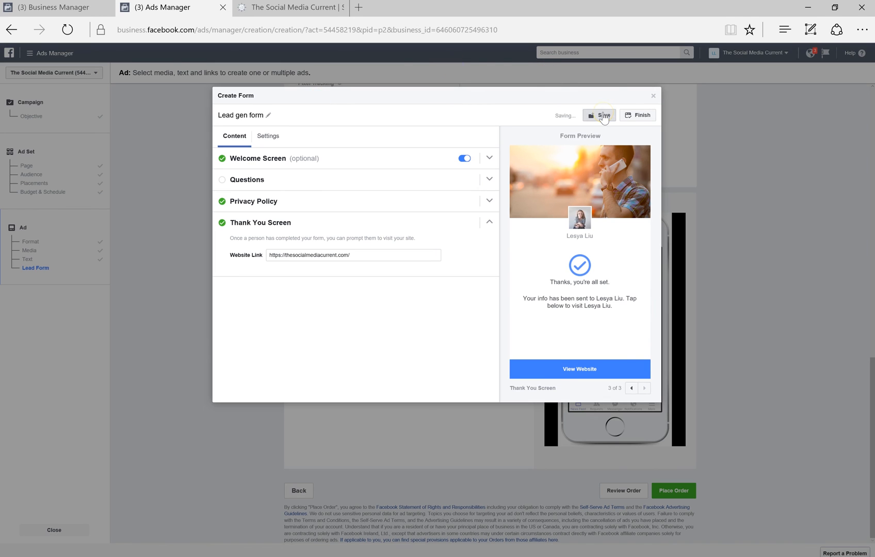
{"action": "left_click", "coordinate": [598, 115]}
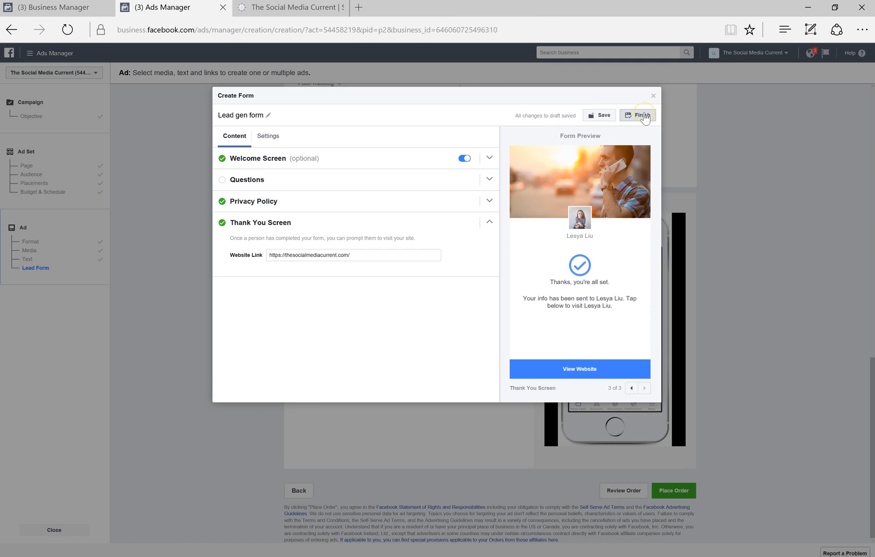
{"action": "left_click", "coordinate": [637, 115]}
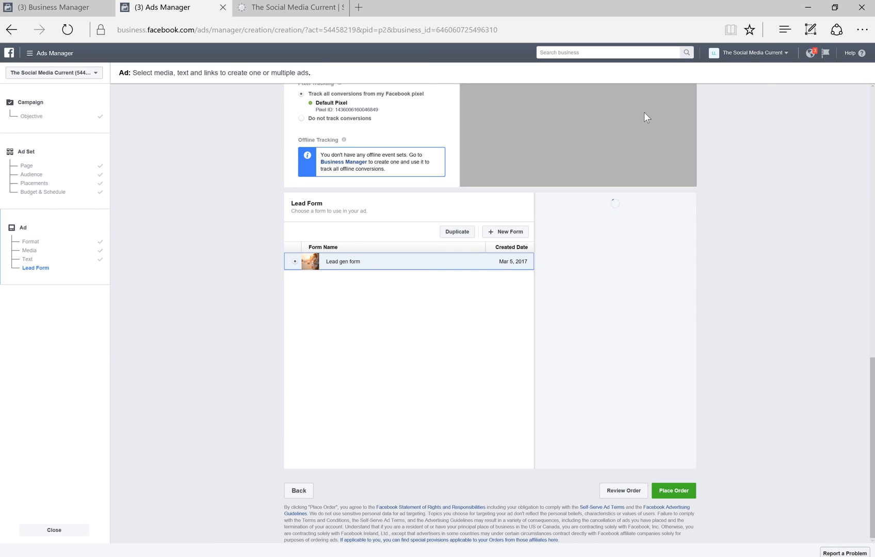
Keep 'Lead gen form' selected in the Lead Form table and place the campaign order.
{"action": "left_click", "coordinate": [343, 261]}
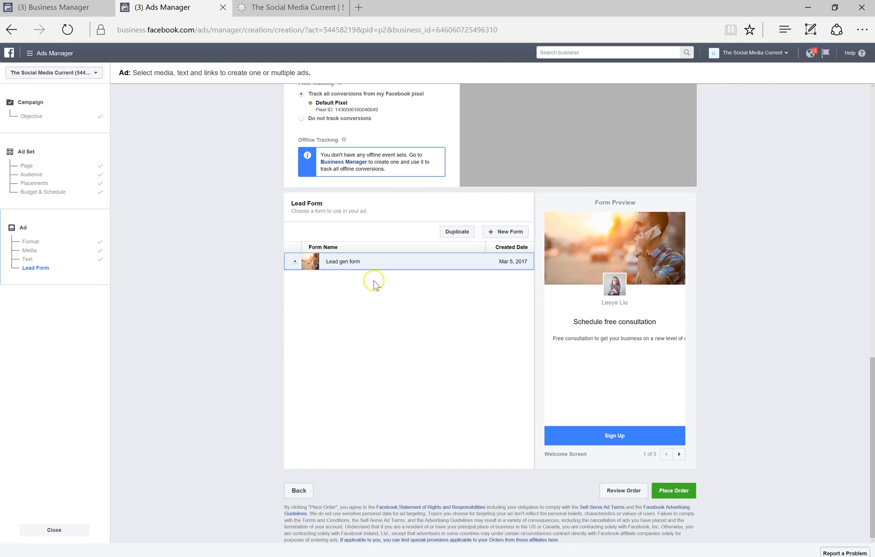
{"action": "mouse_move", "coordinate": [746, 312]}
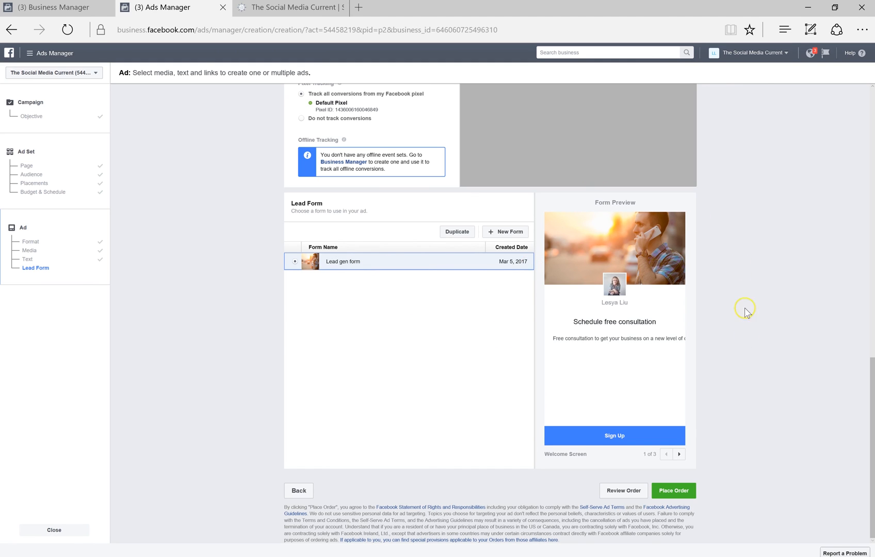
{"action": "mouse_move", "coordinate": [764, 425]}
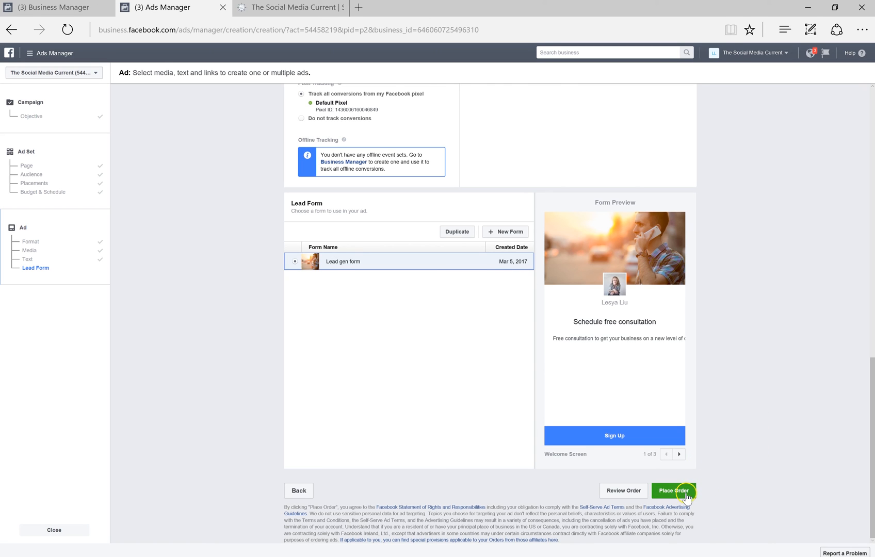
{"action": "left_click", "coordinate": [673, 490]}
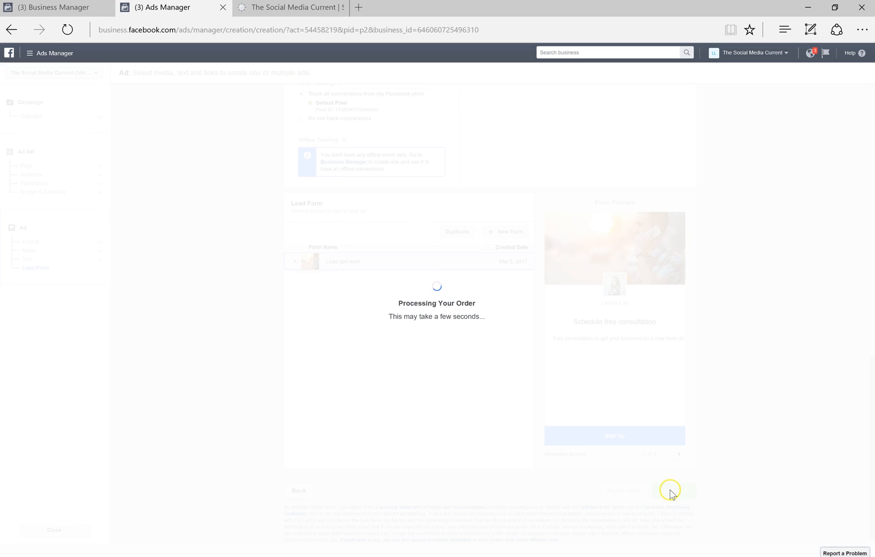
{"action": "mouse_move", "coordinate": [744, 360]}
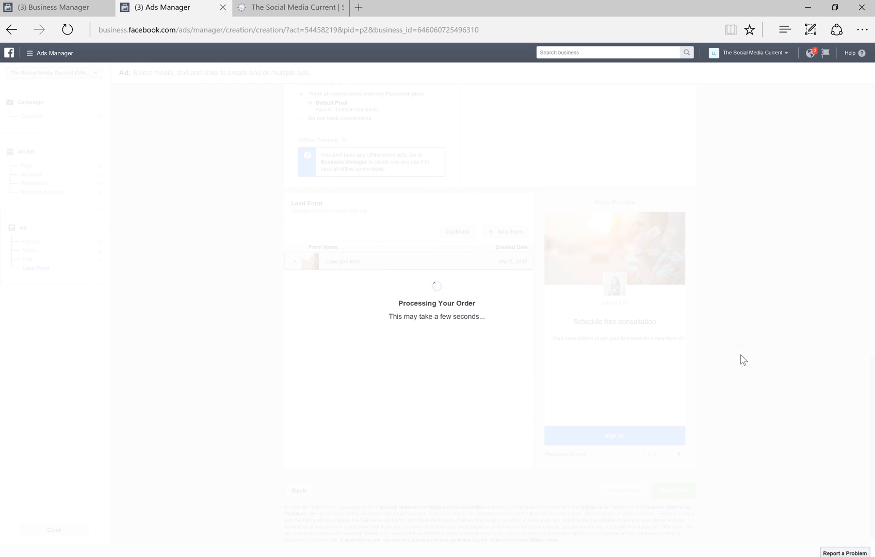